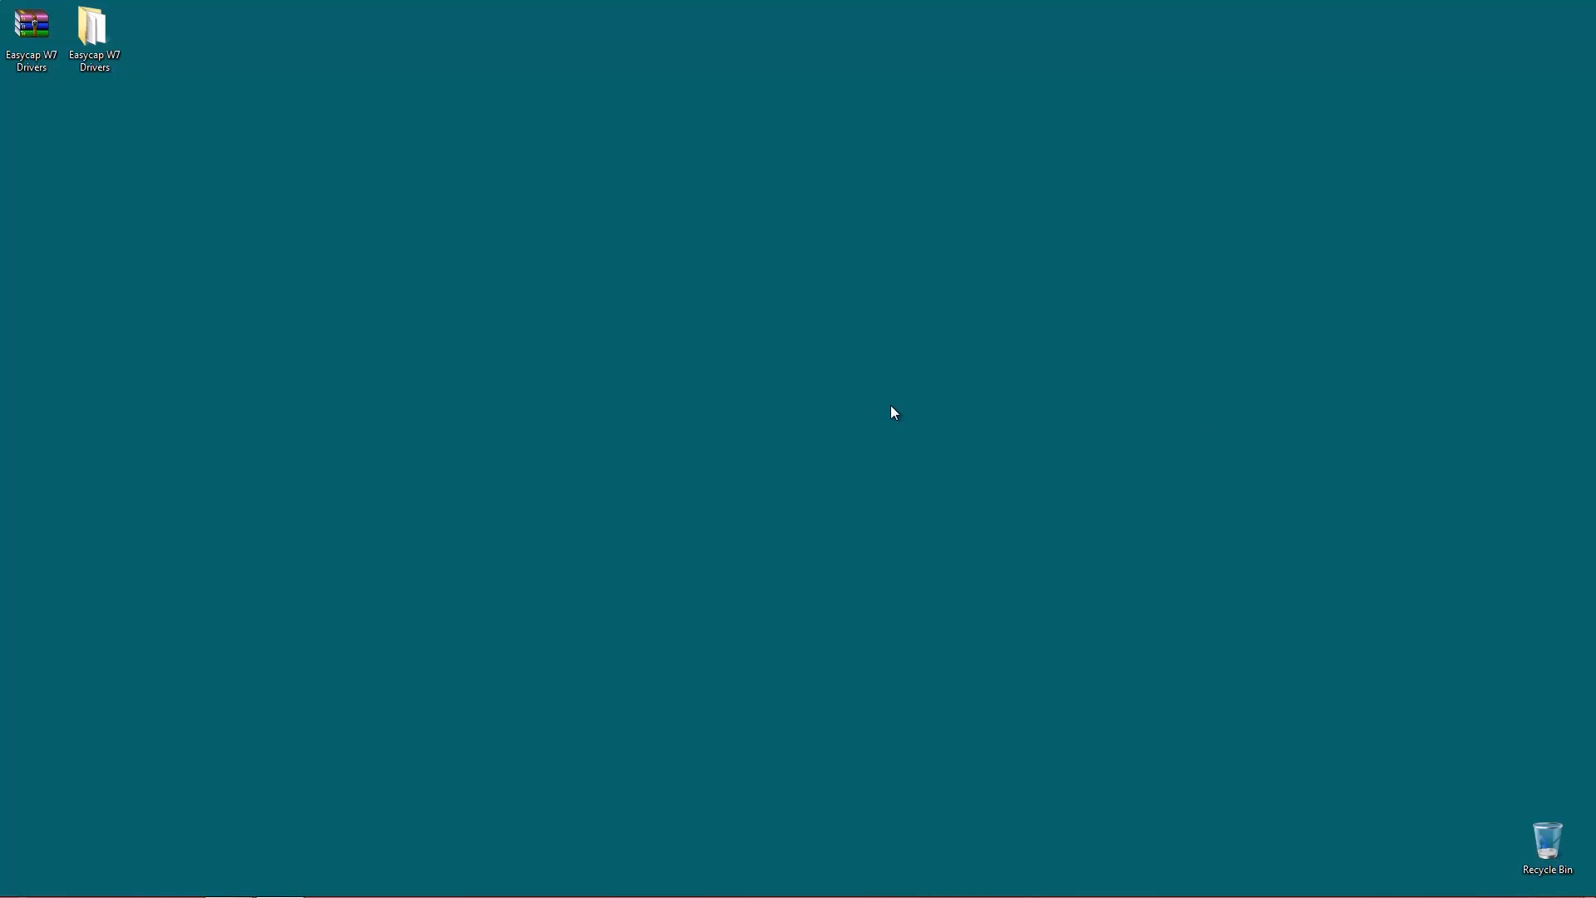
mouse_move(889, 420)
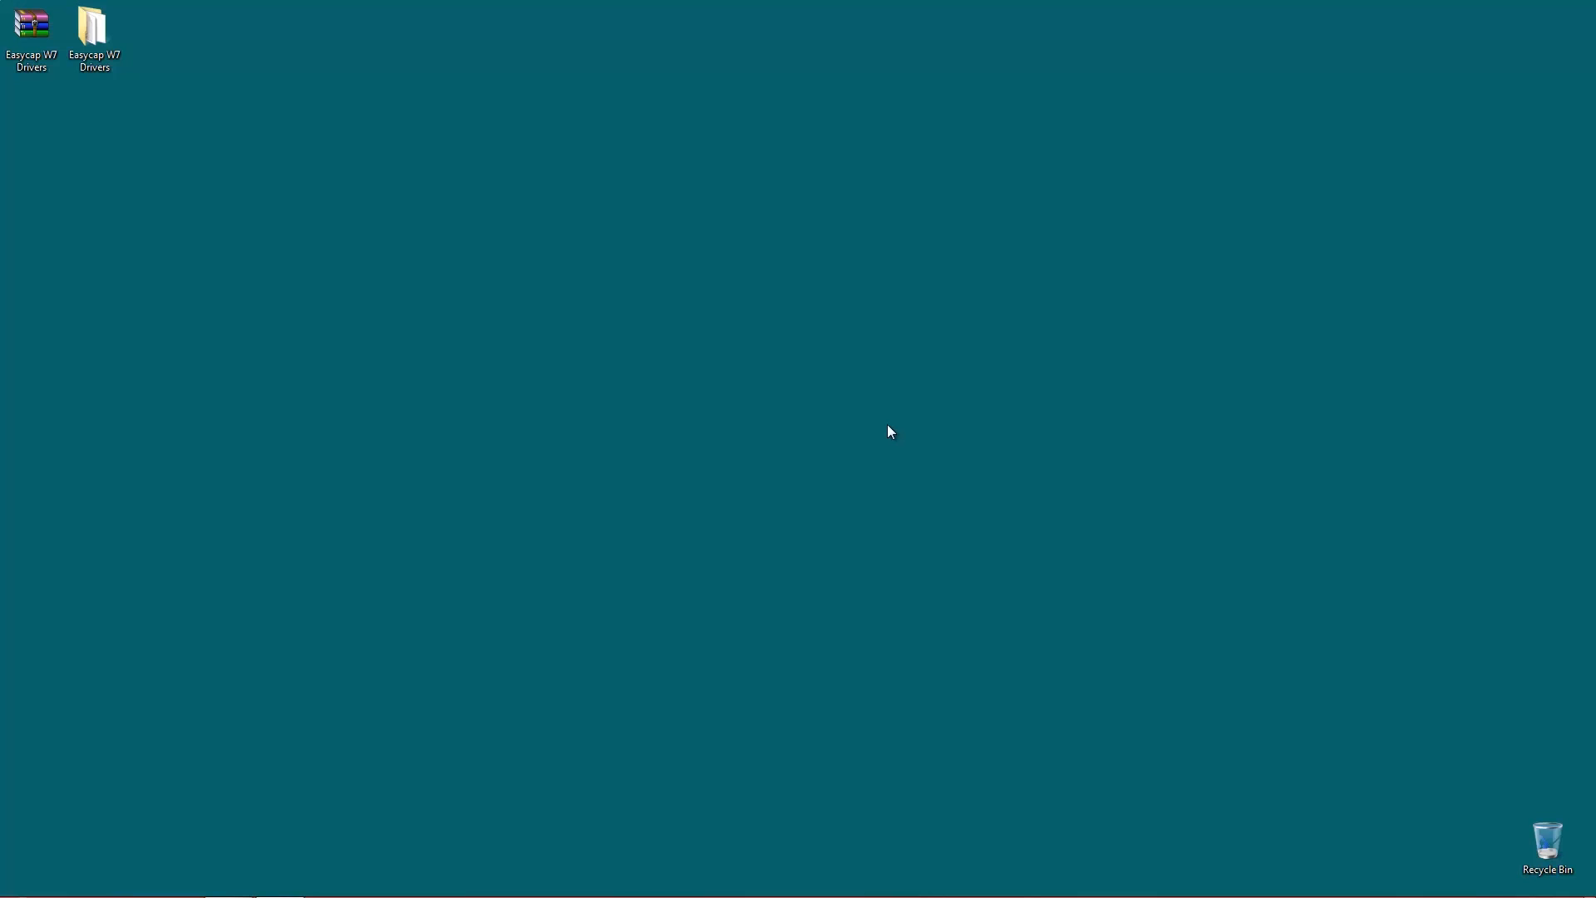
mouse_move(896, 409)
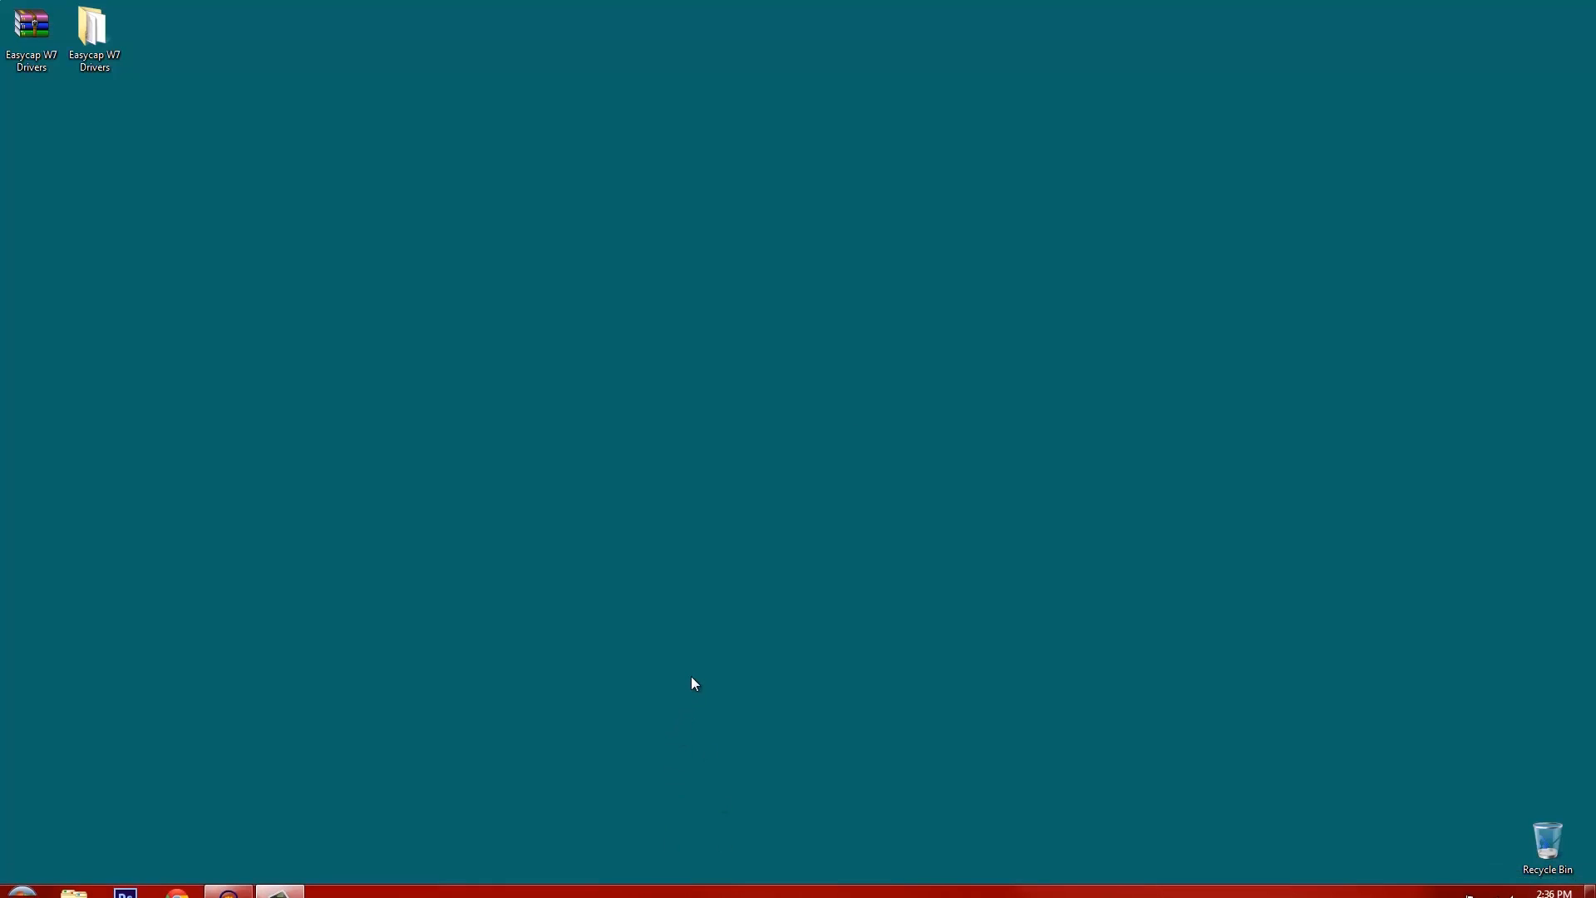
mouse_move(723, 666)
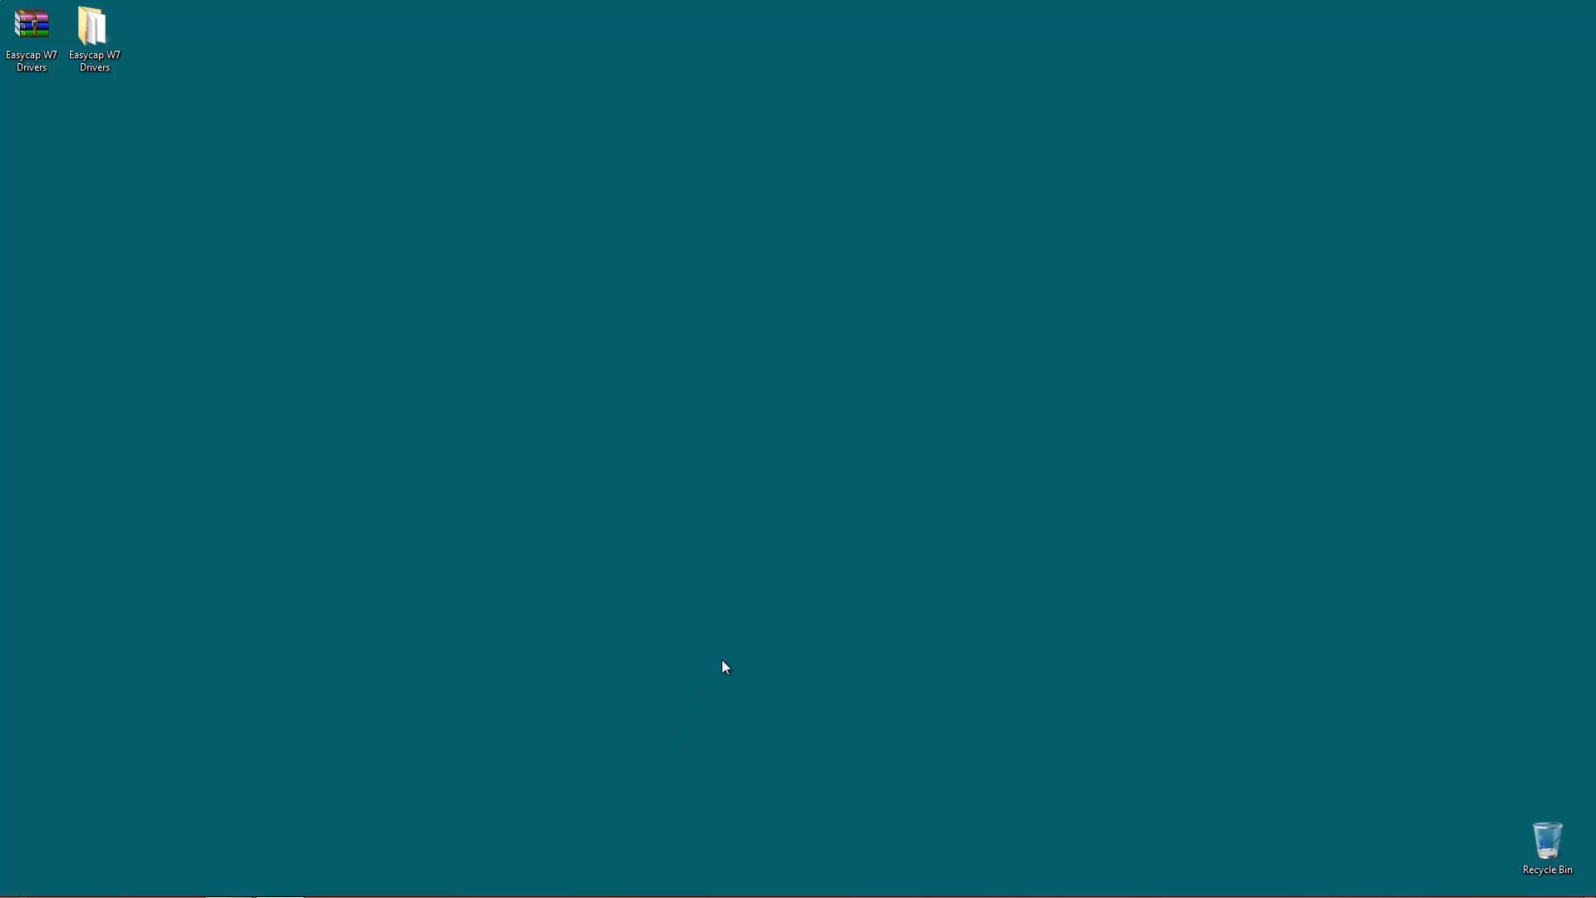
mouse_move(730, 630)
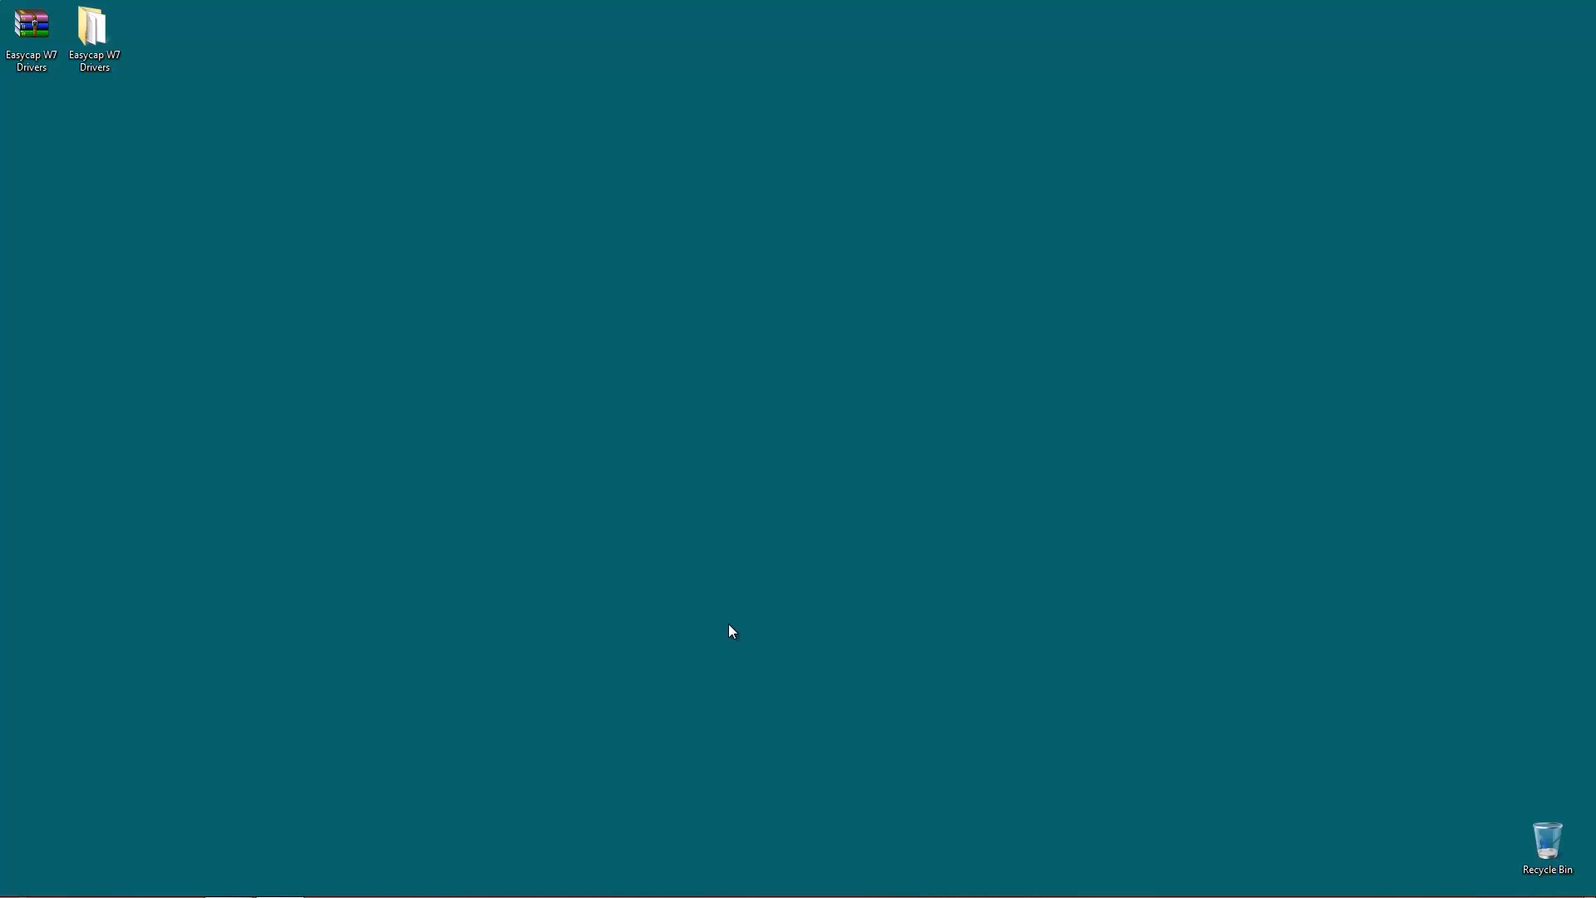
mouse_move(625, 523)
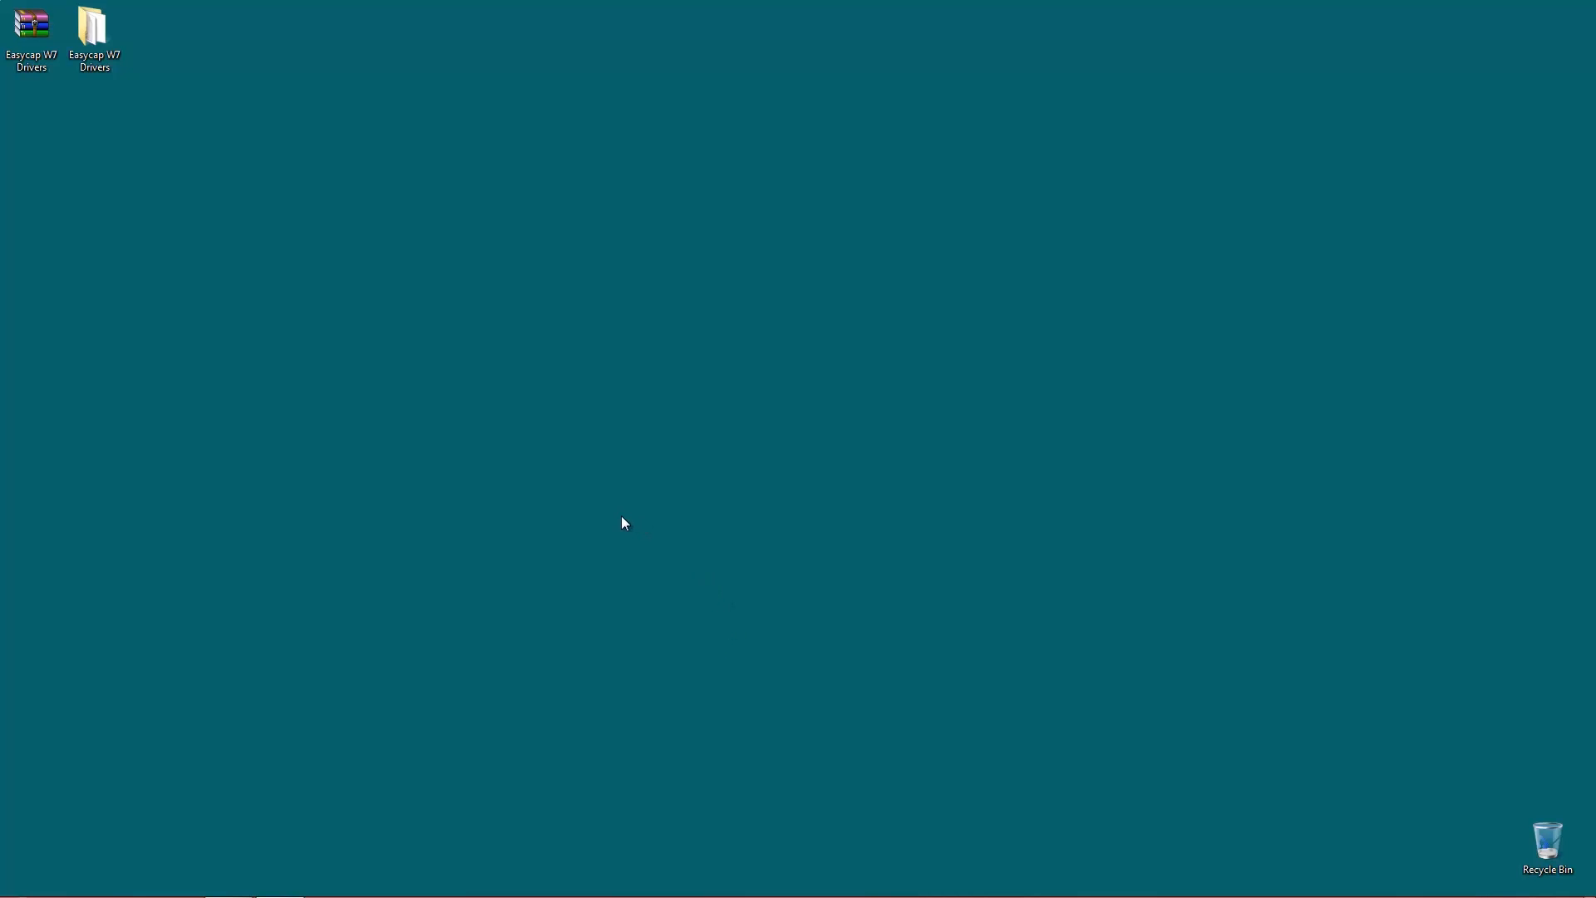
mouse_move(665, 526)
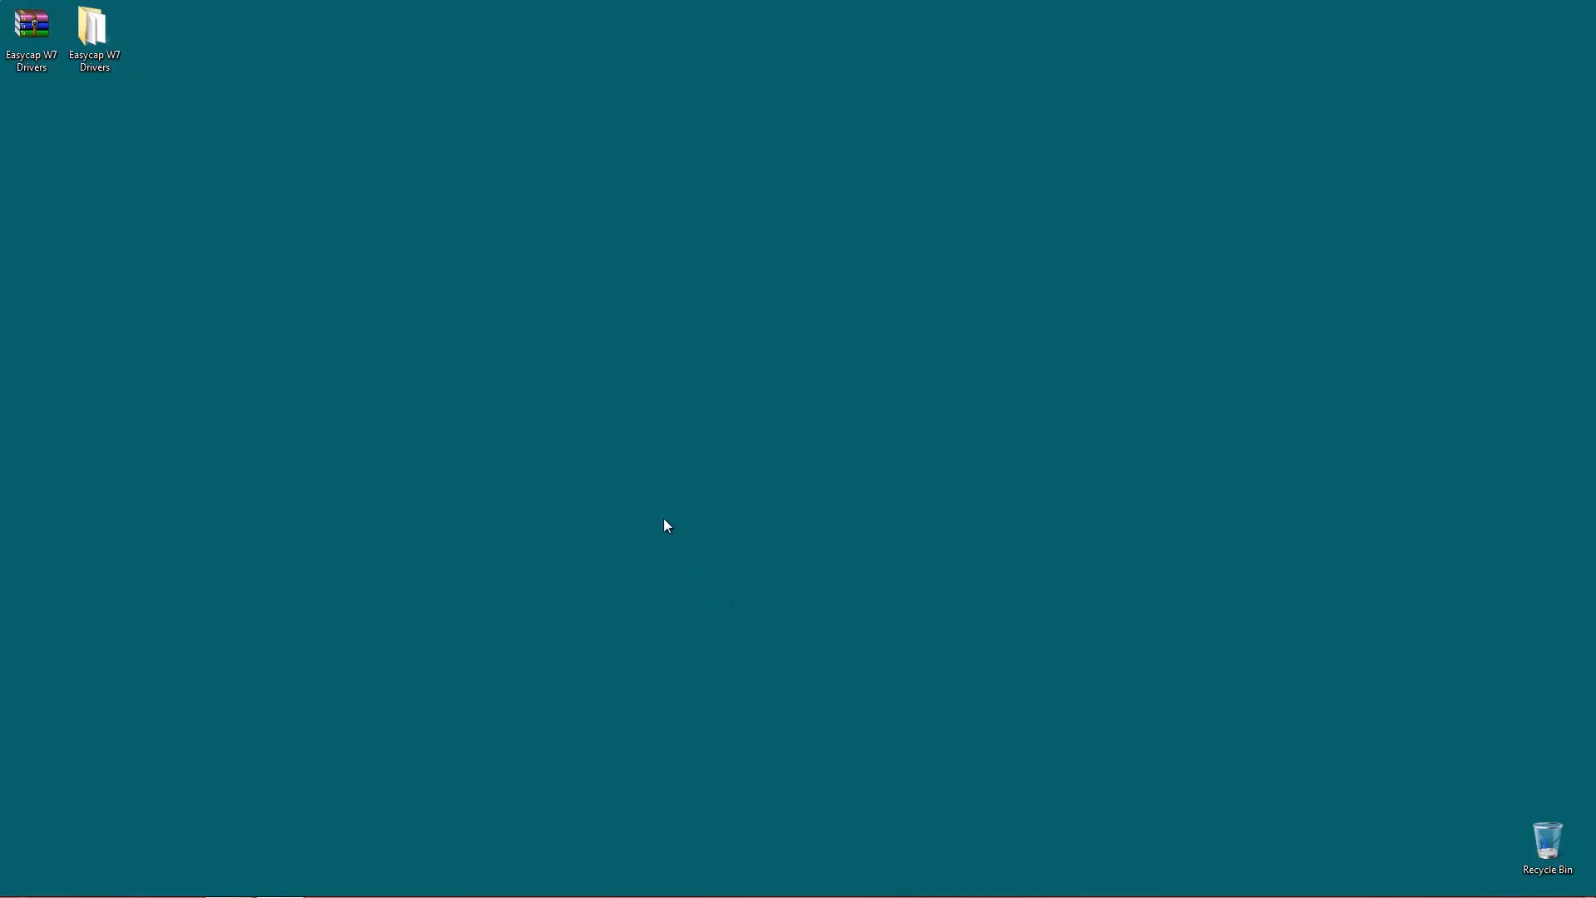
mouse_move(1398, 855)
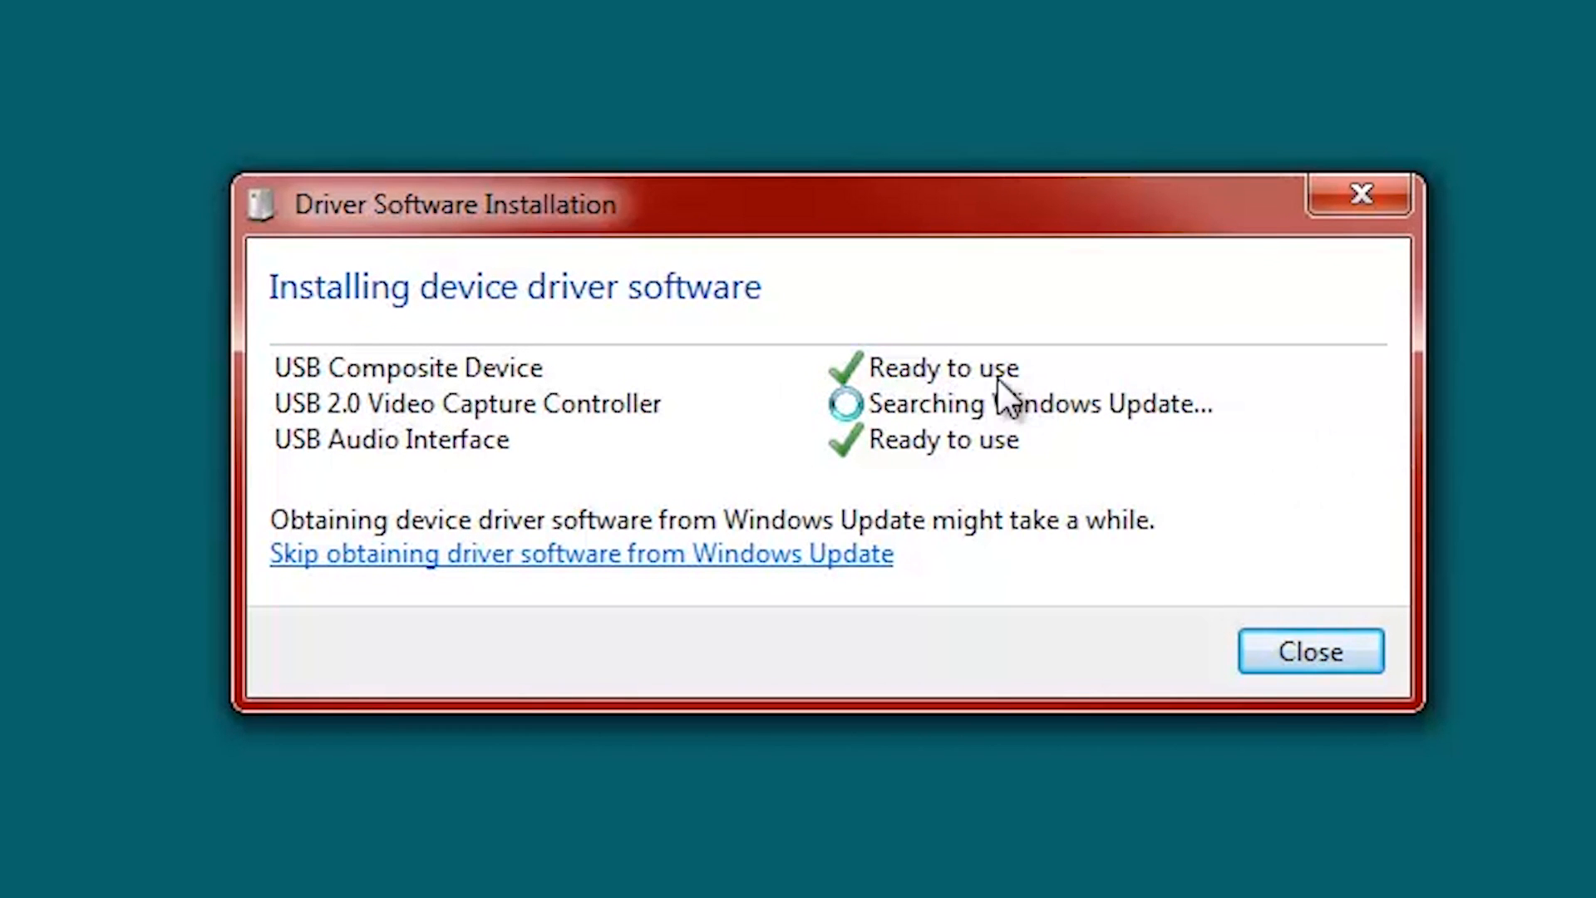
mouse_move(842, 494)
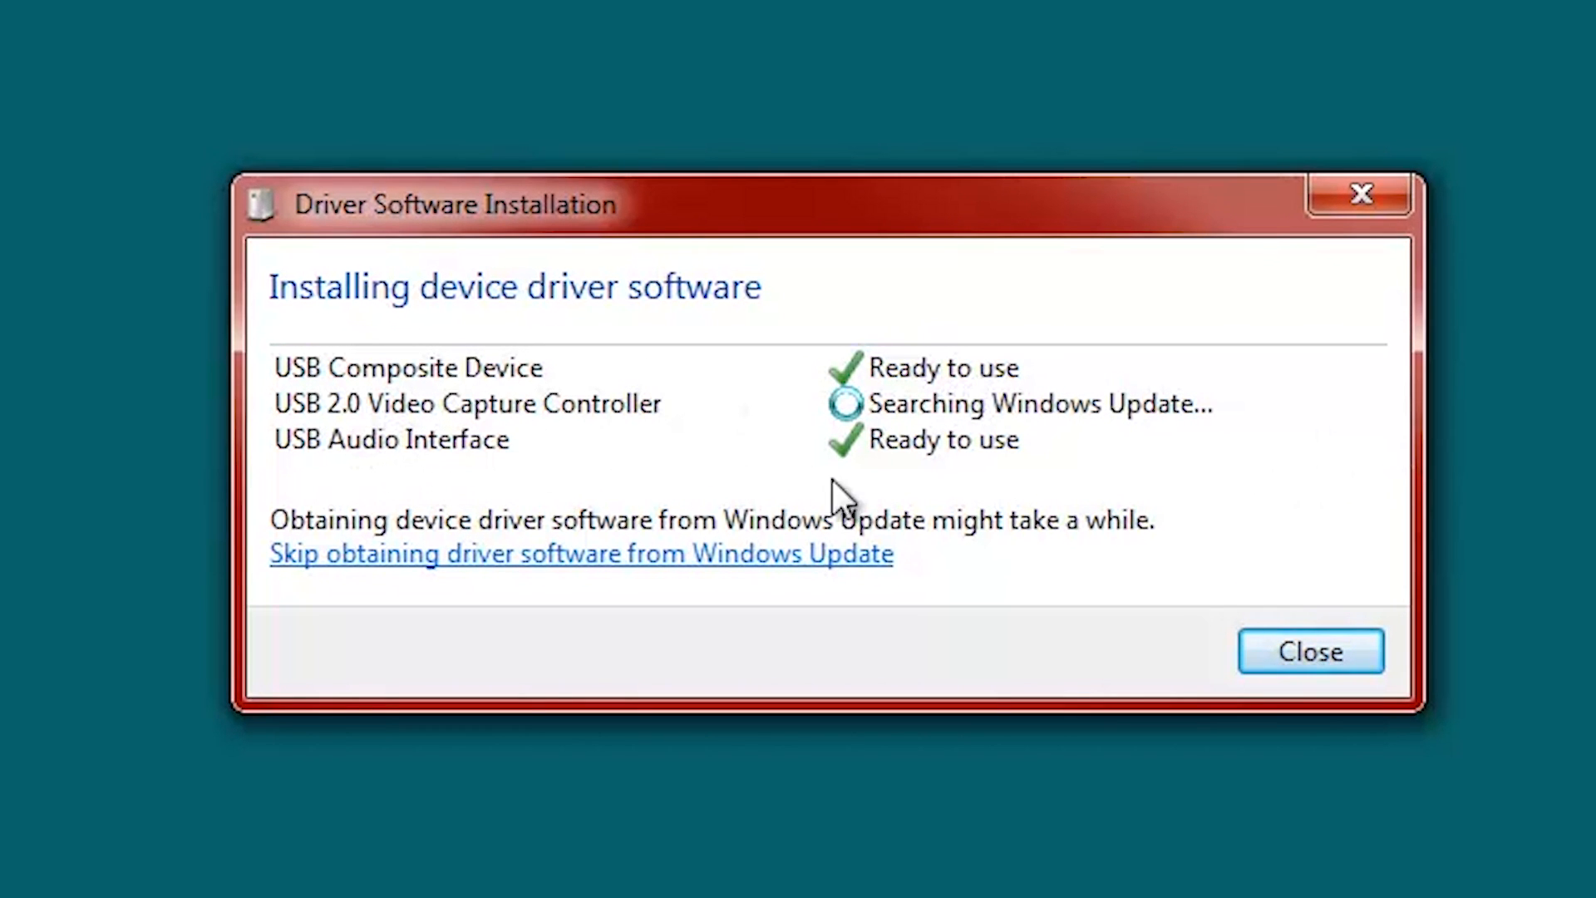
mouse_move(908, 490)
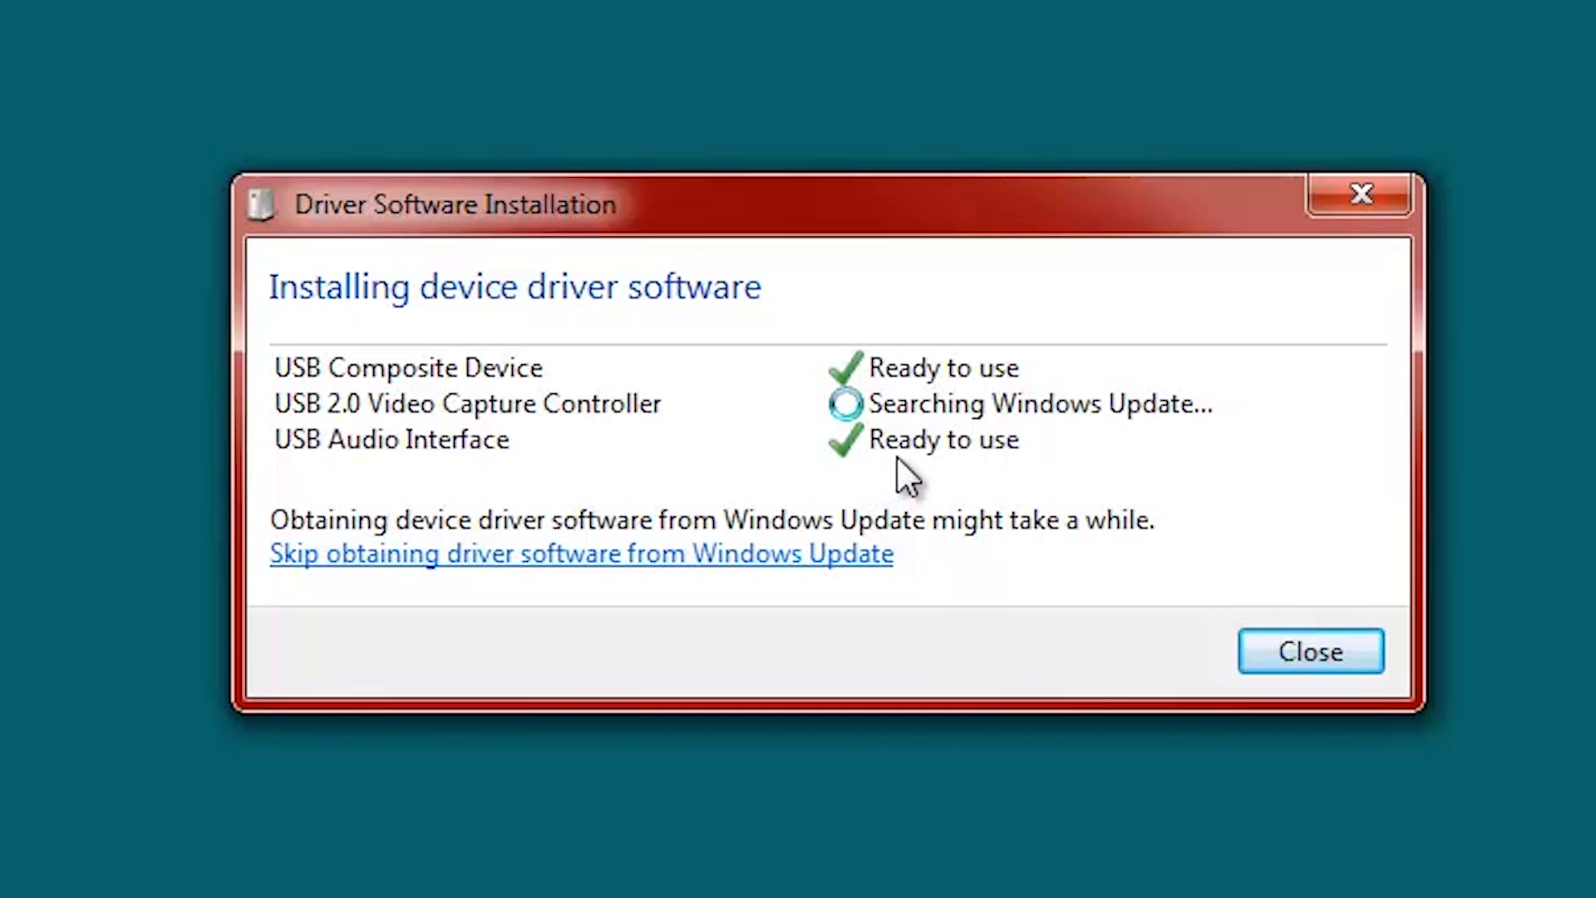
mouse_move(506, 453)
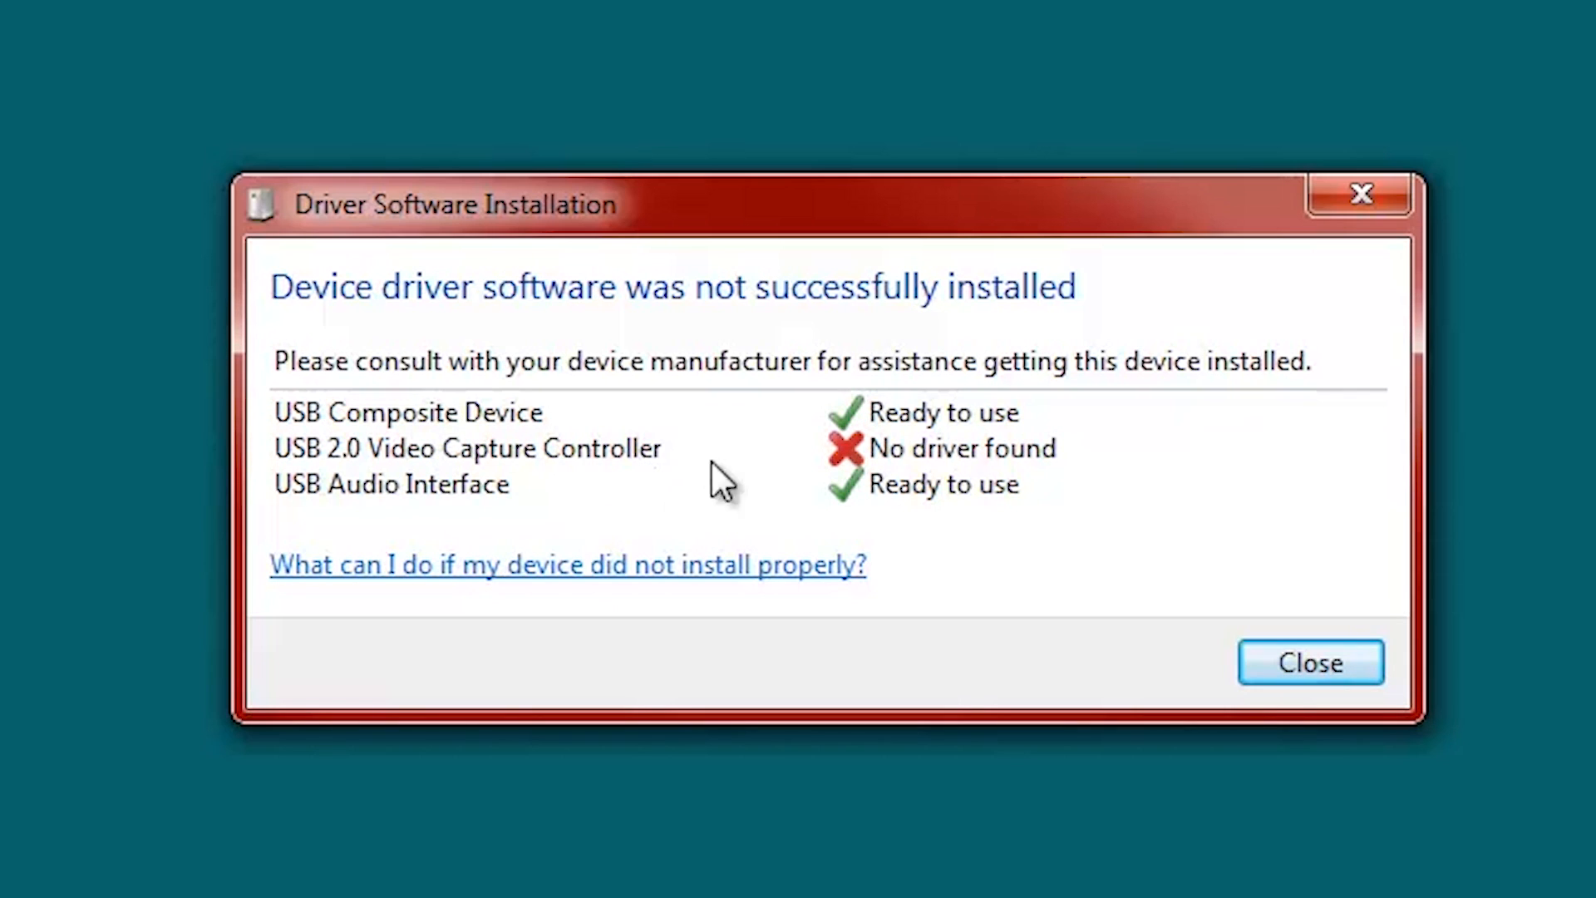
mouse_move(1059, 478)
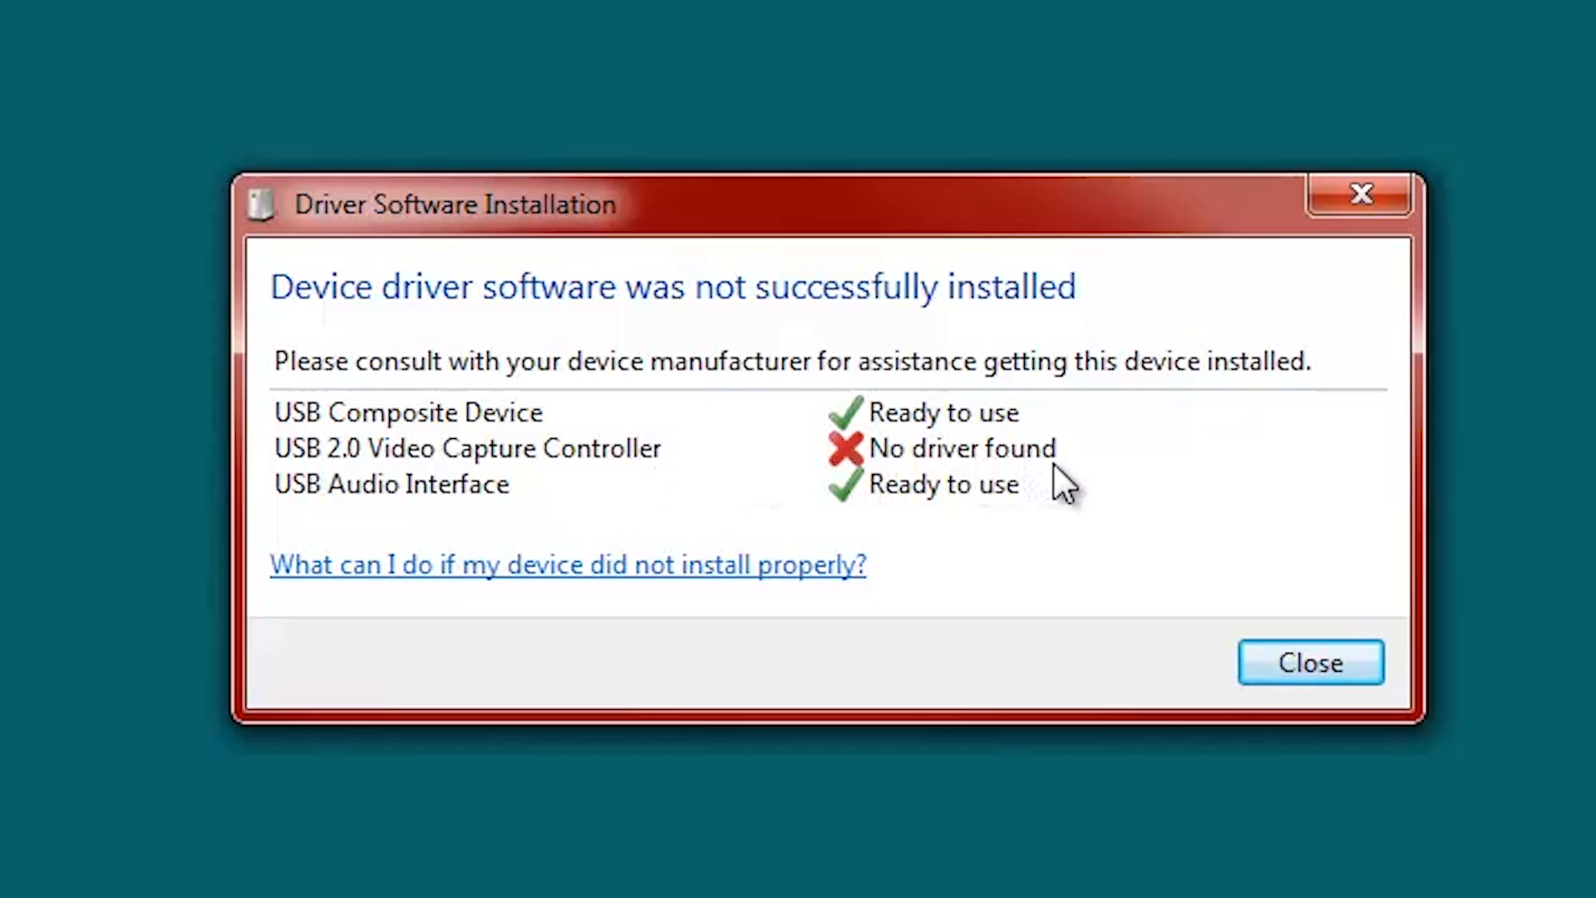
mouse_move(1288, 556)
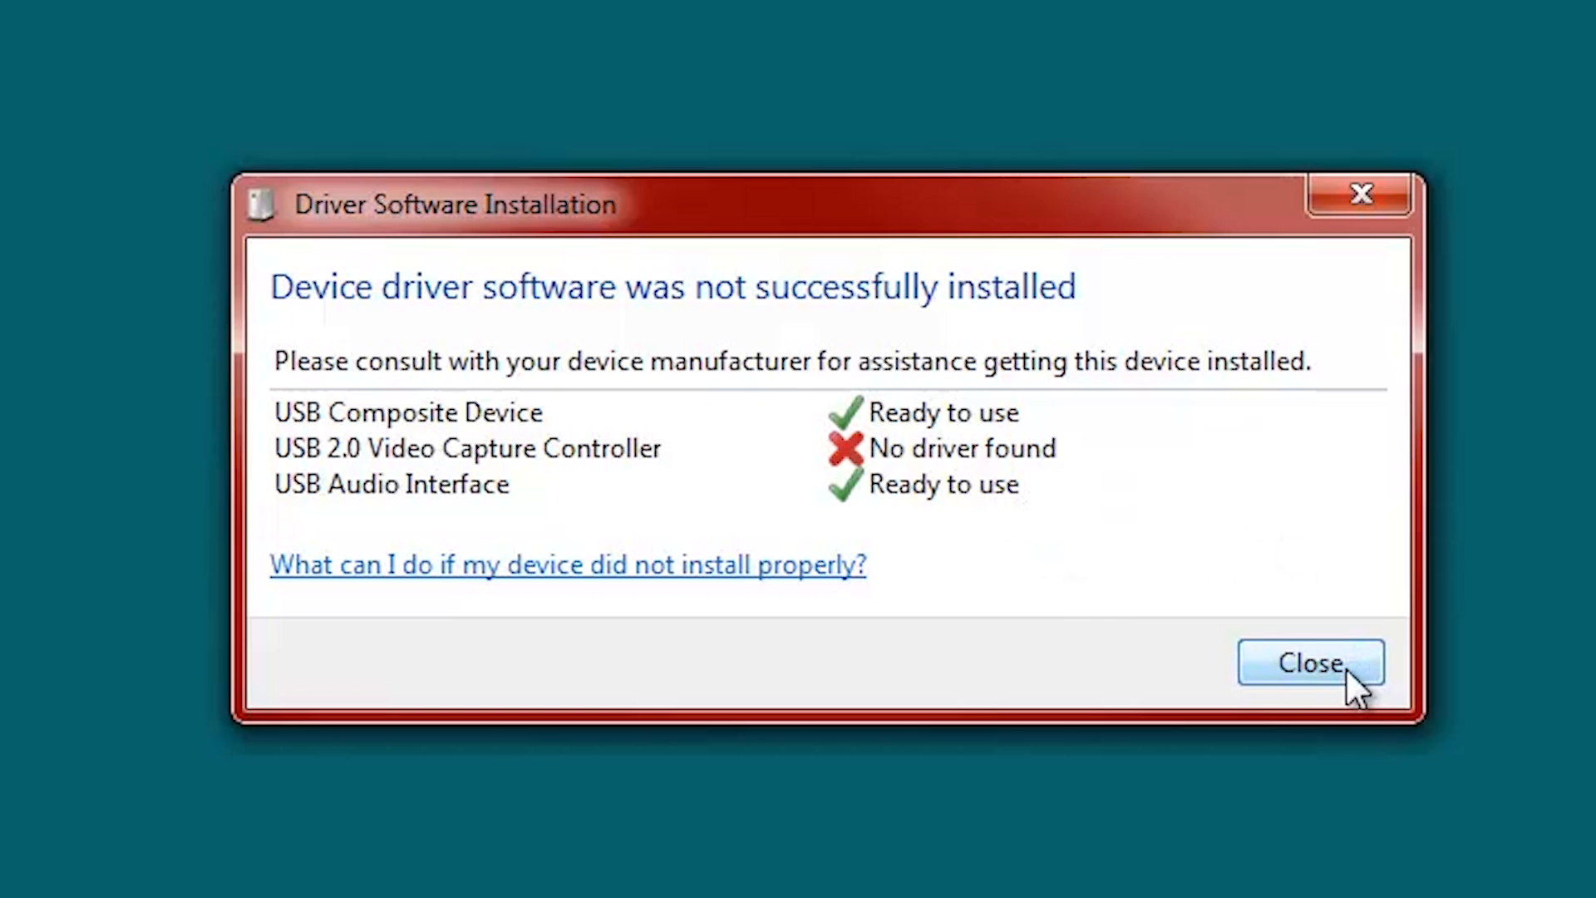
Close the 'No driver found' report for the USB 2.0 Video Capture Controller
click(1310, 663)
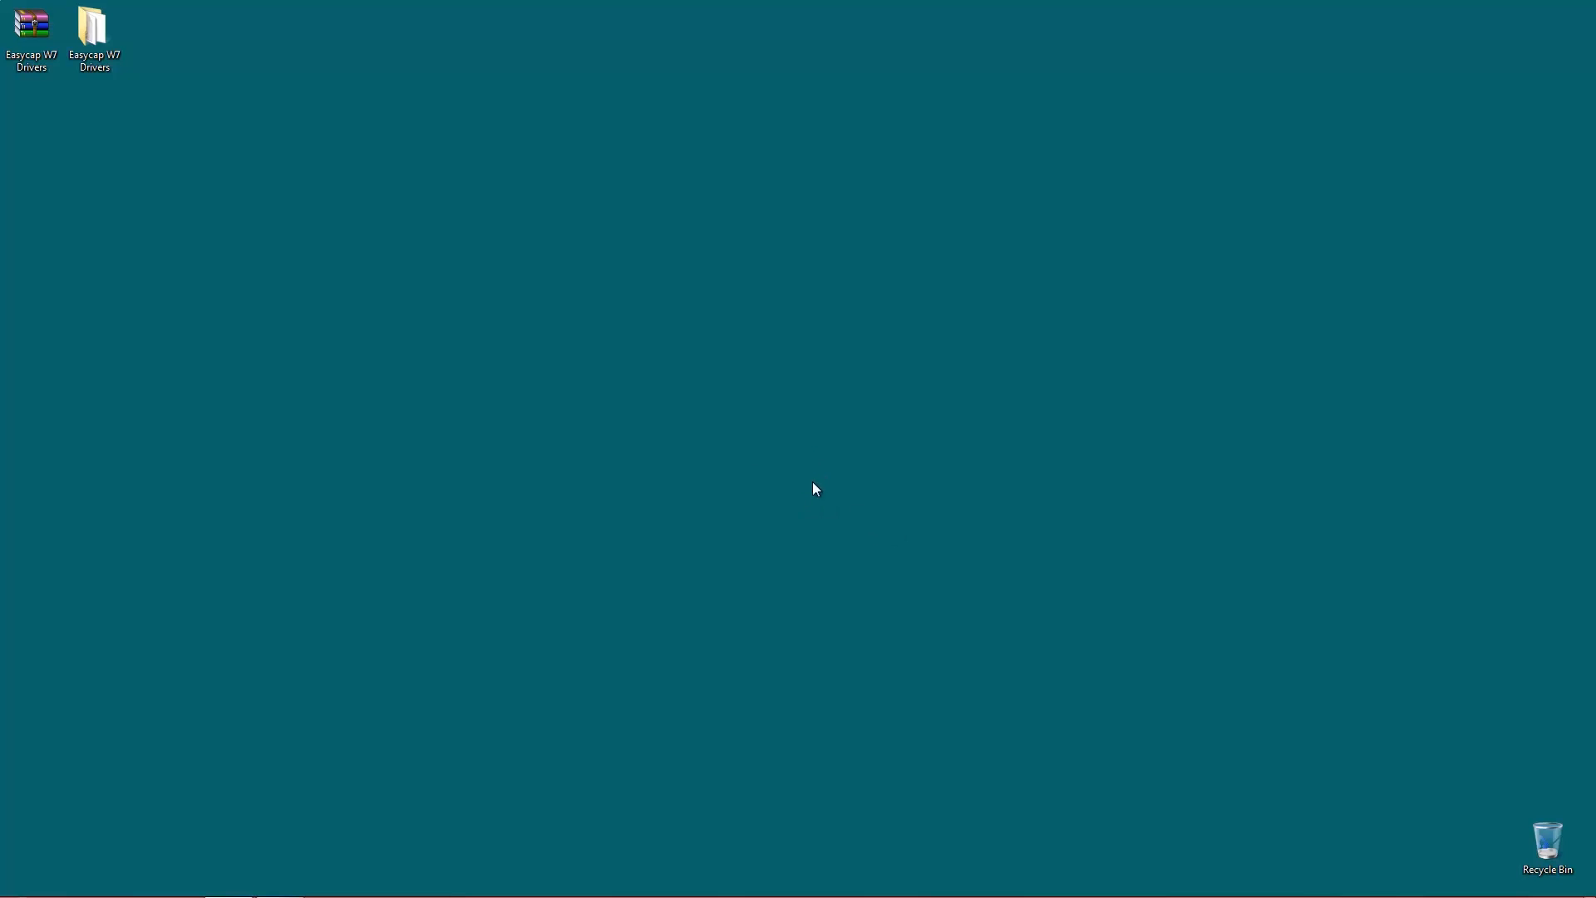
mouse_move(357, 329)
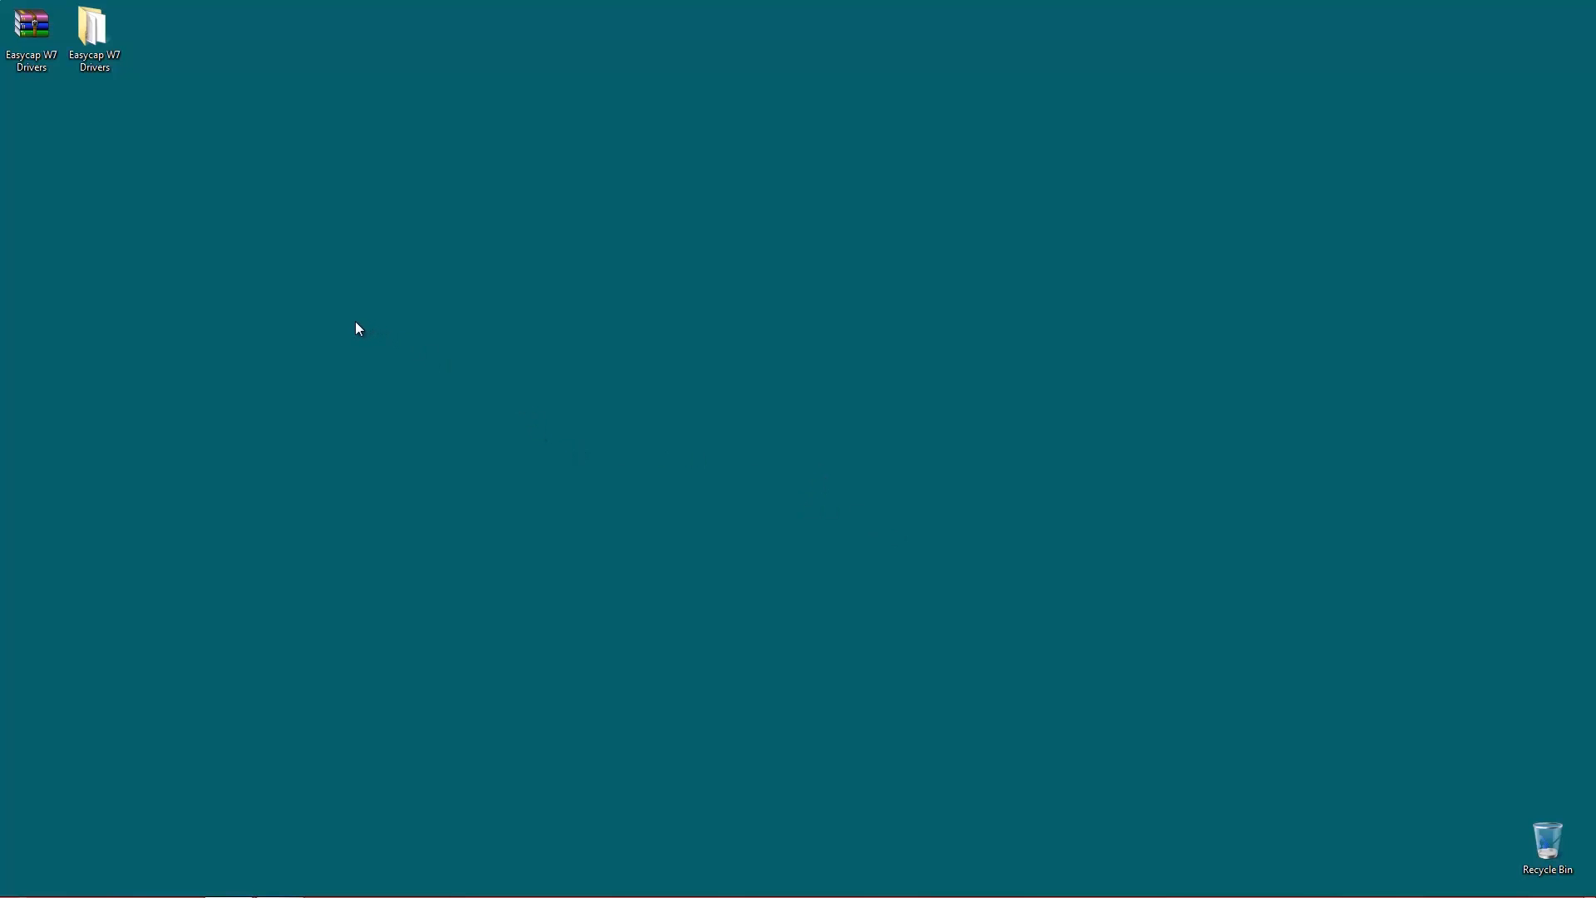
mouse_move(362, 325)
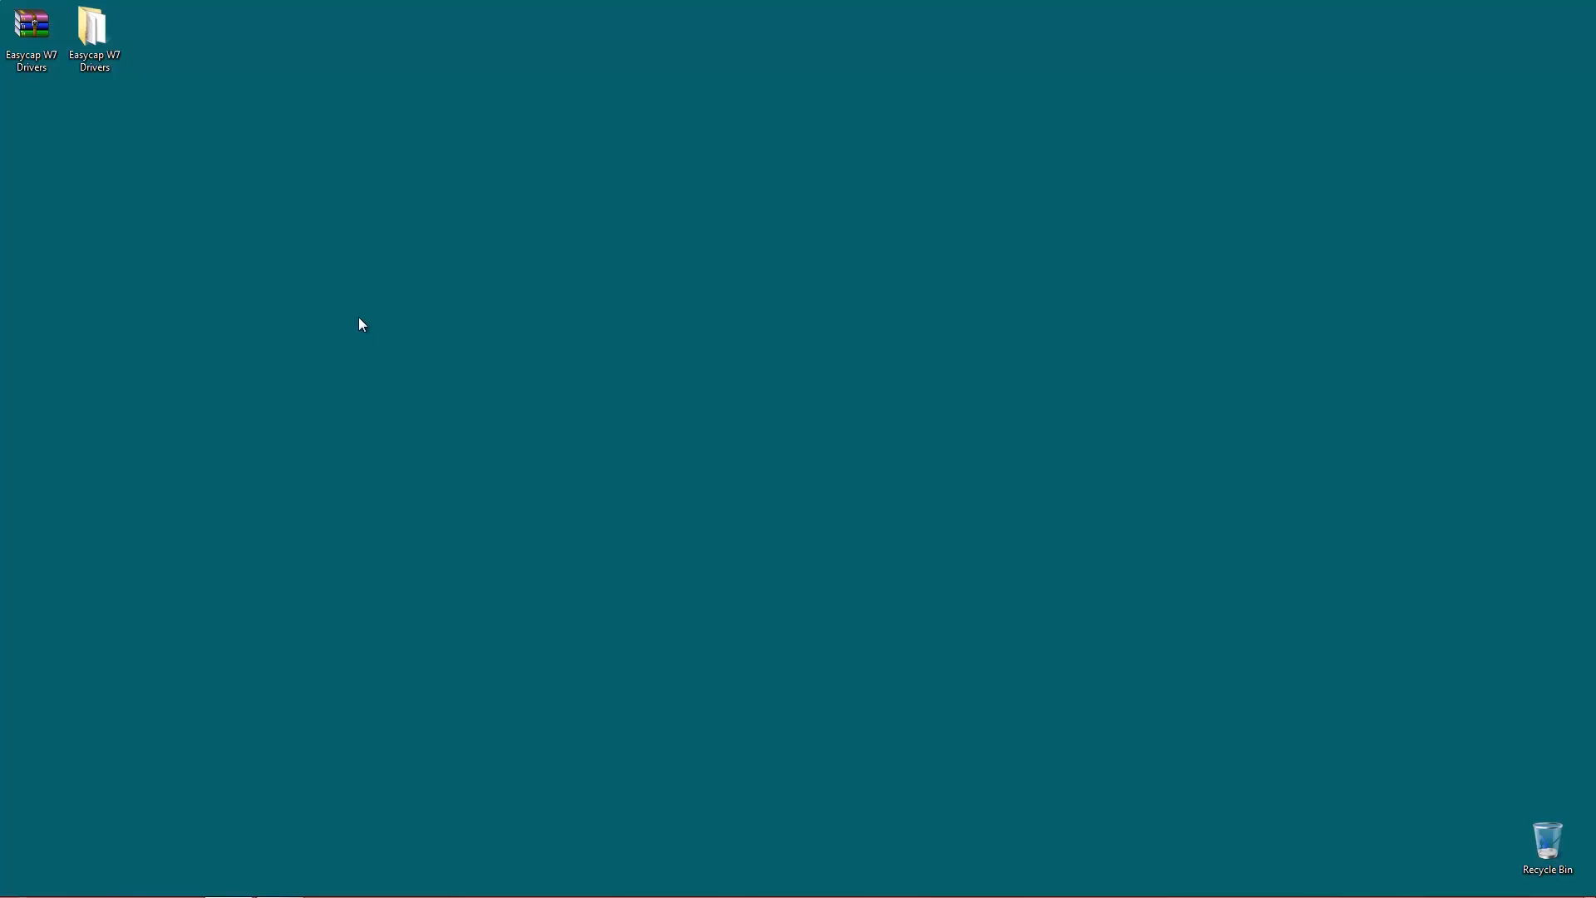
mouse_move(344, 305)
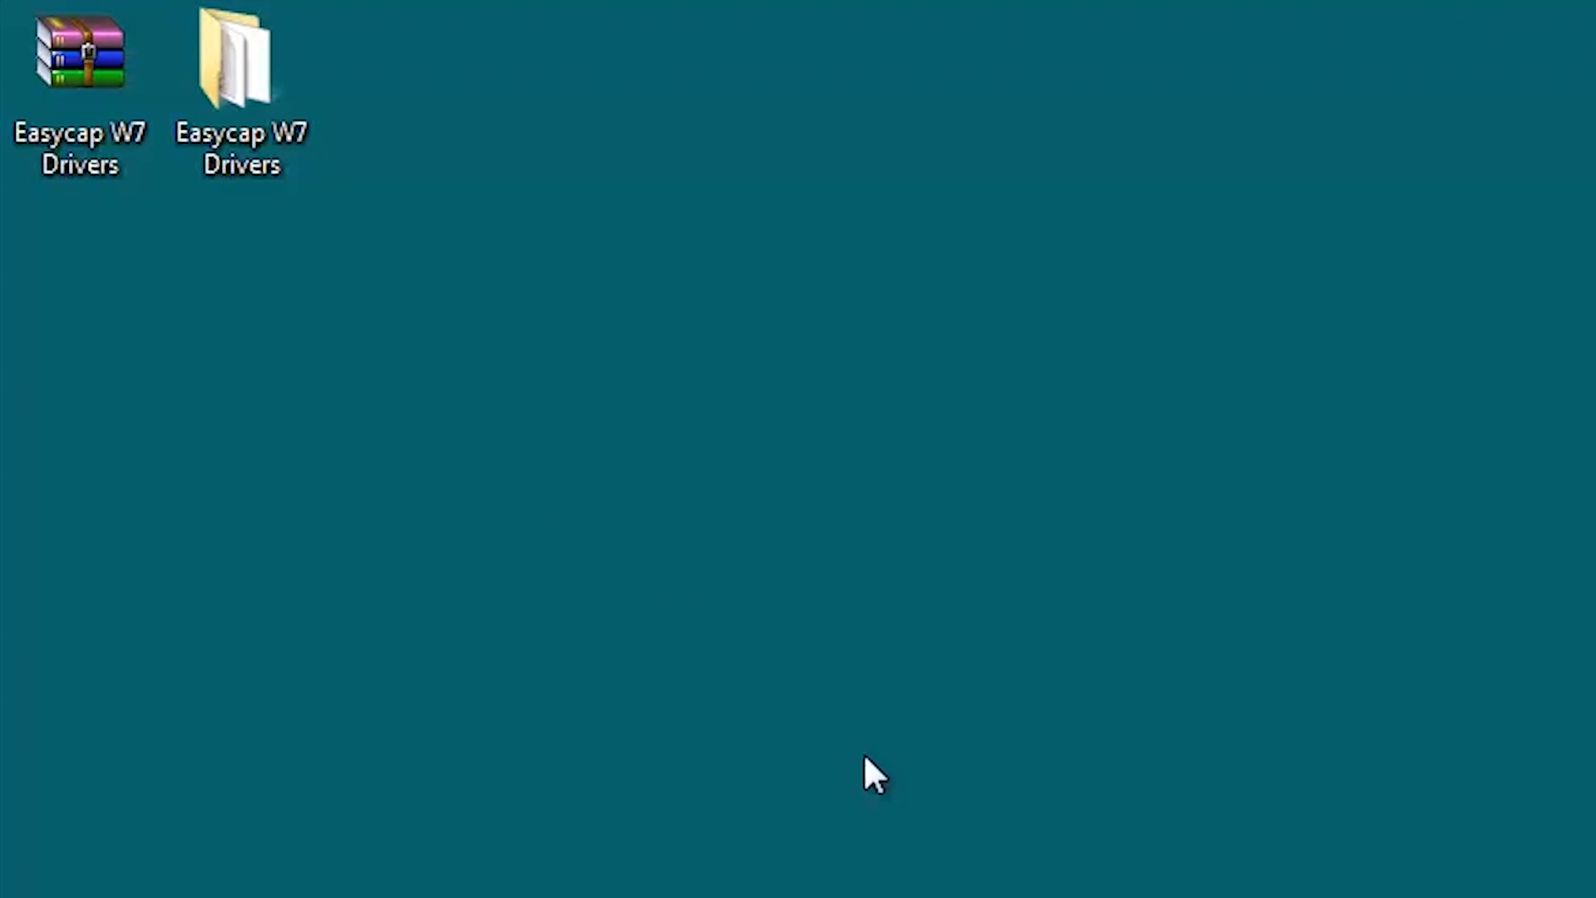
mouse_move(841, 770)
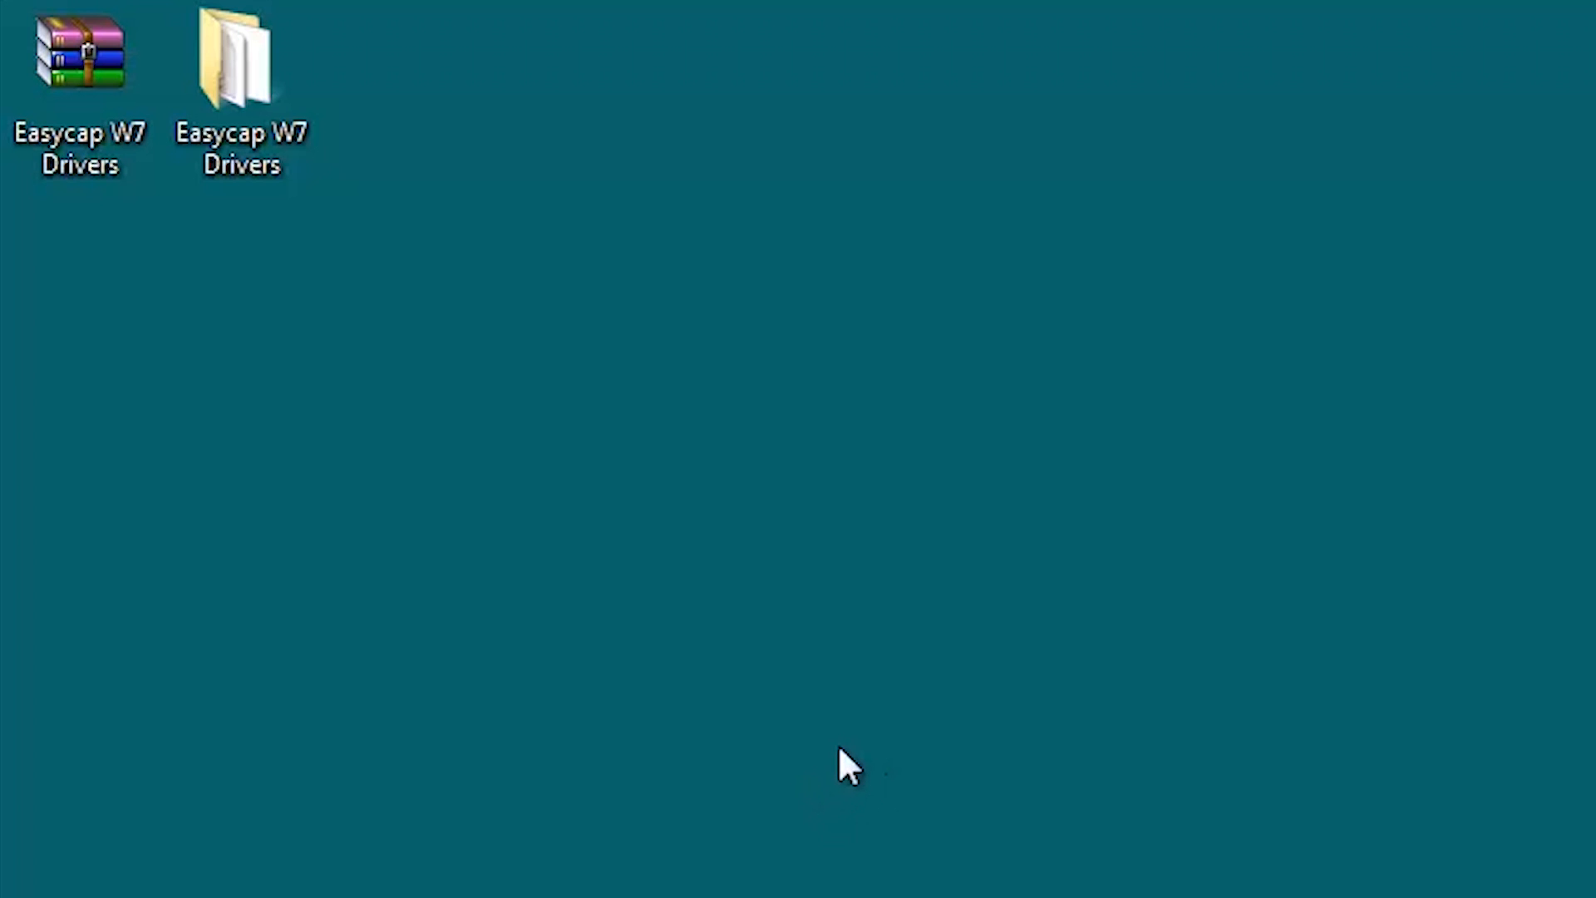
mouse_move(856, 746)
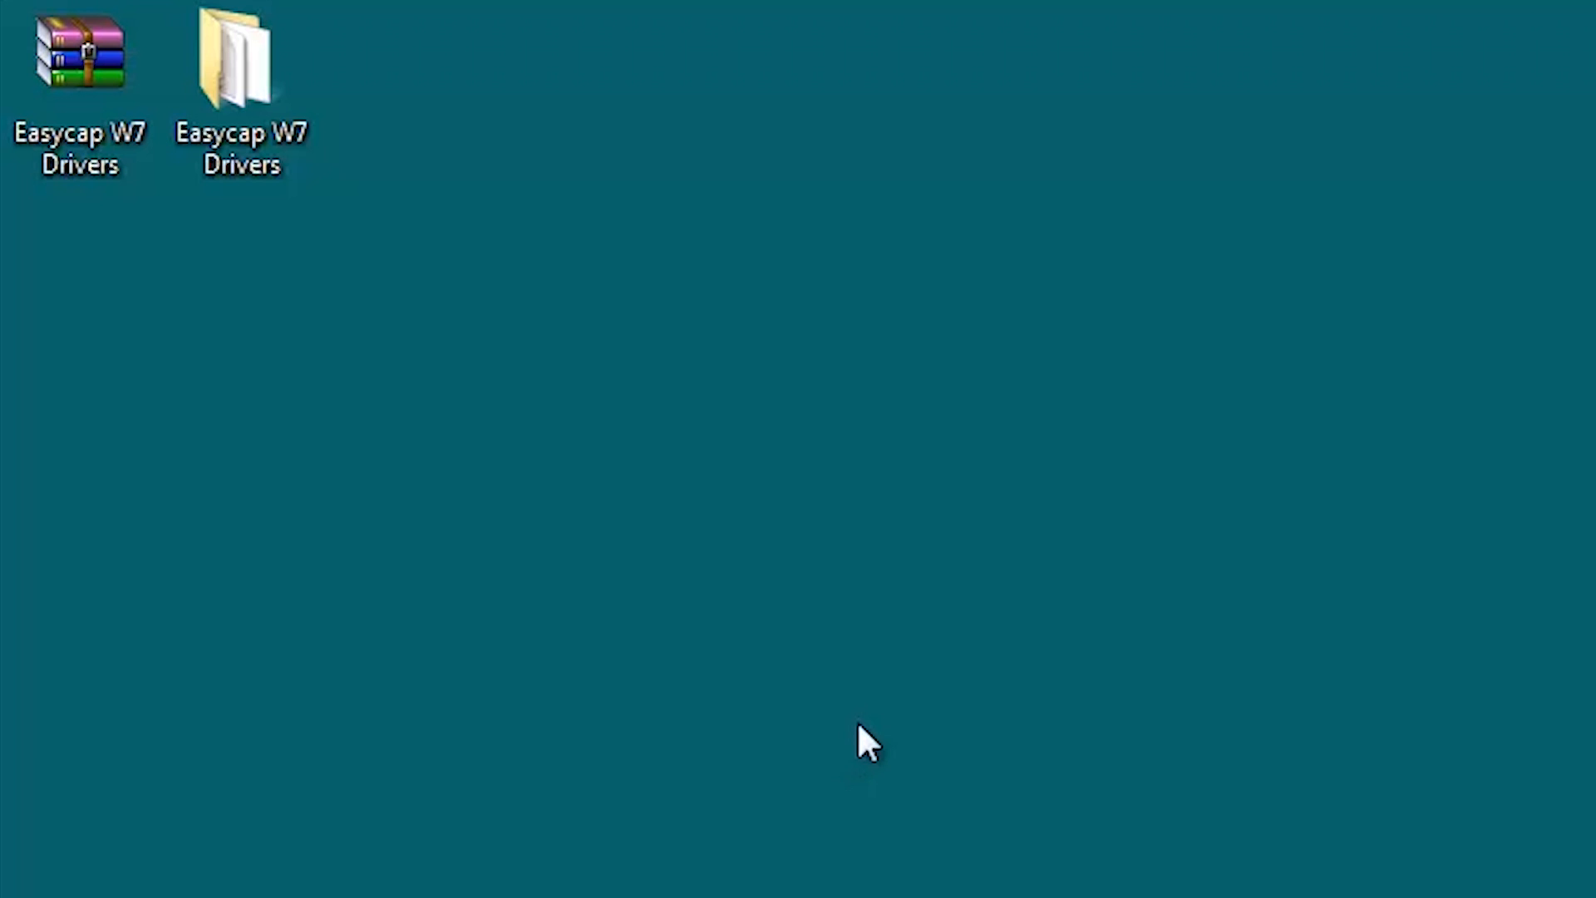
mouse_move(810, 810)
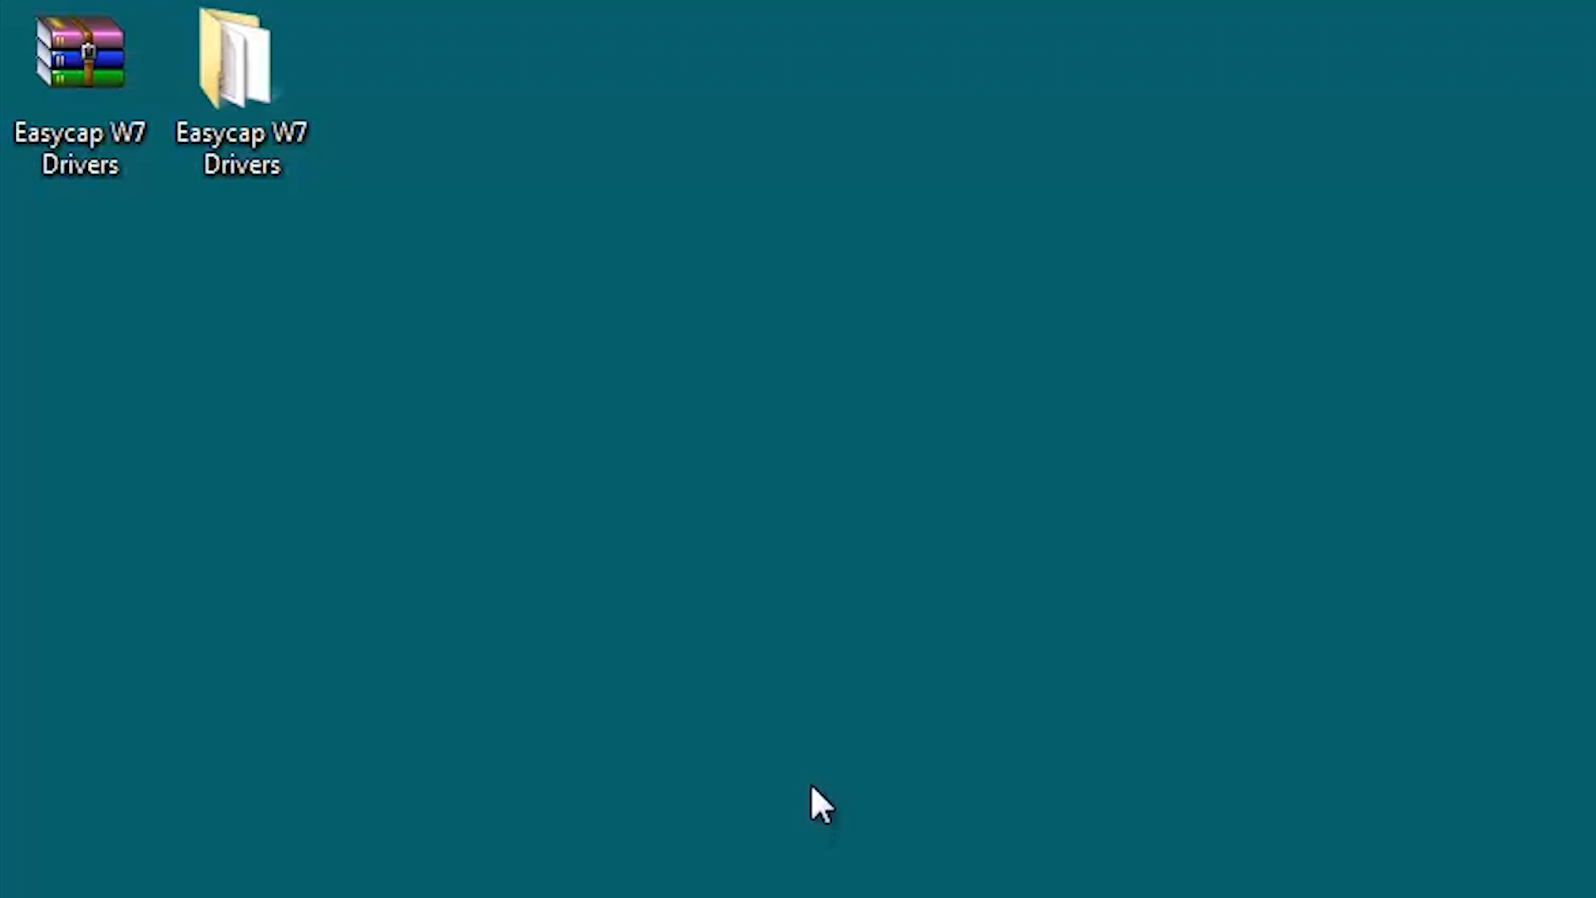
mouse_move(820, 783)
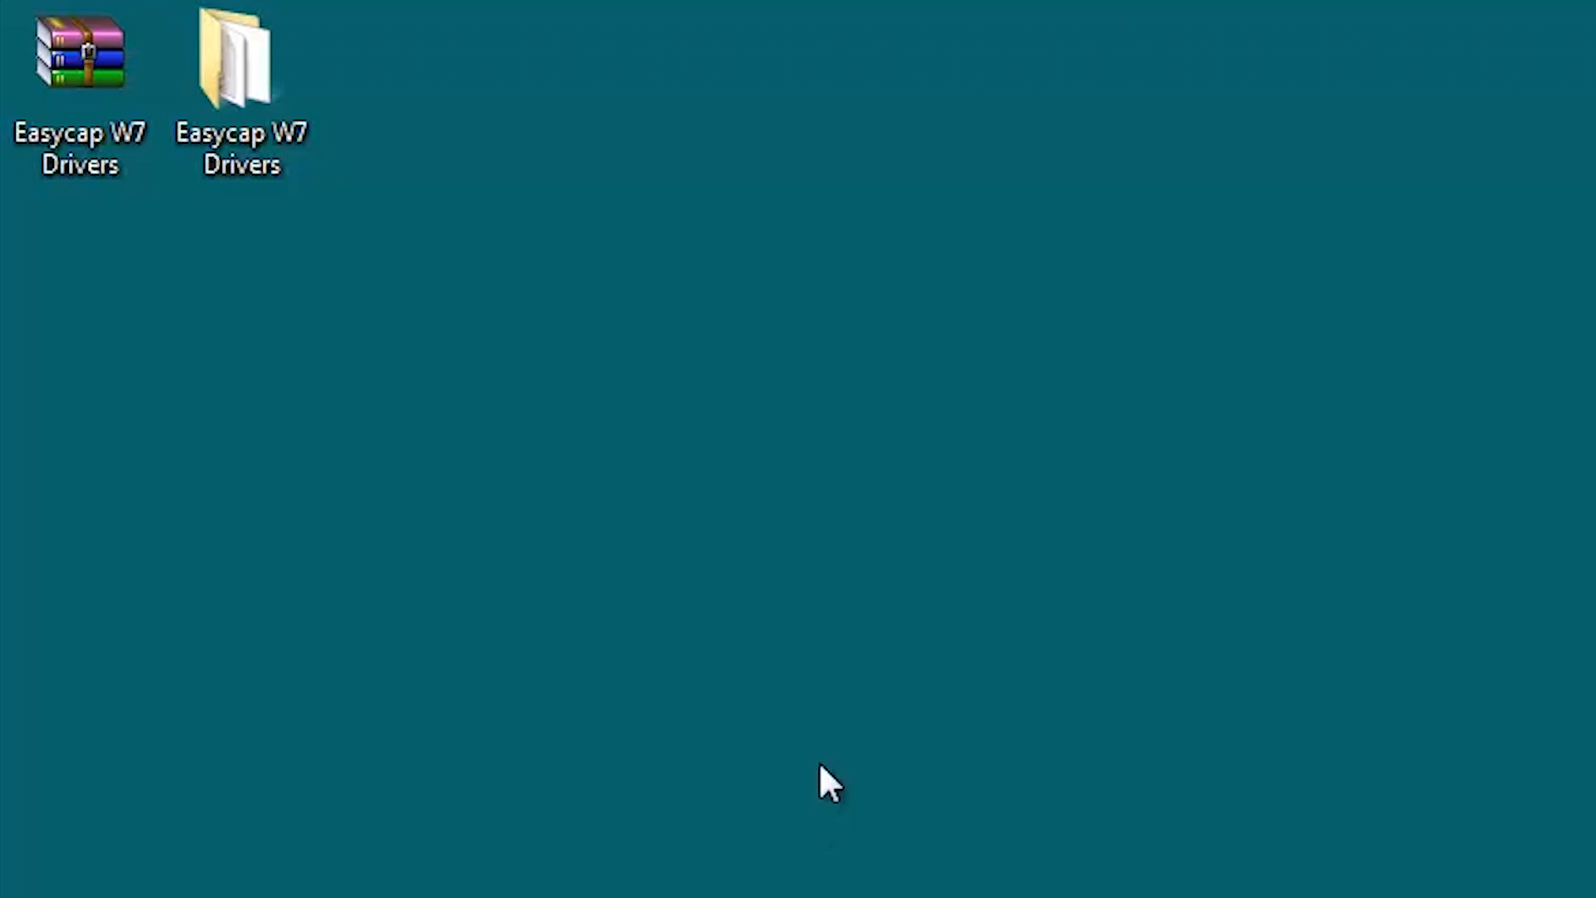
mouse_move(819, 800)
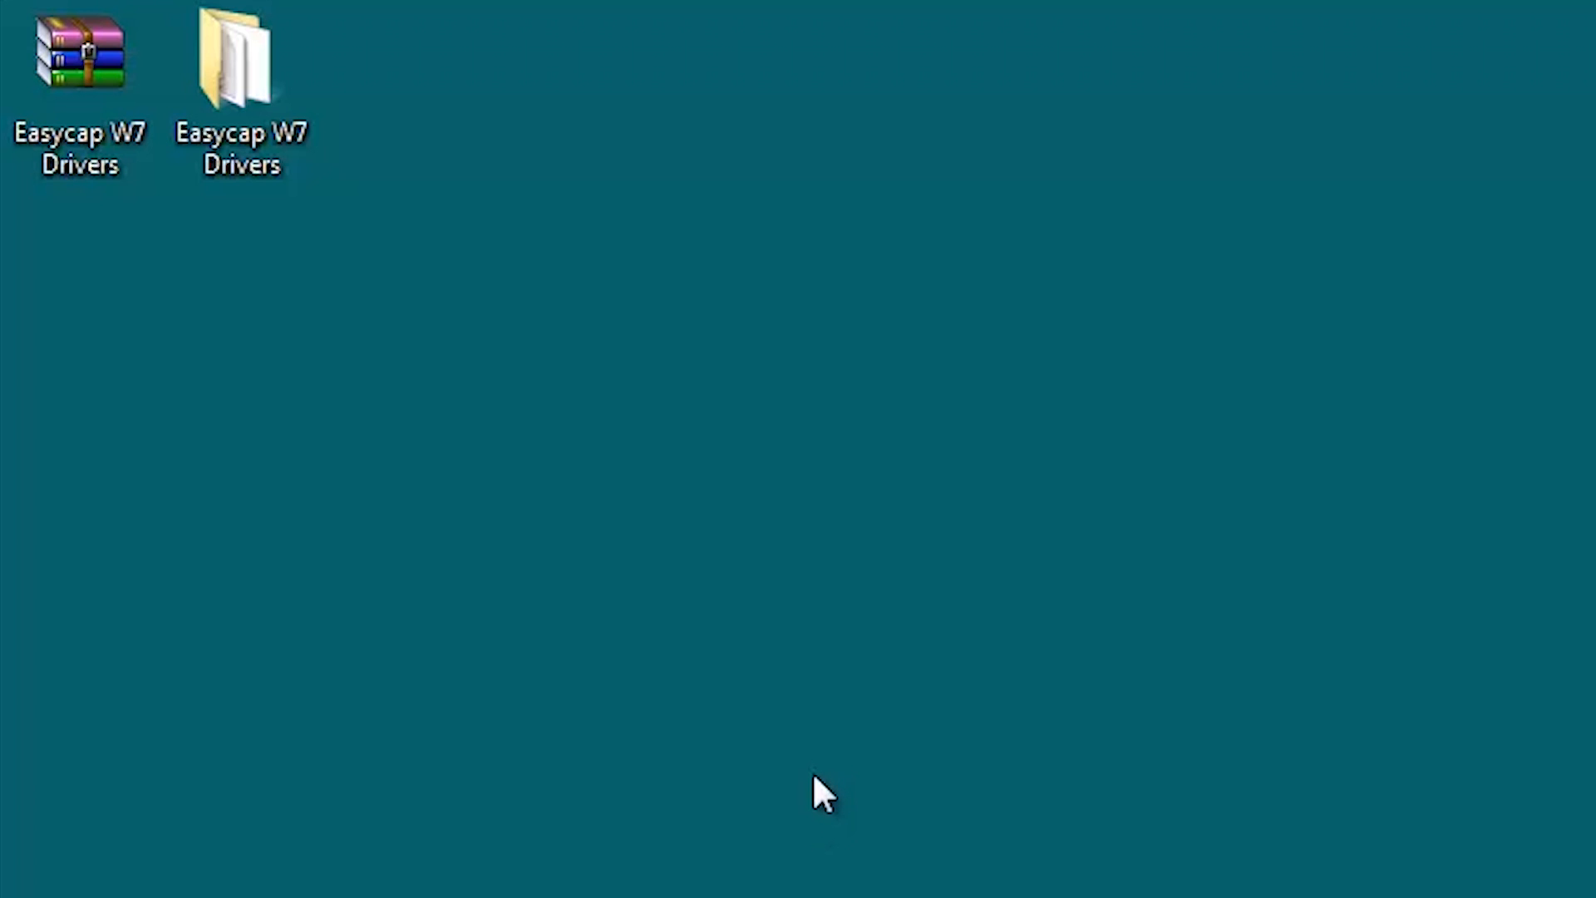
mouse_move(782, 814)
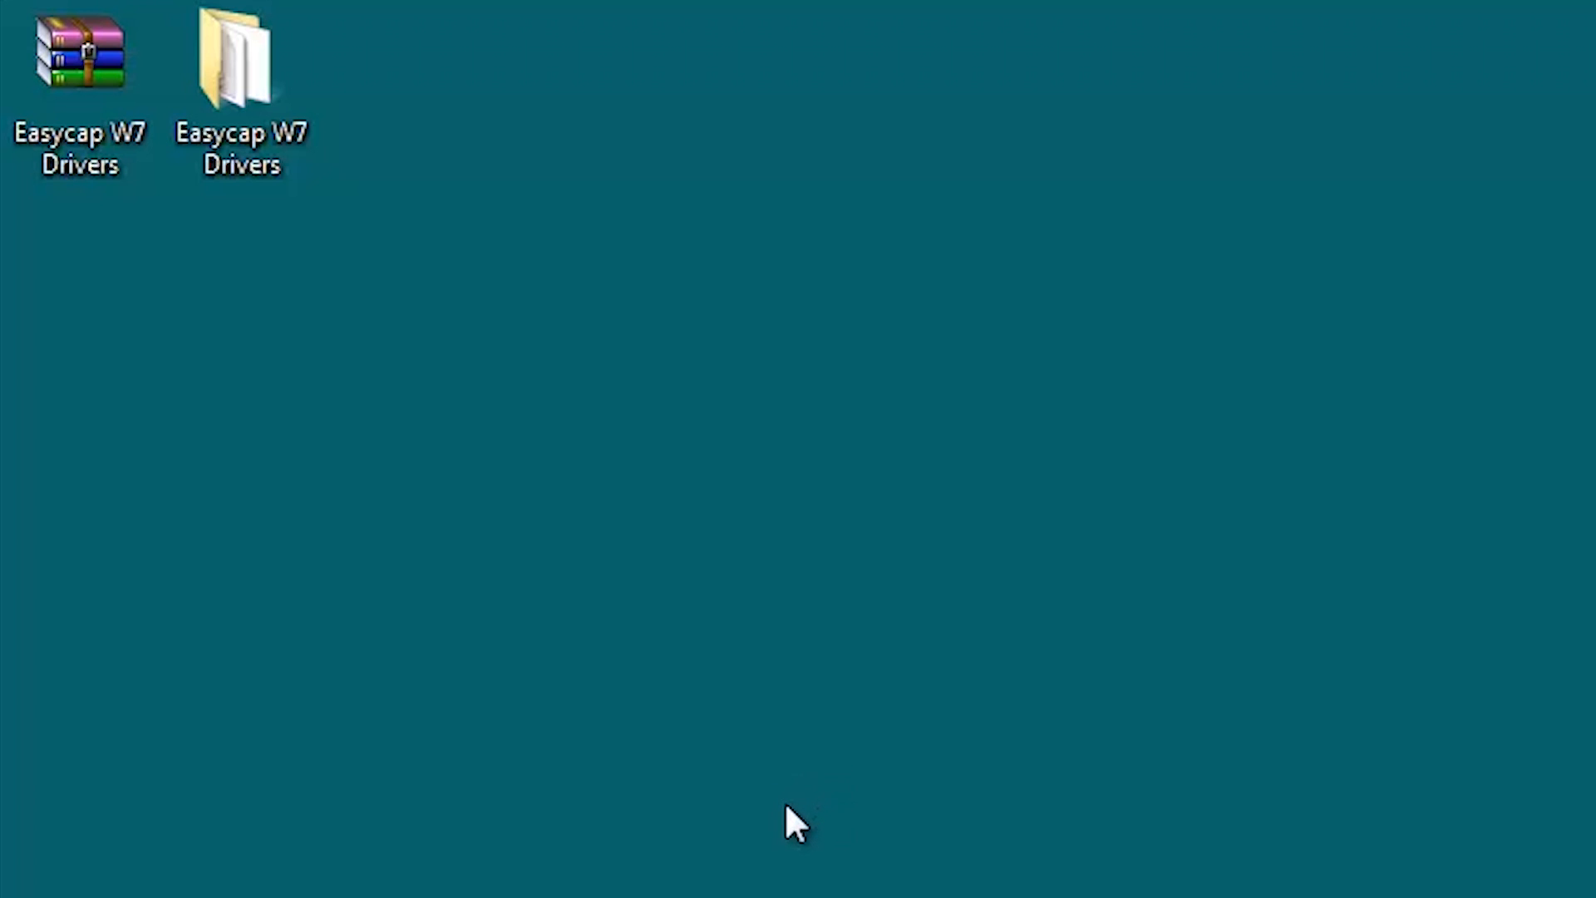
mouse_move(814, 818)
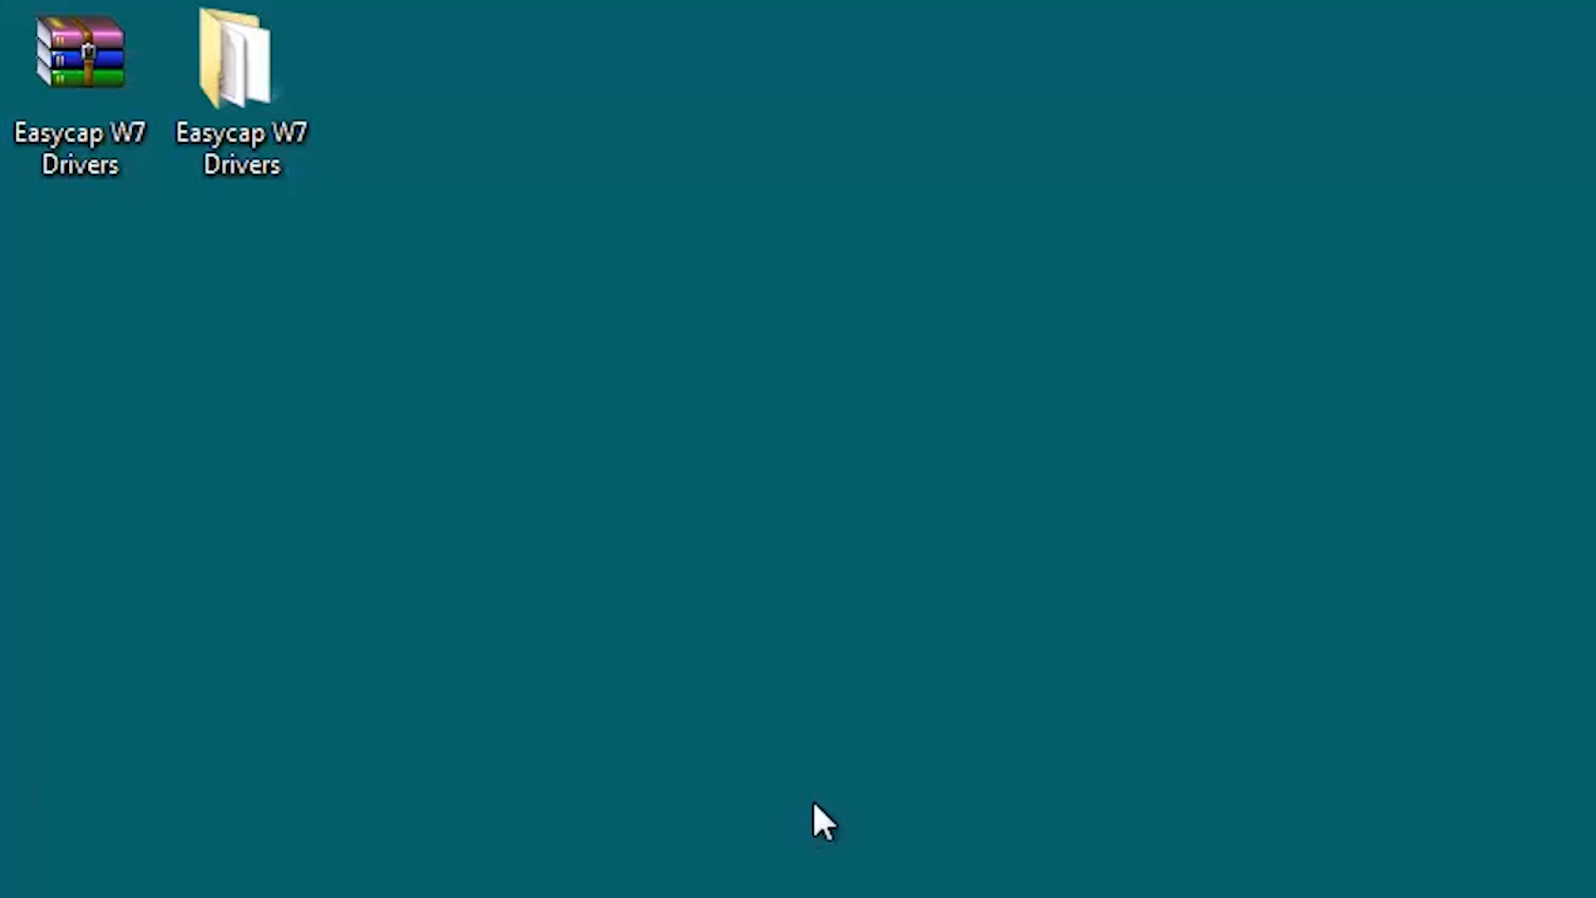
mouse_move(537, 570)
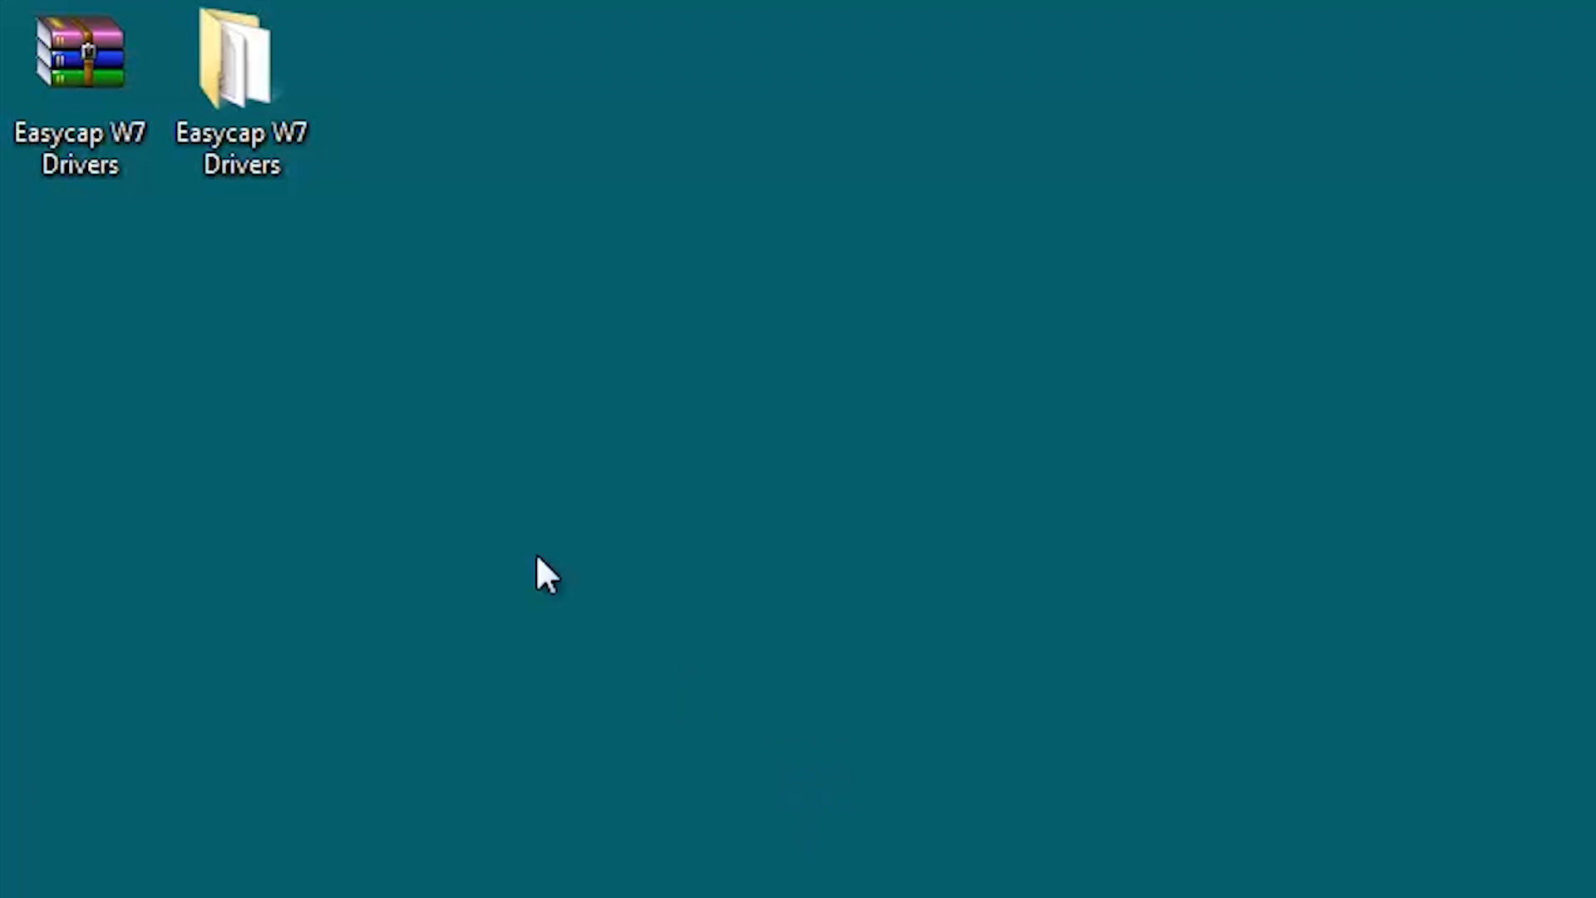
Open Easycap W7 Drivers and browse its x64, x86, STK1160 and StkC112X driver files
click(233, 59)
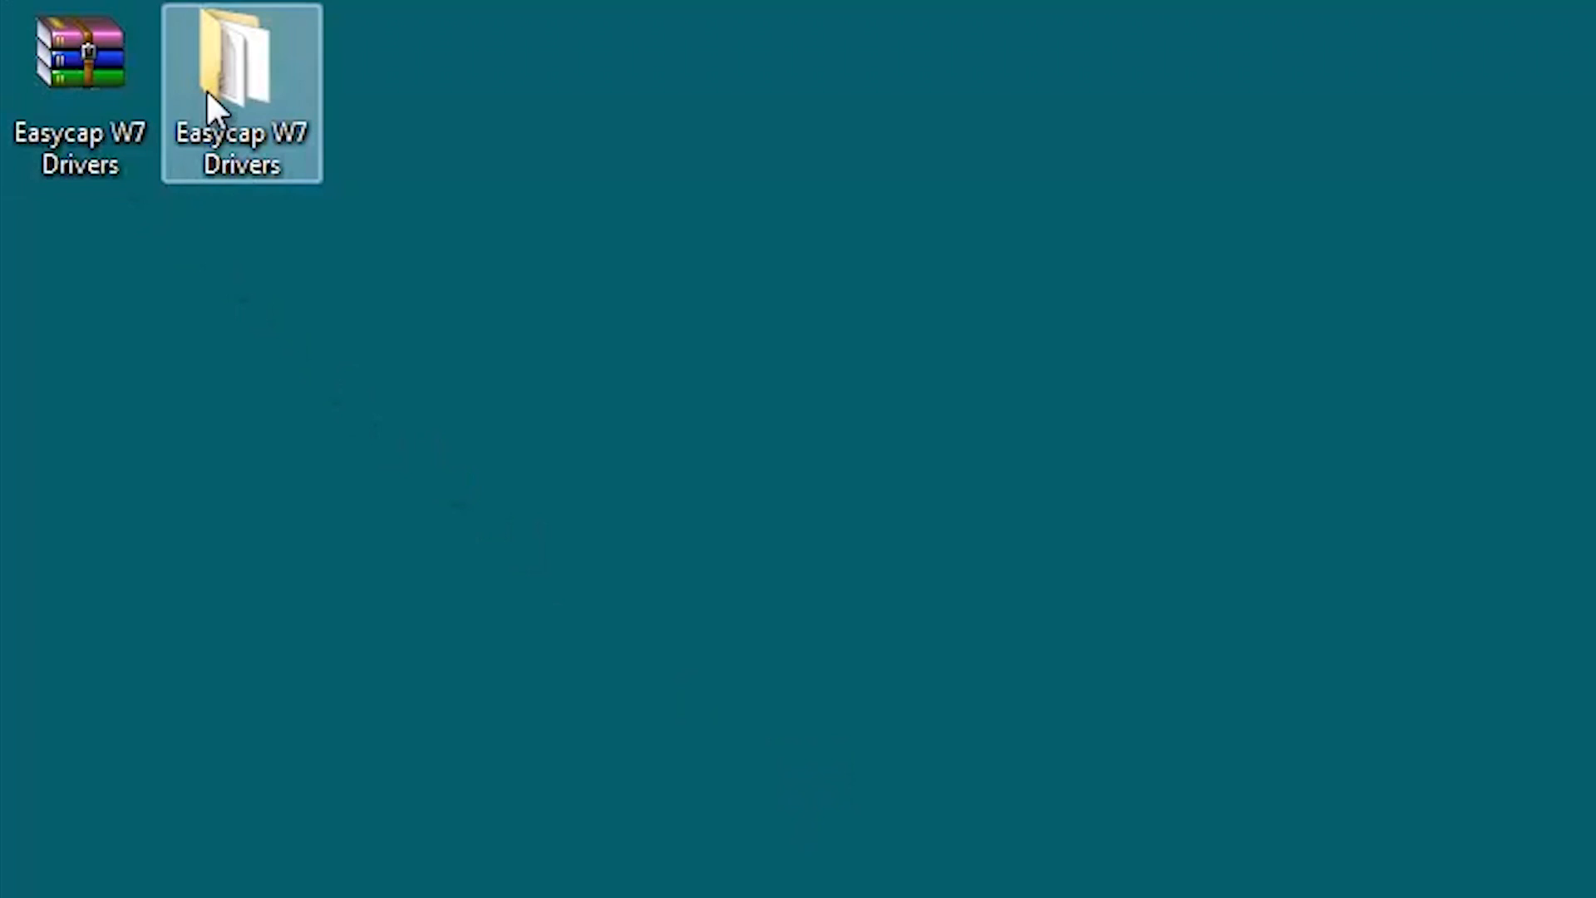
double_click(234, 62)
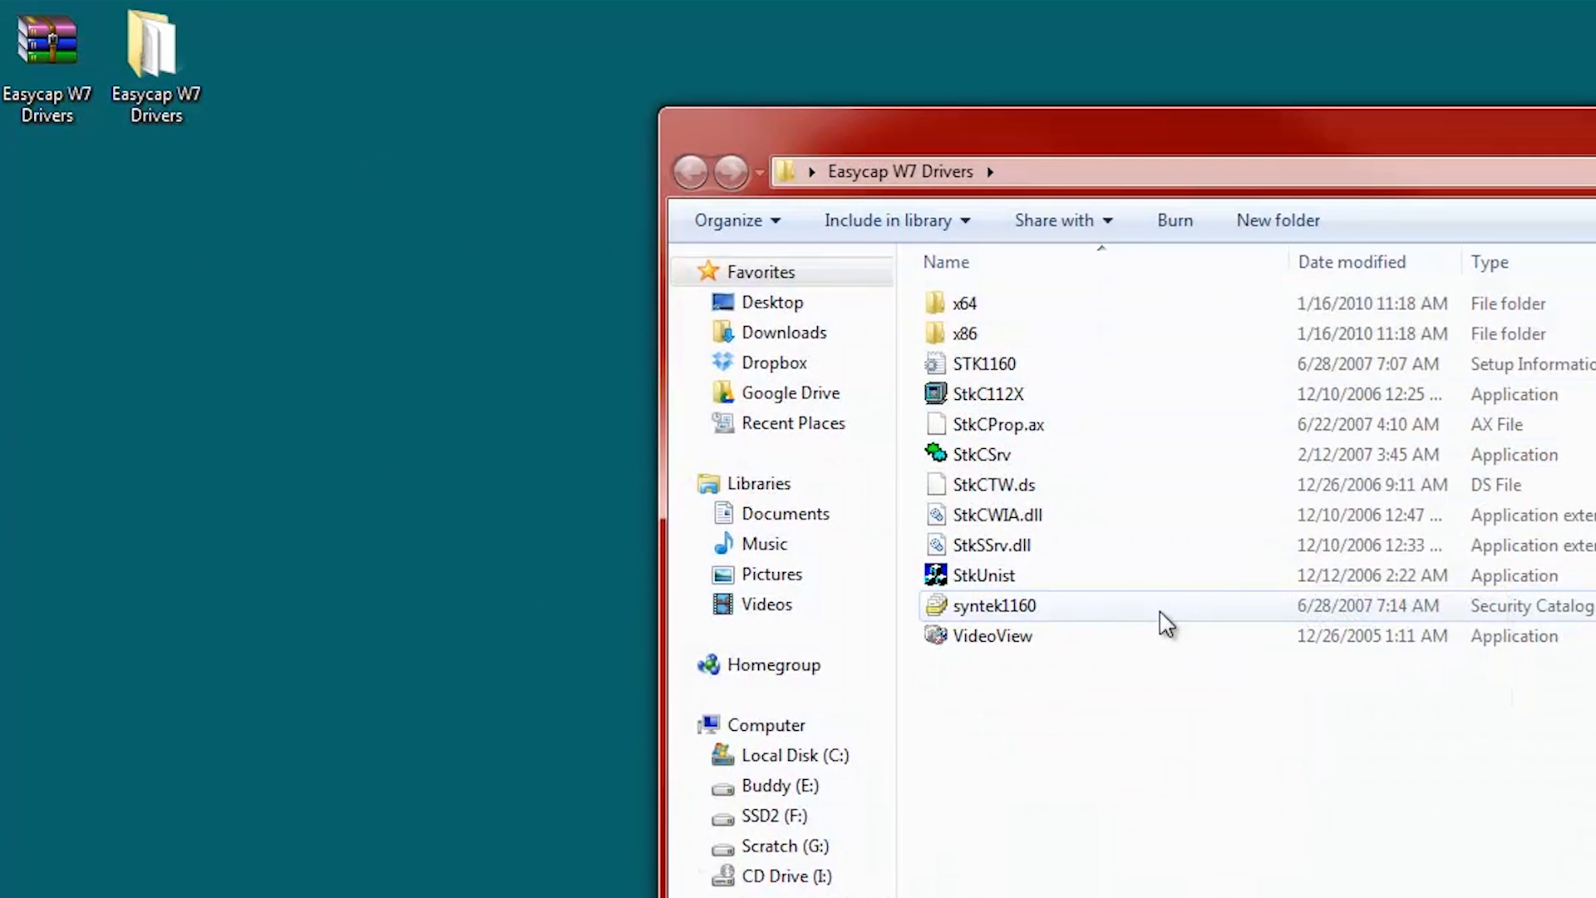
click(987, 575)
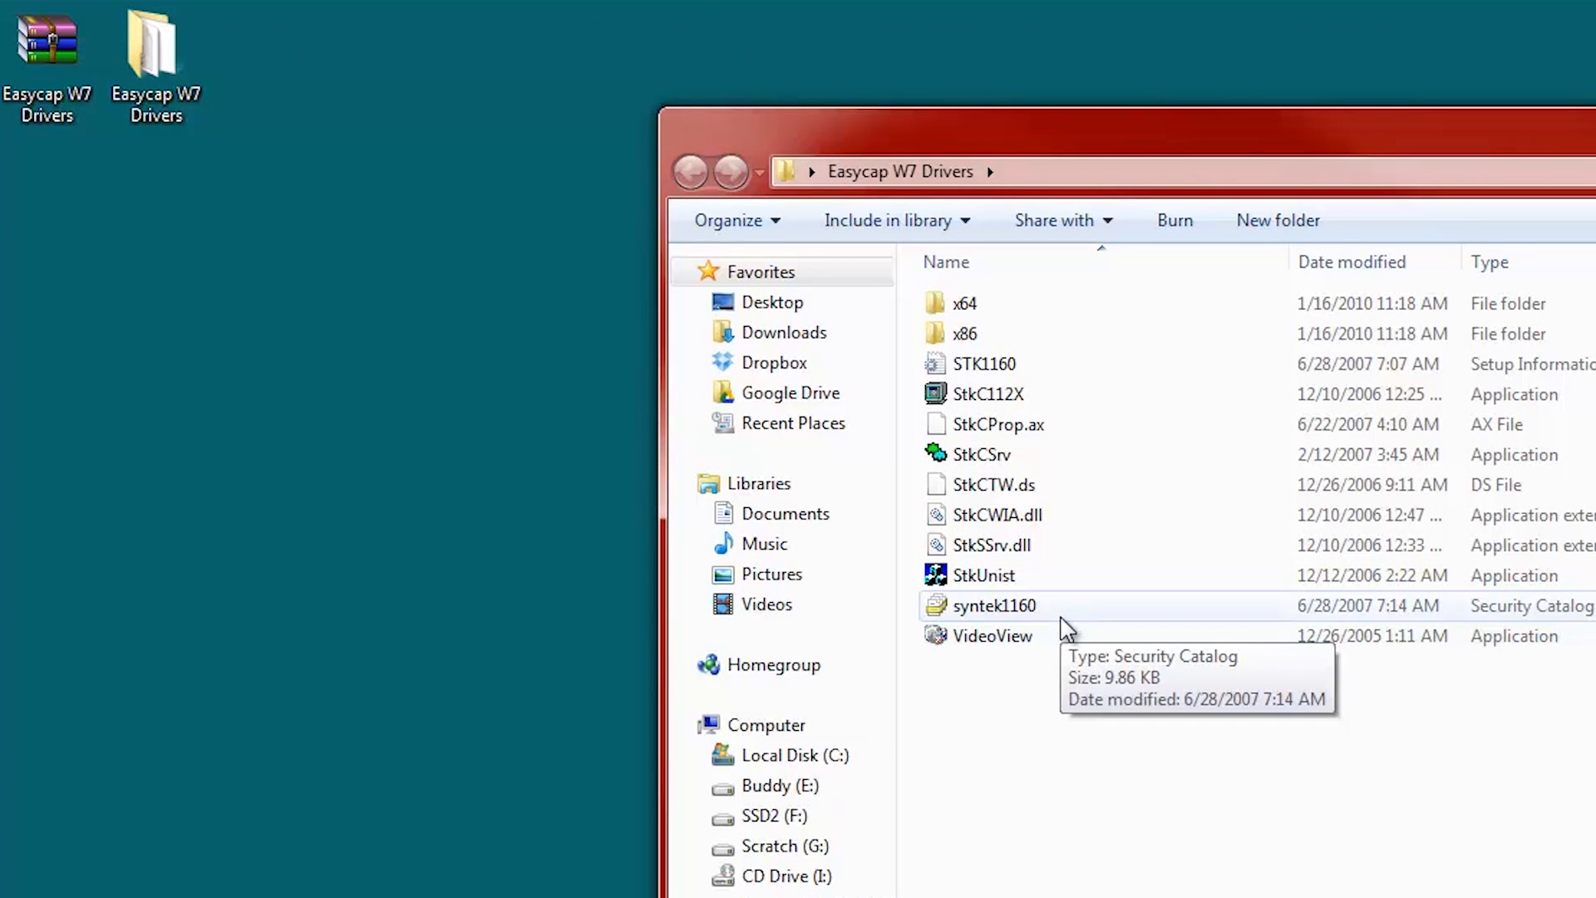
mouse_move(1049, 641)
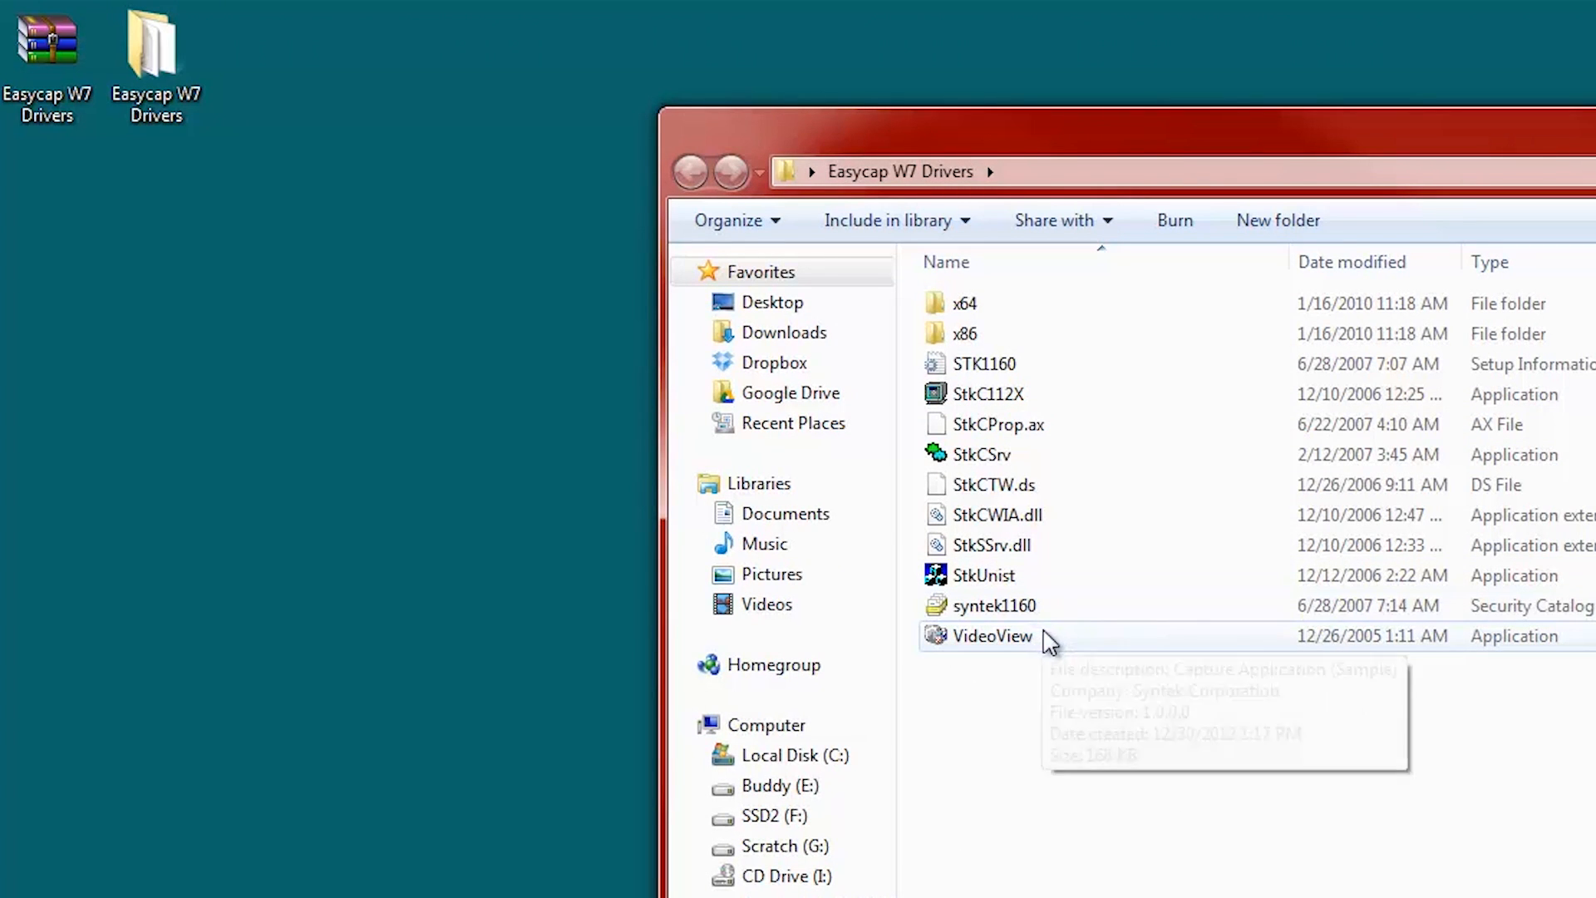
mouse_move(1376, 846)
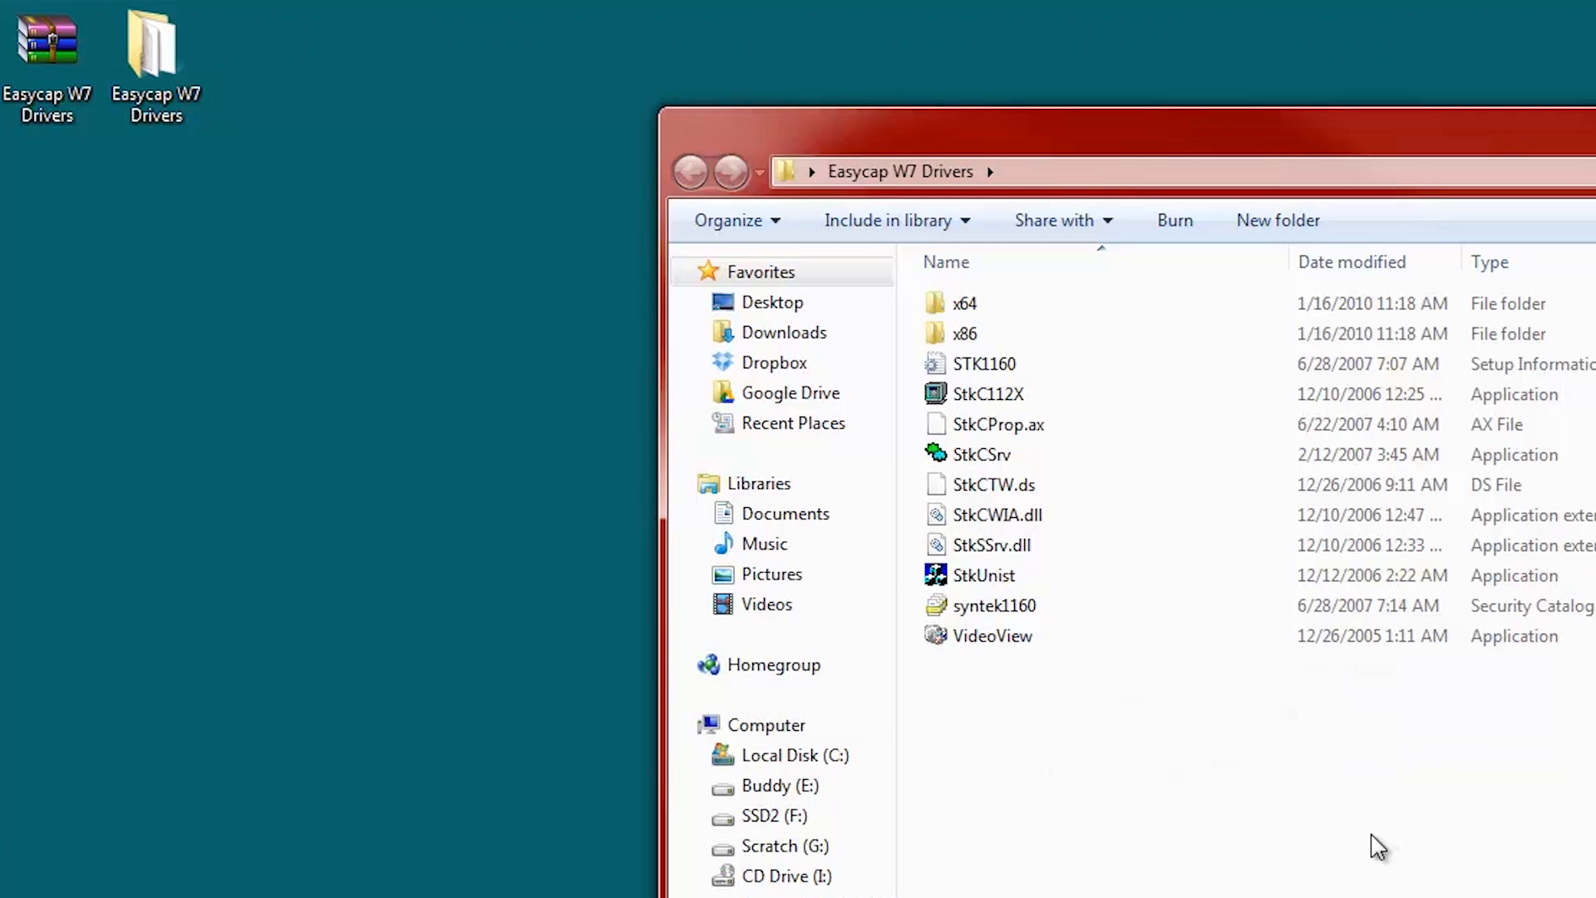
mouse_move(1177, 809)
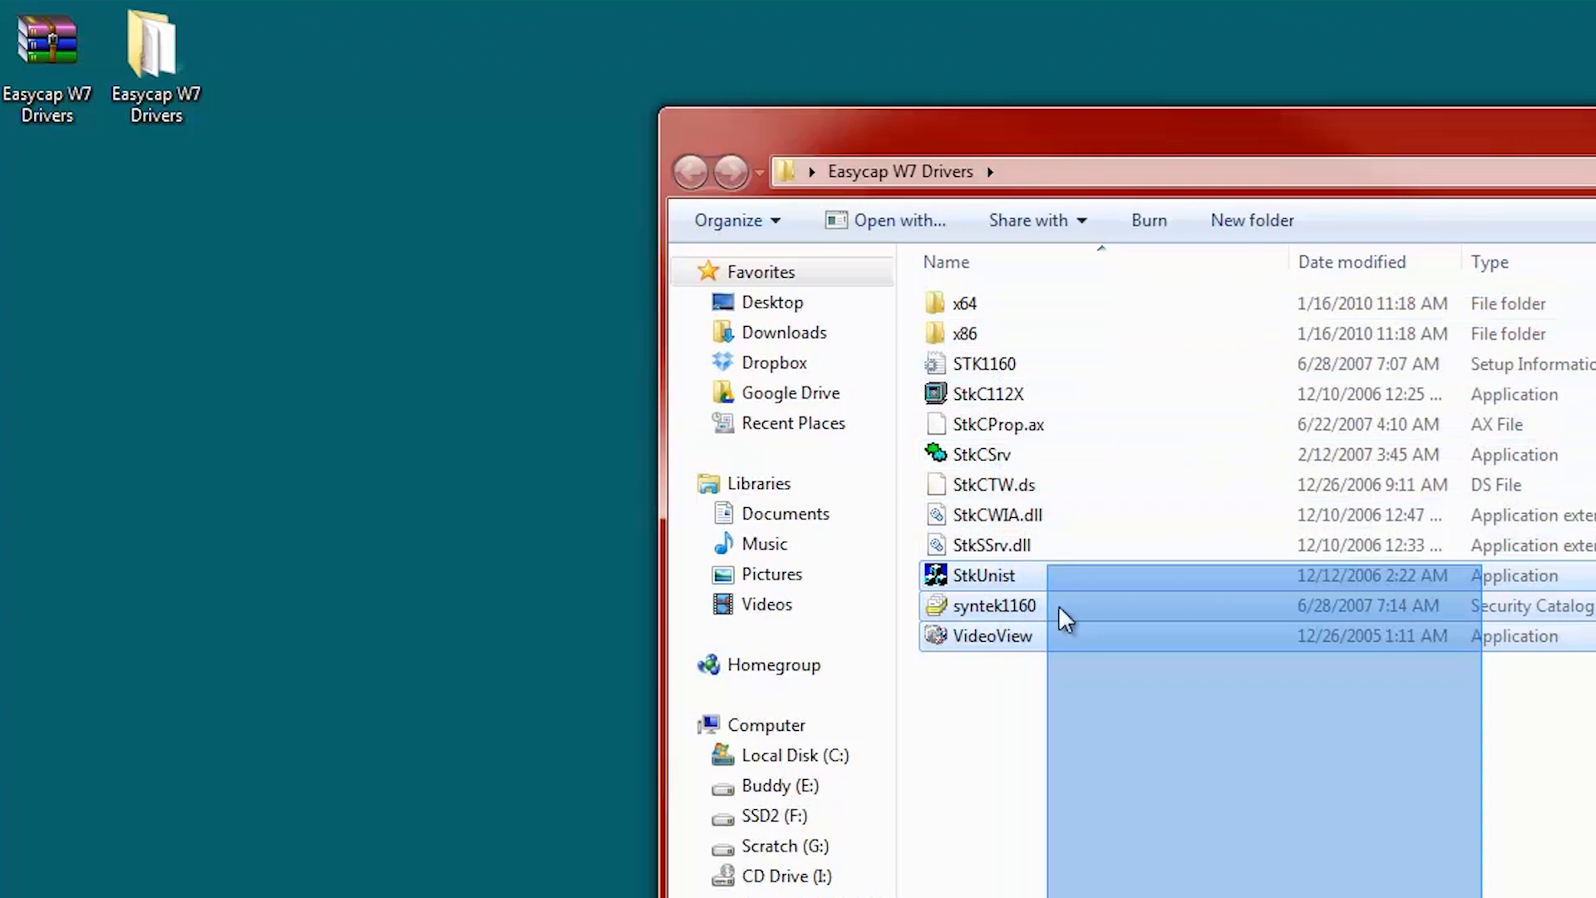
click(1100, 704)
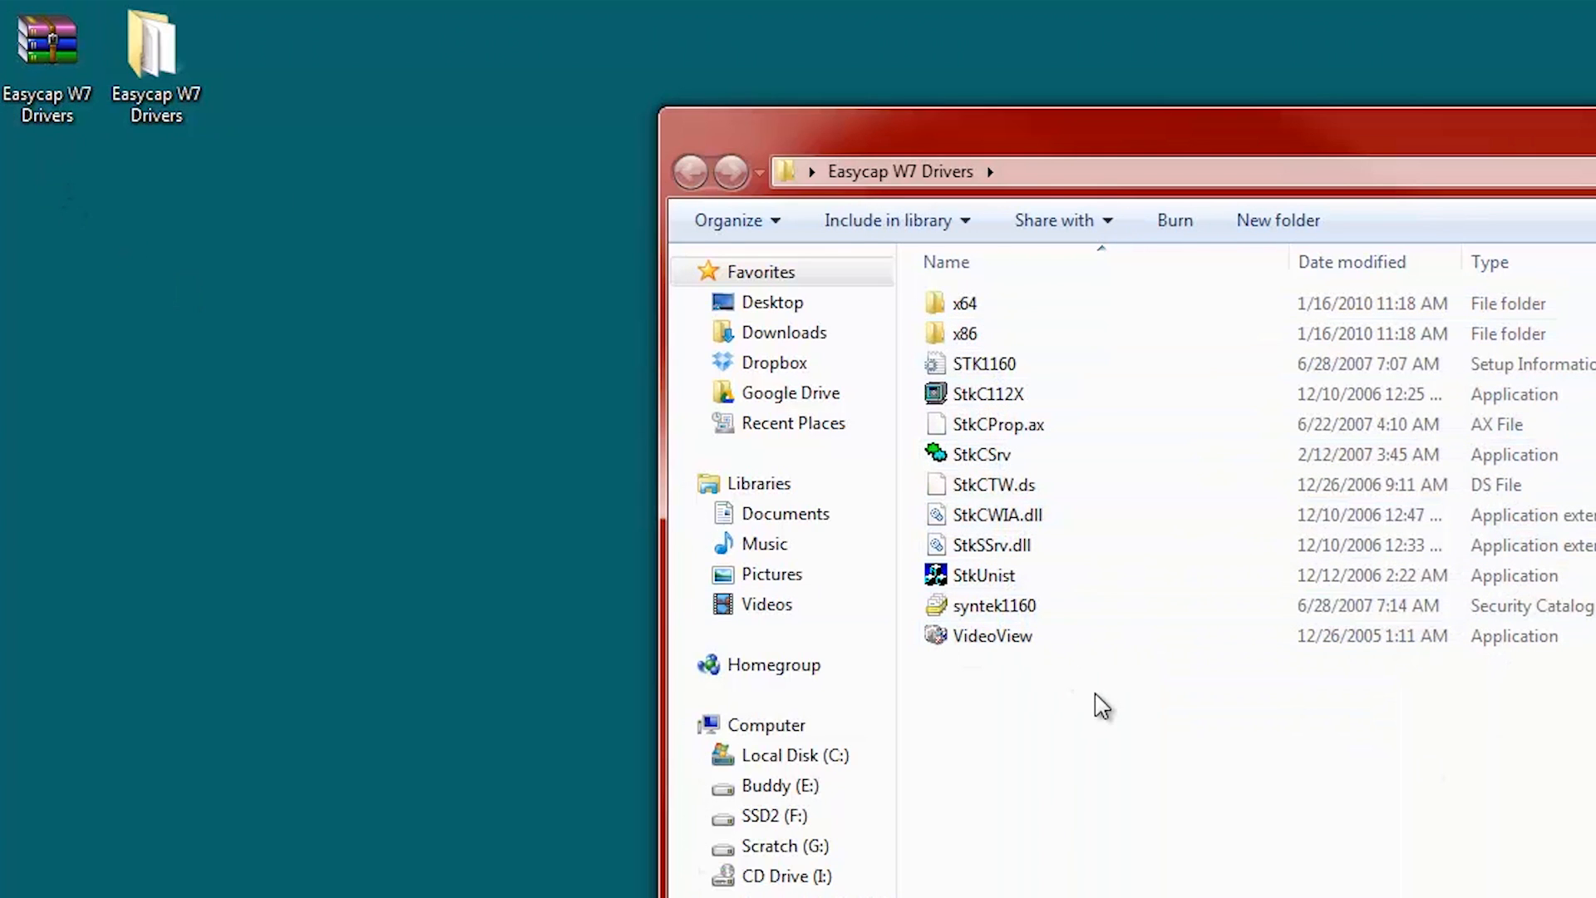
mouse_move(1105, 675)
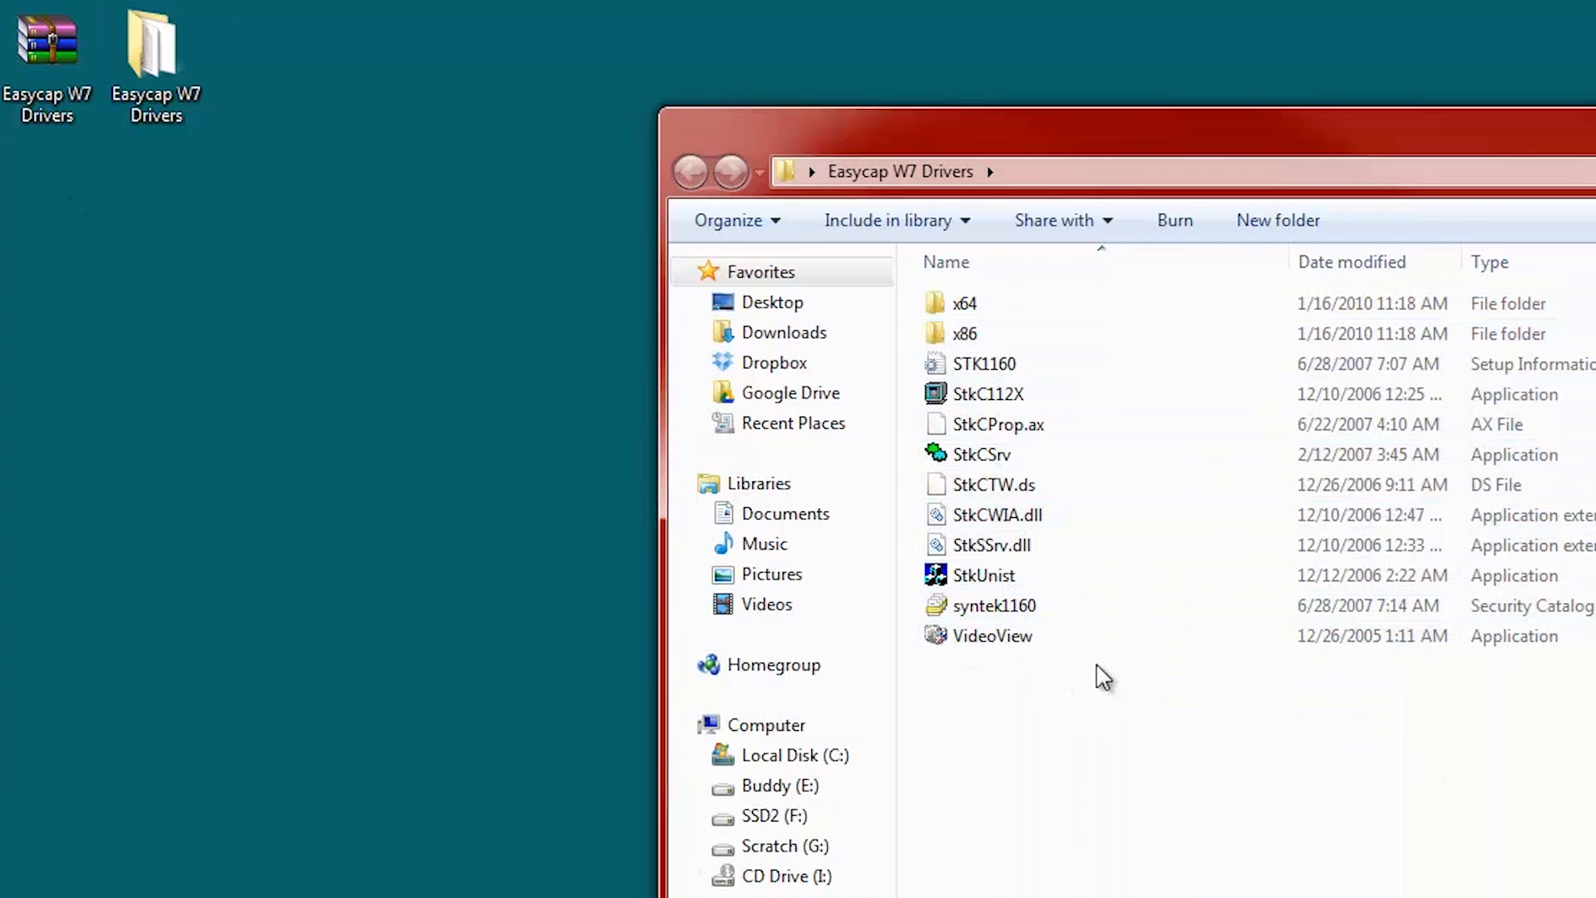
click(990, 636)
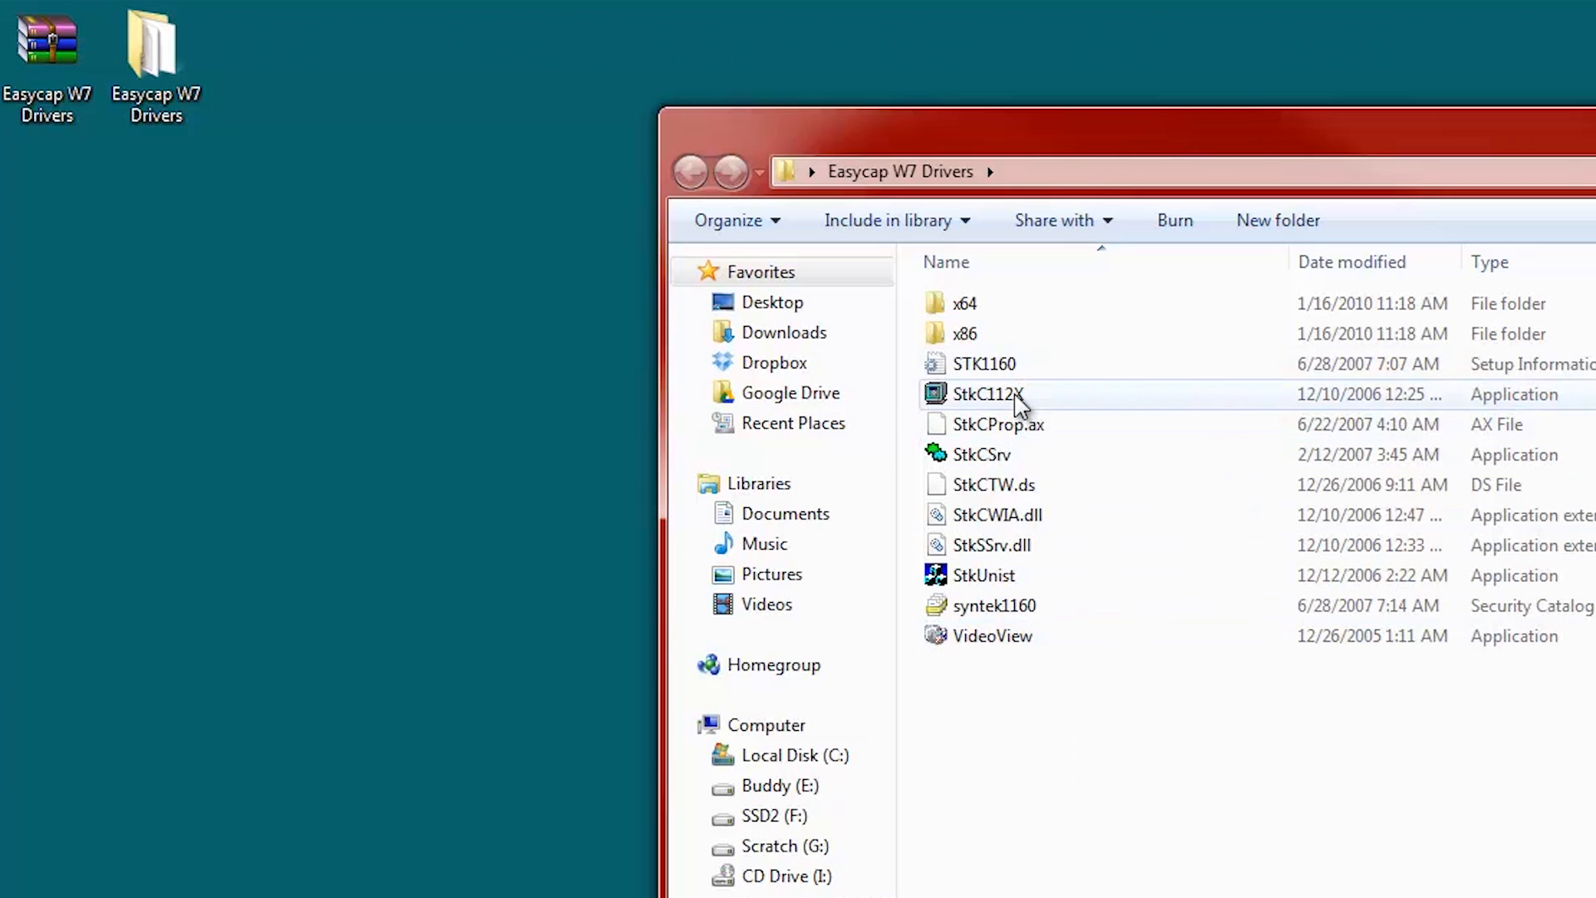
mouse_move(1042, 672)
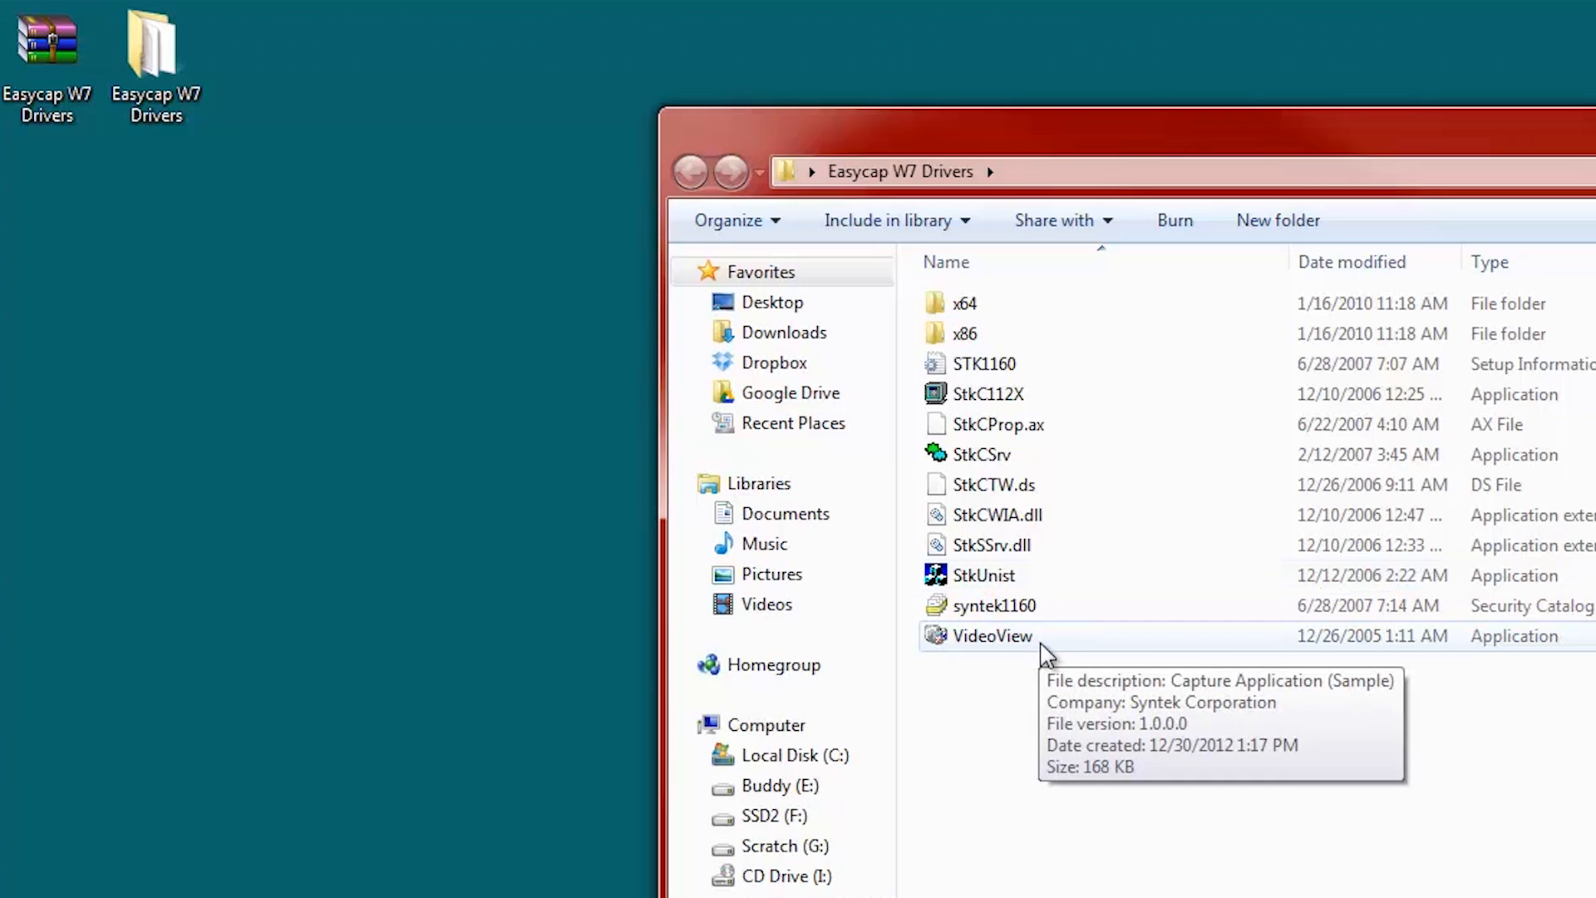
mouse_move(1059, 656)
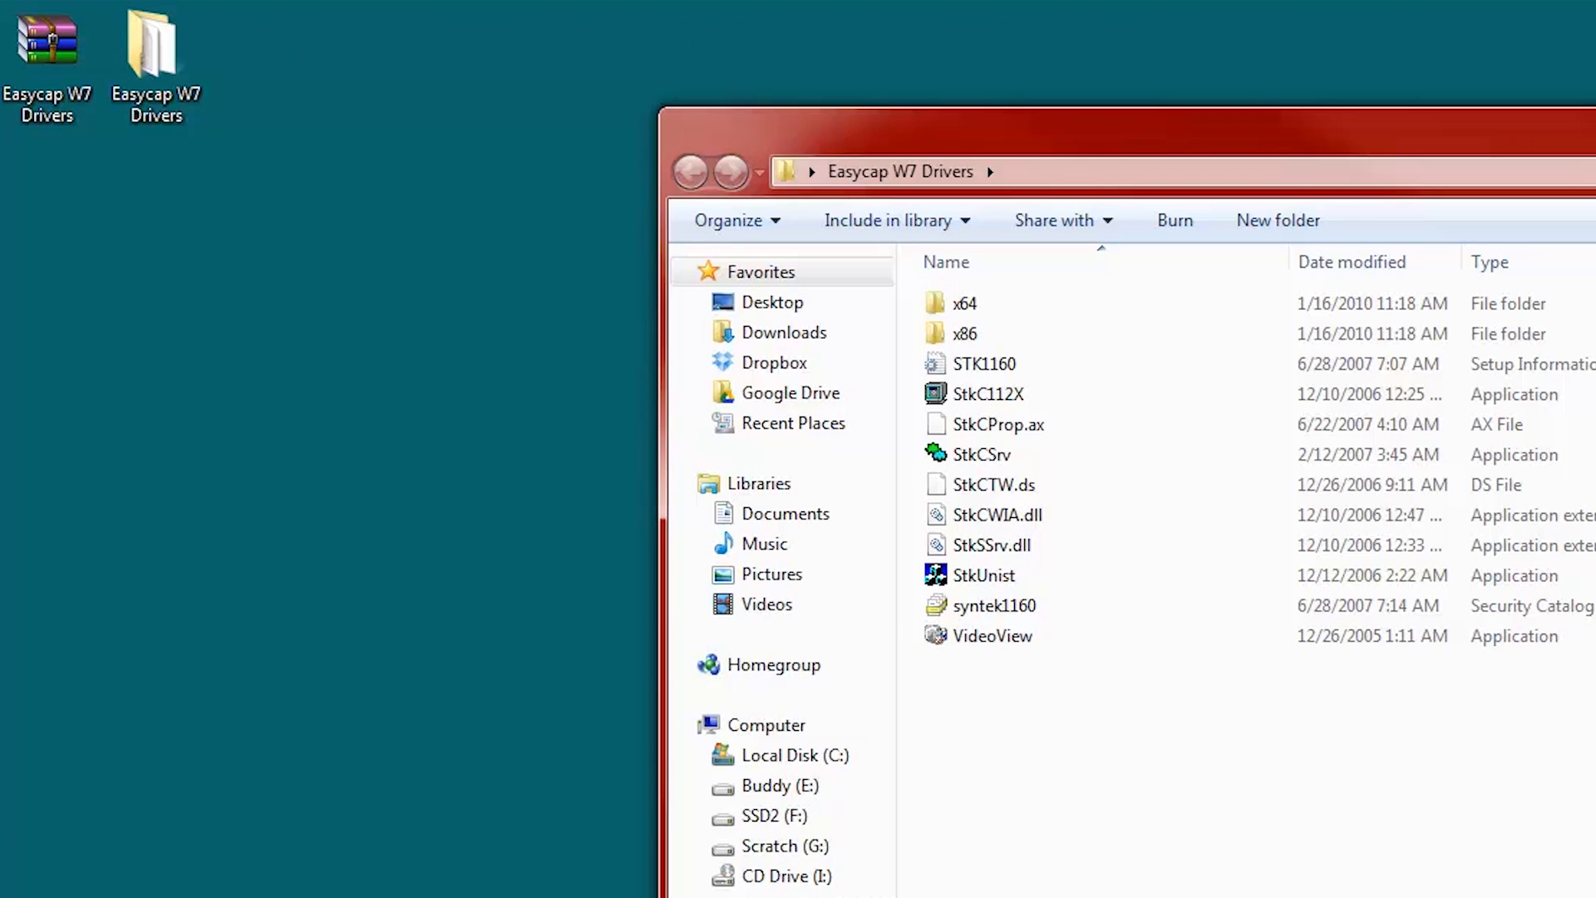
mouse_move(1461, 841)
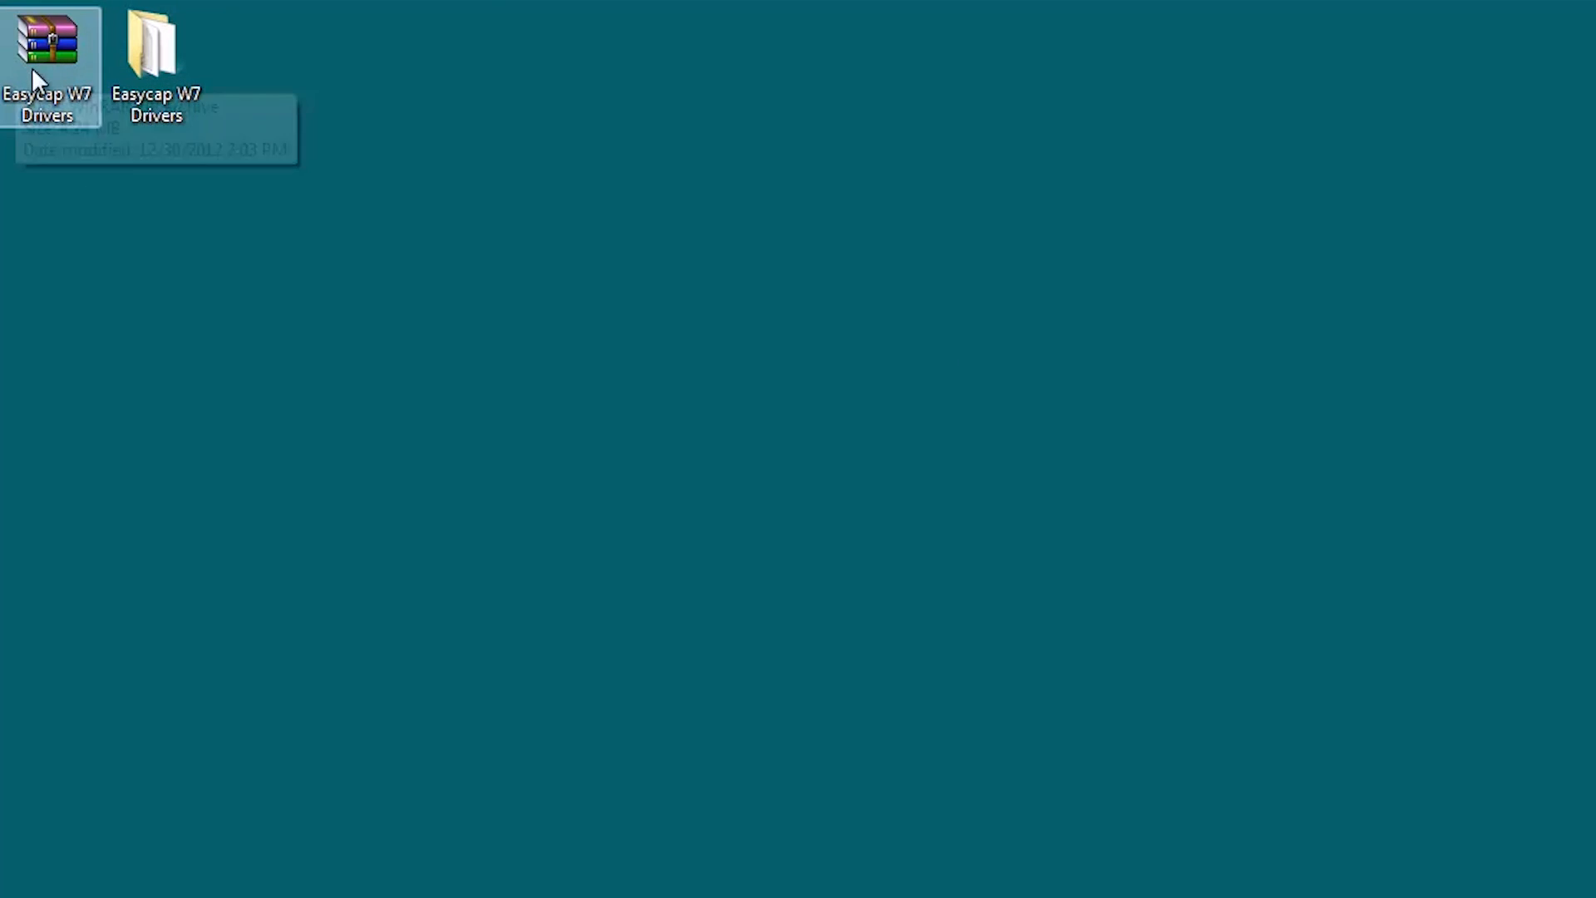
Open Computer from the Start menu and bring up its system Properties page
double_click(155, 42)
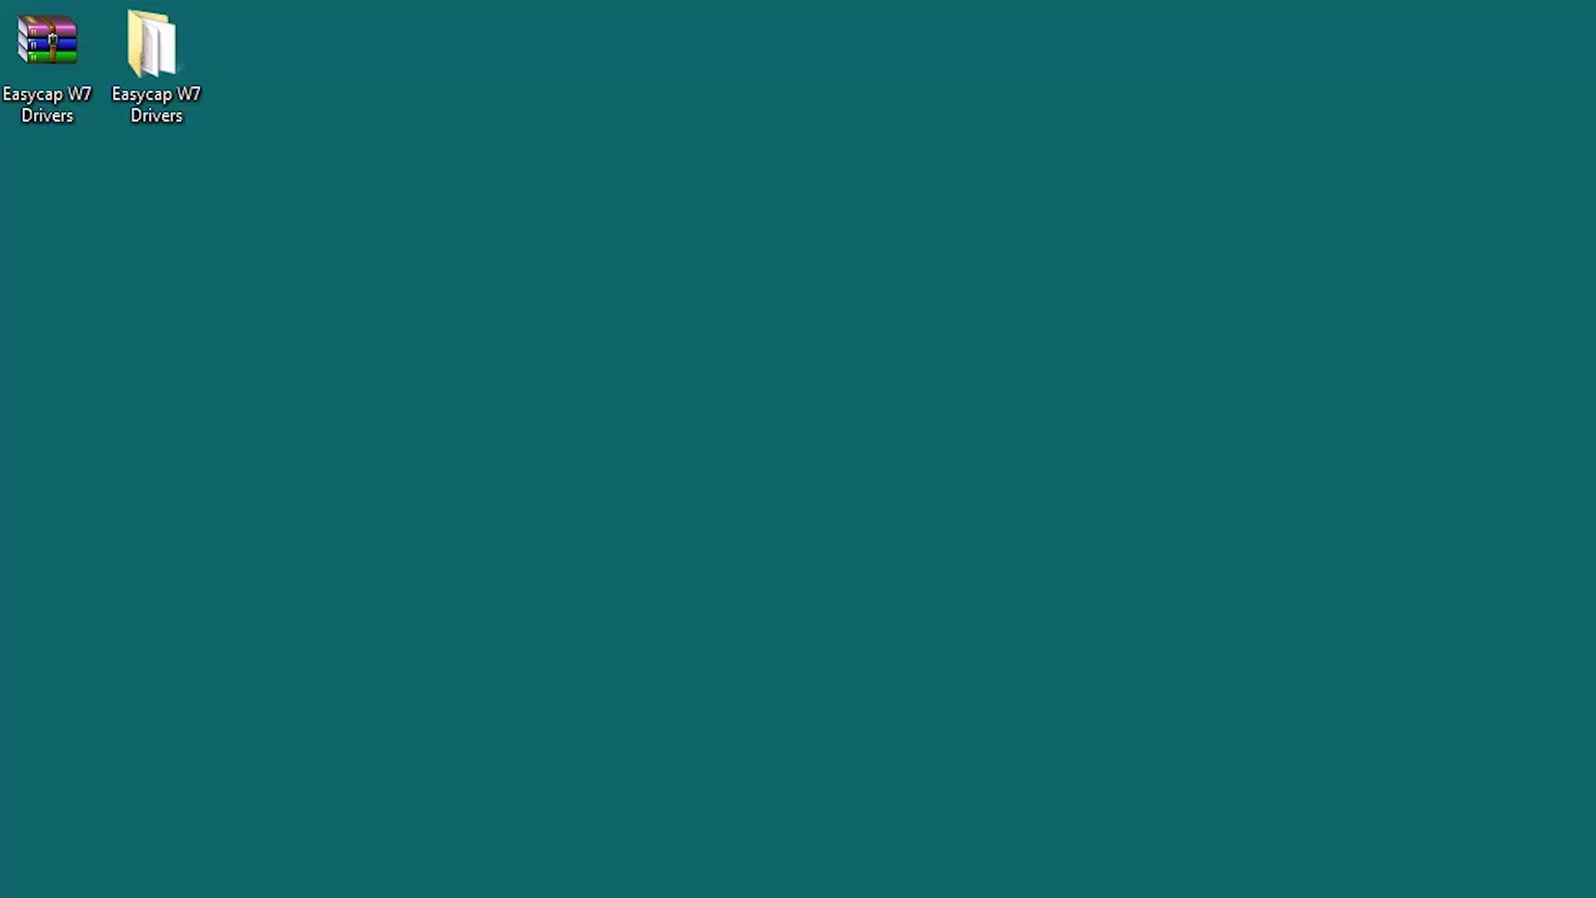
click(32, 866)
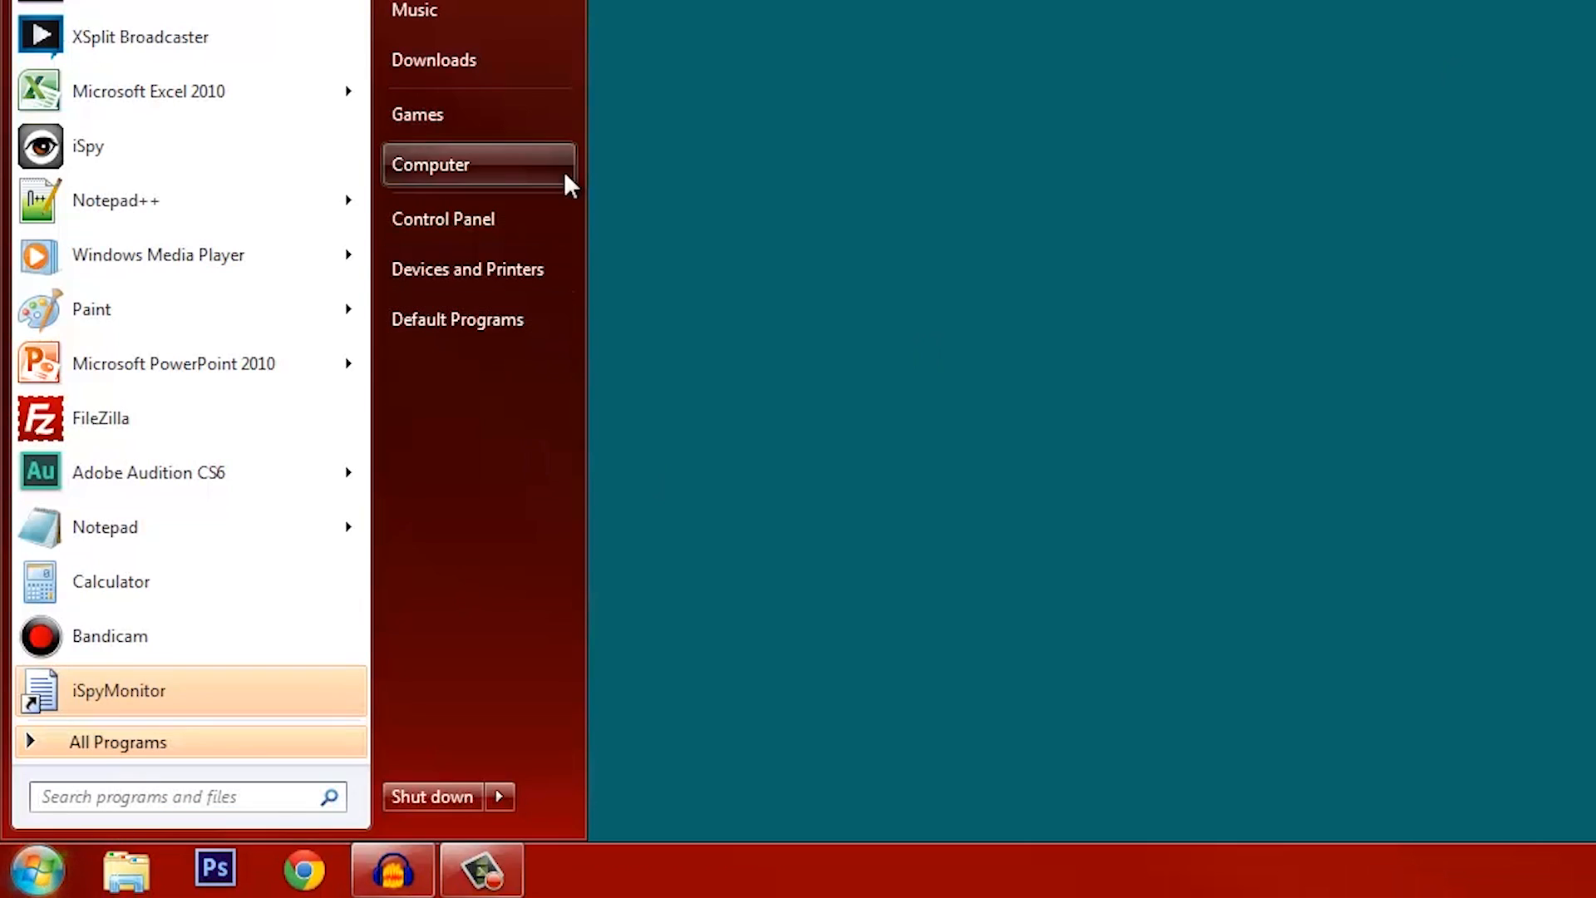
click(431, 163)
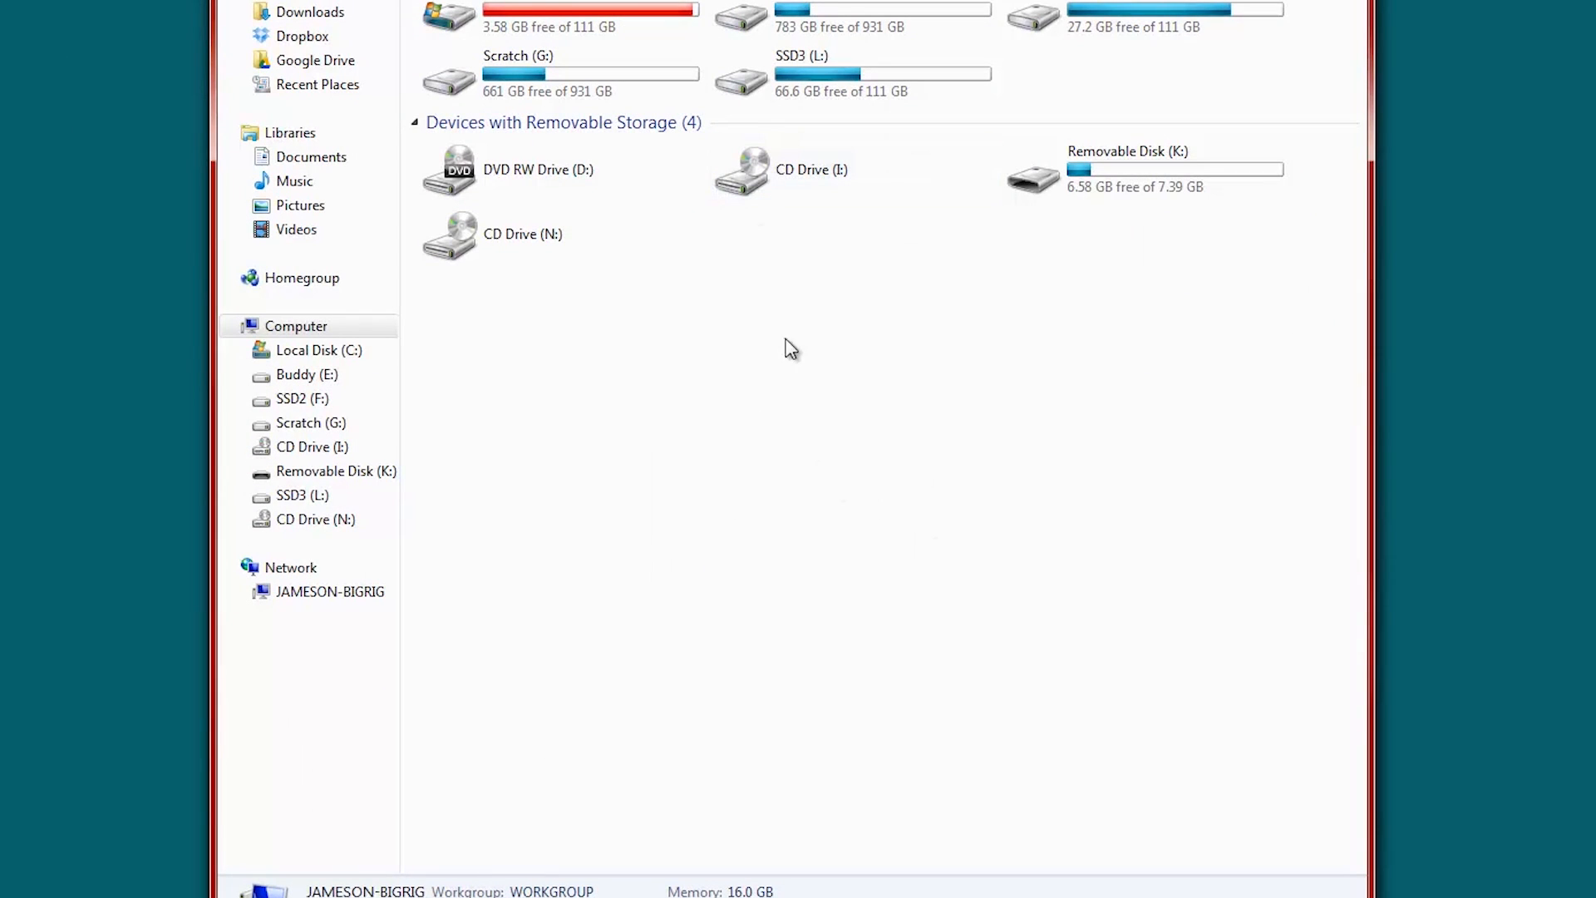
right_click(786, 79)
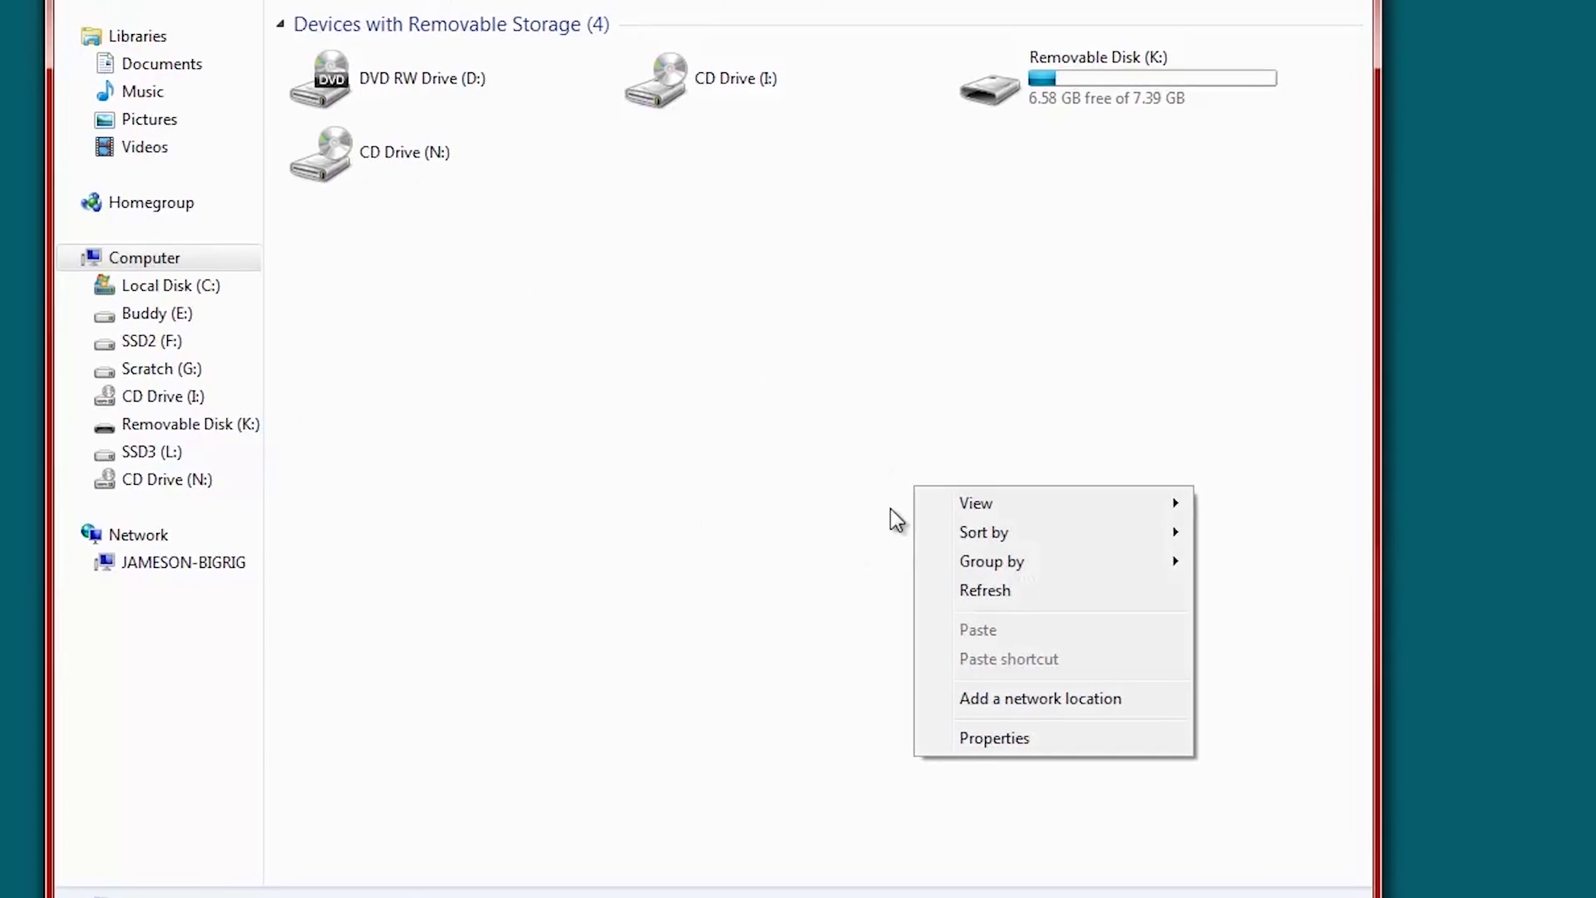
click(995, 737)
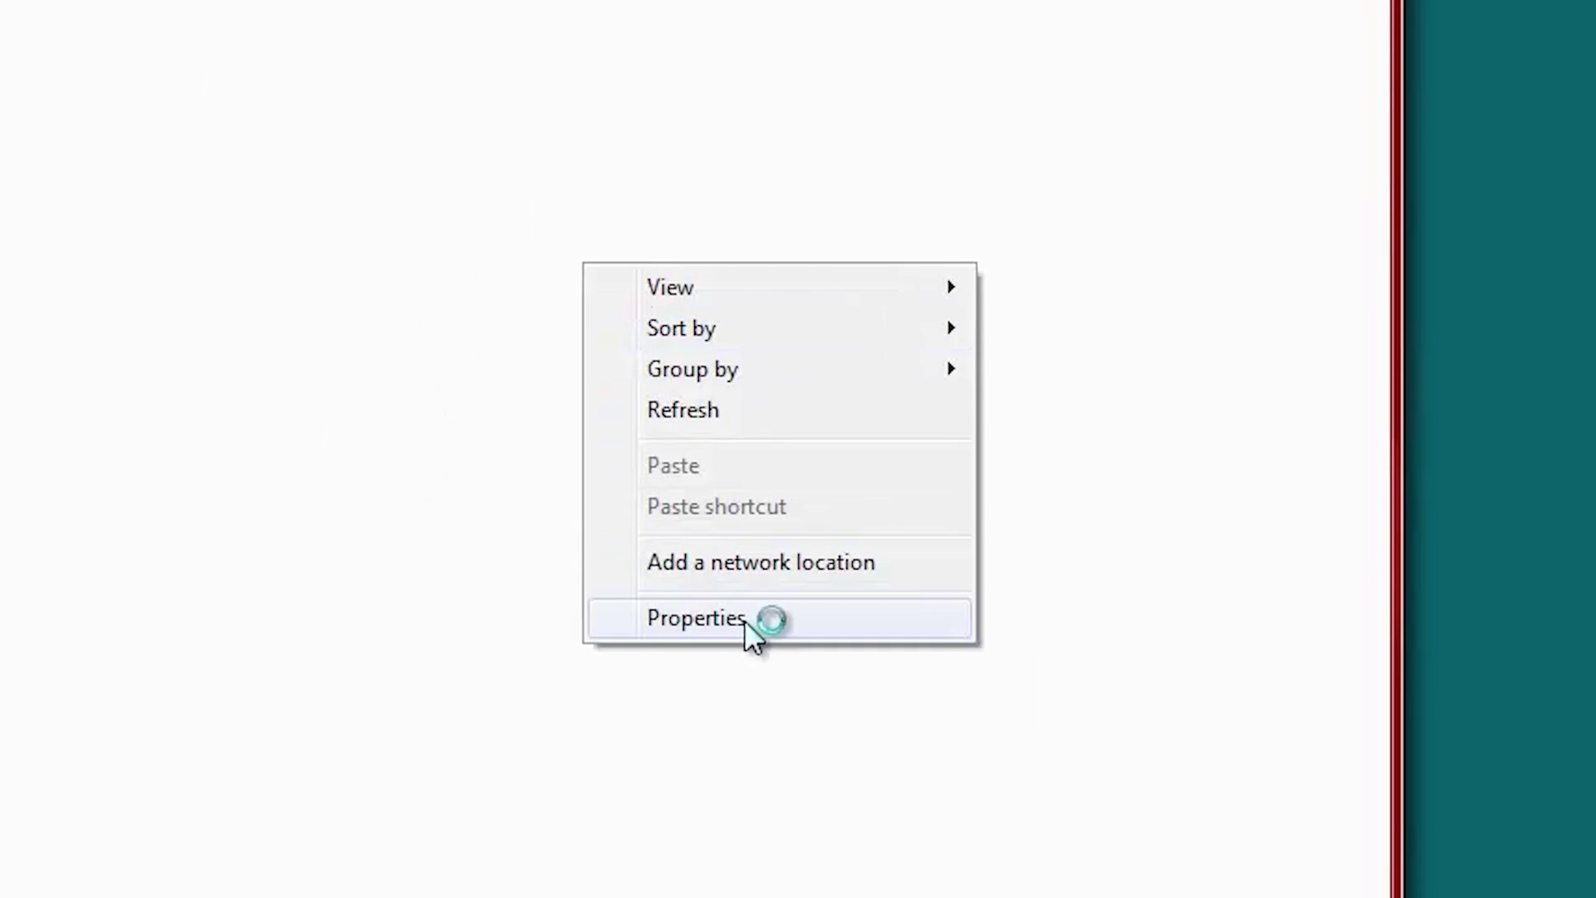
click(695, 618)
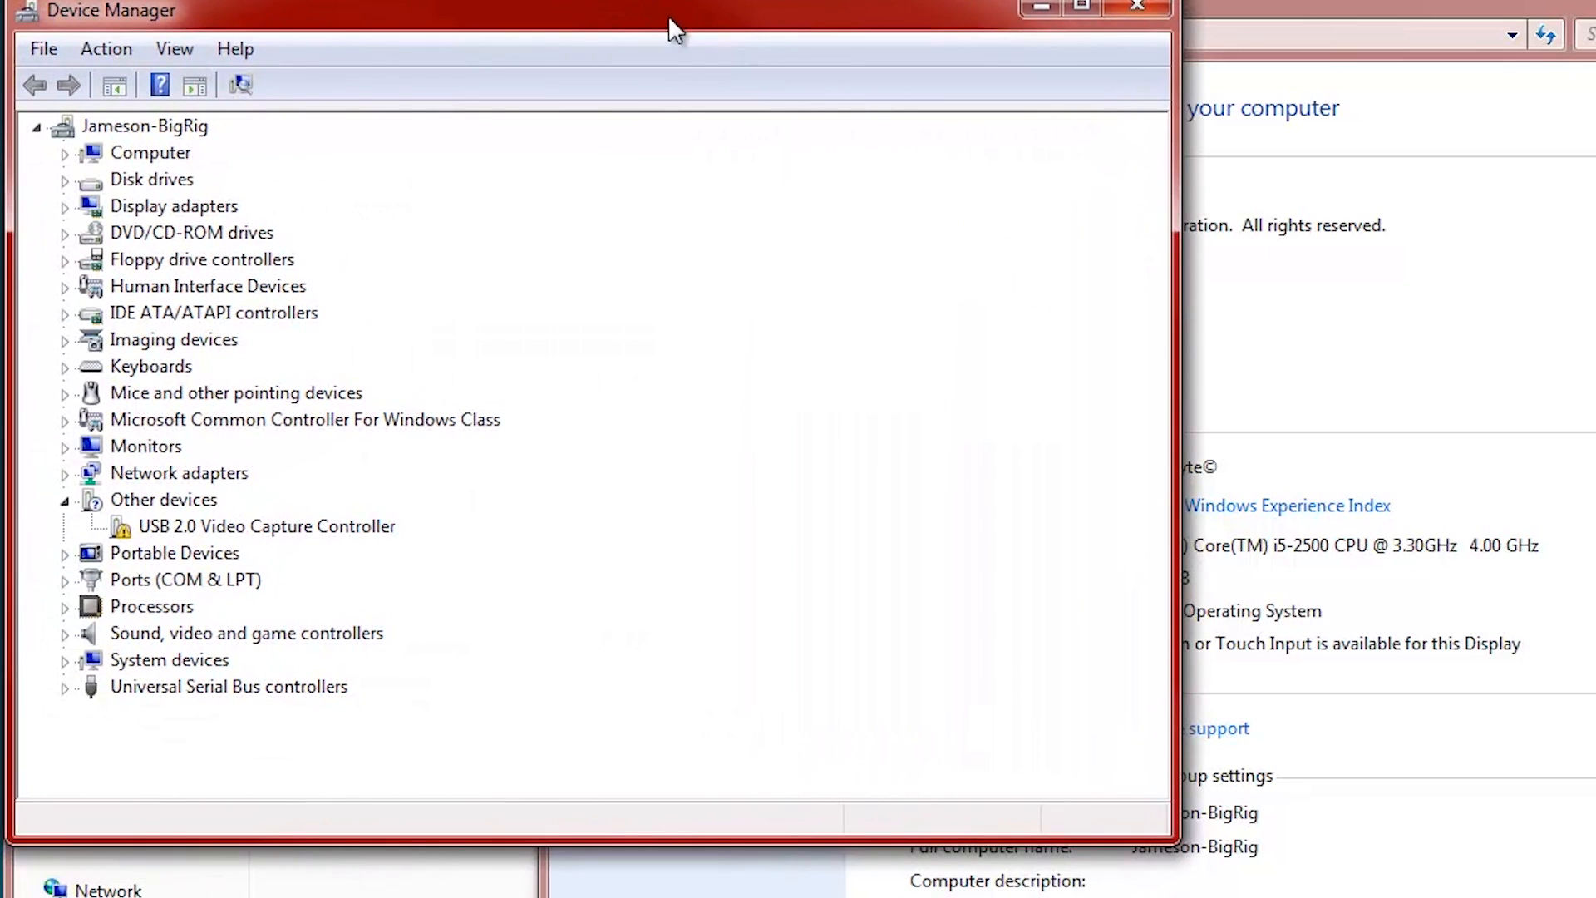
mouse_move(814, 137)
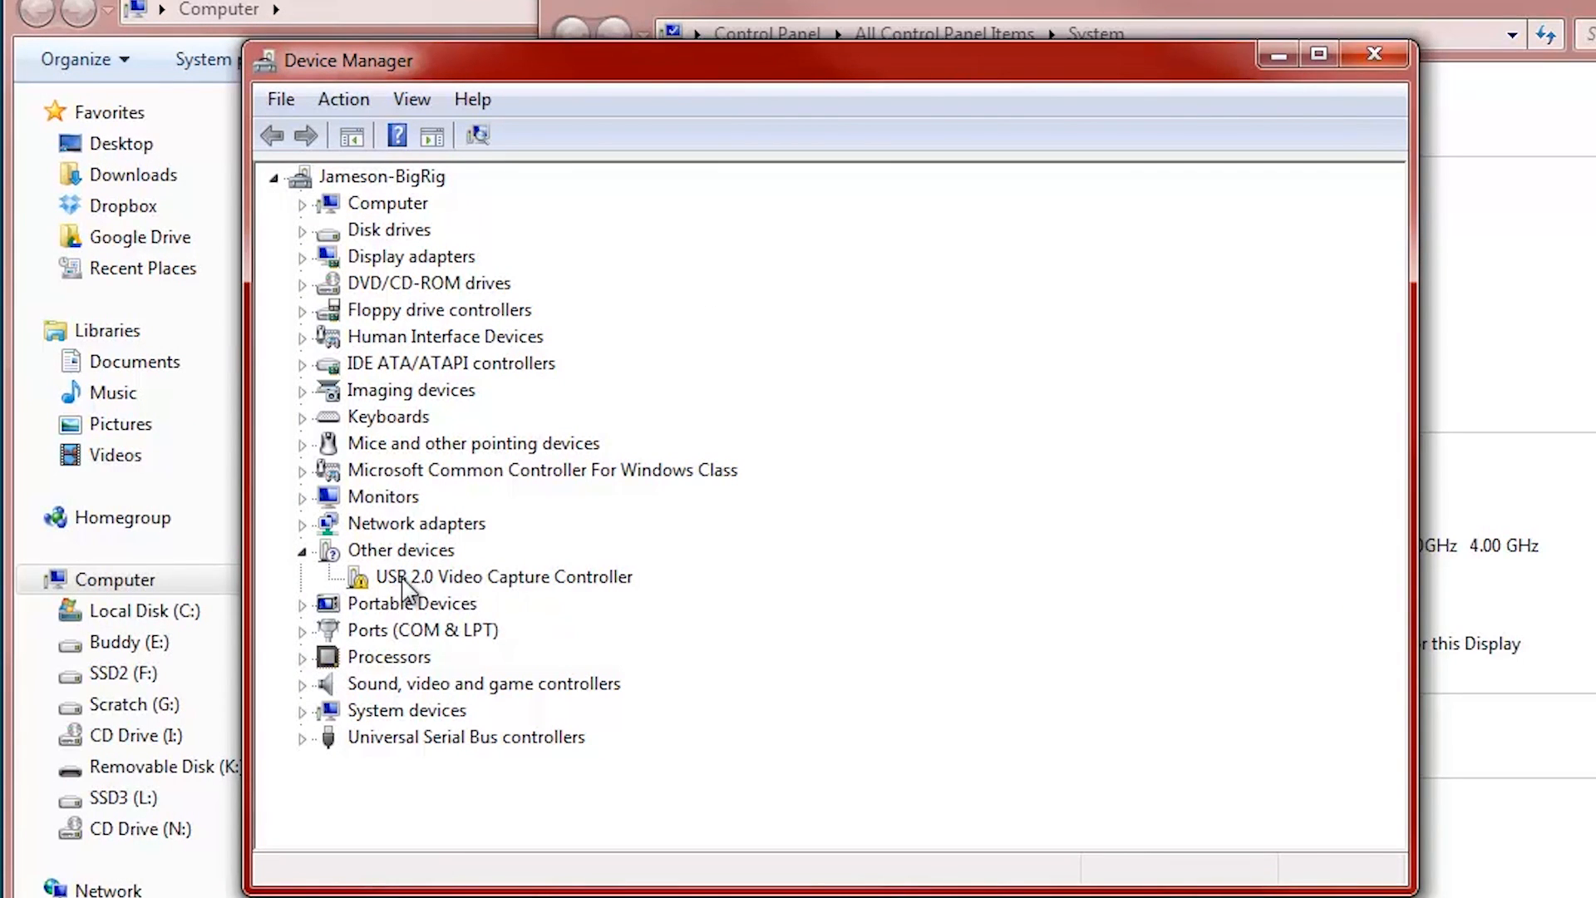
mouse_move(368, 603)
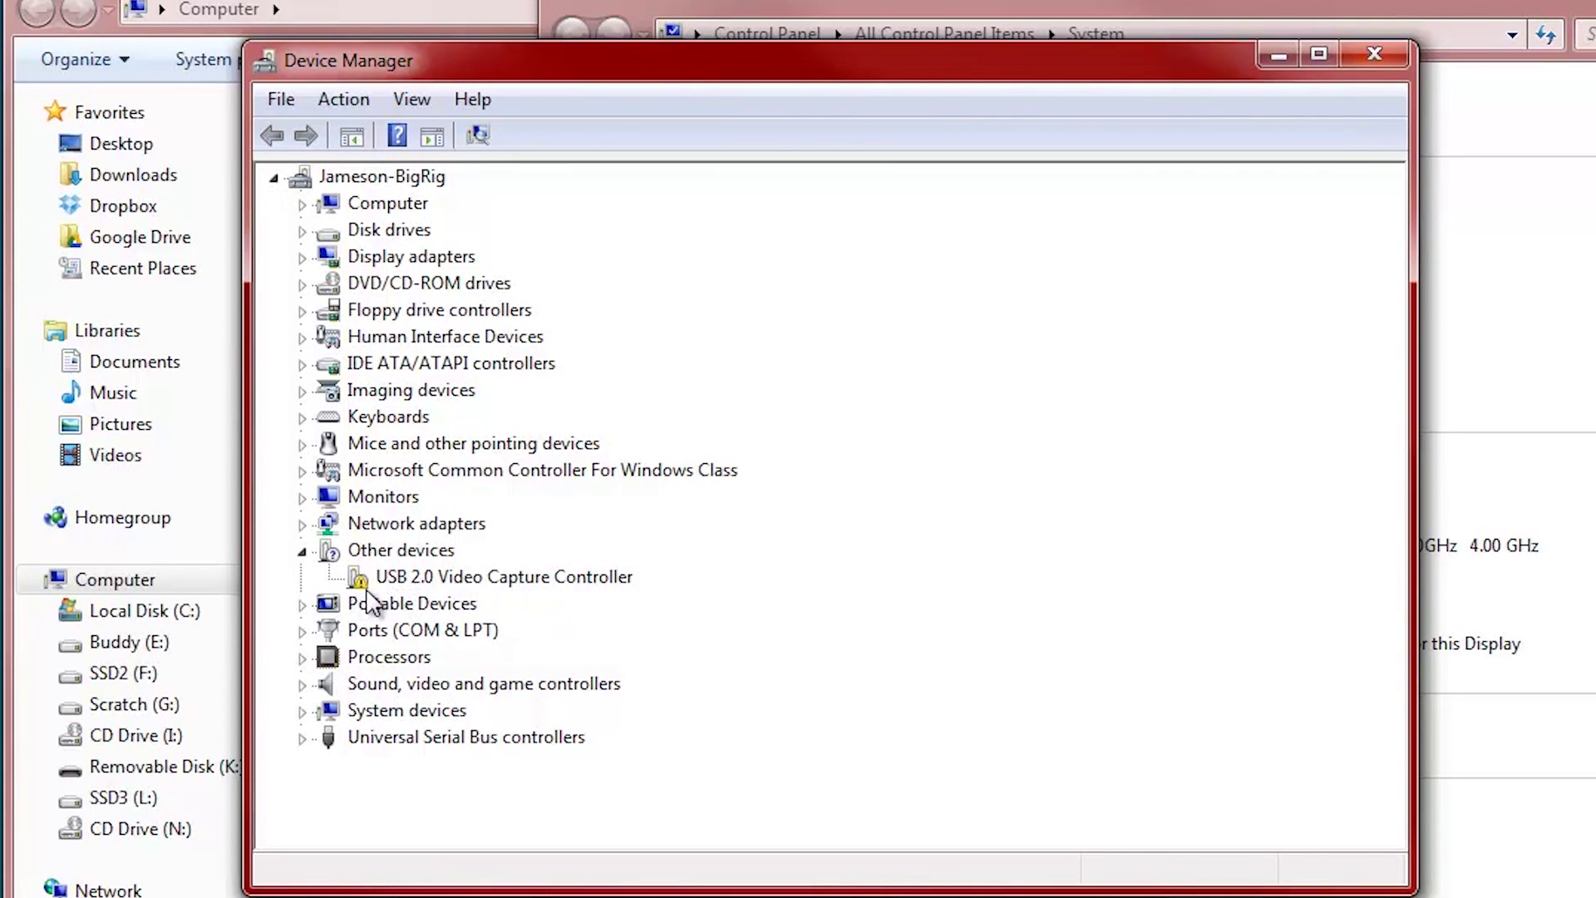
mouse_move(385, 597)
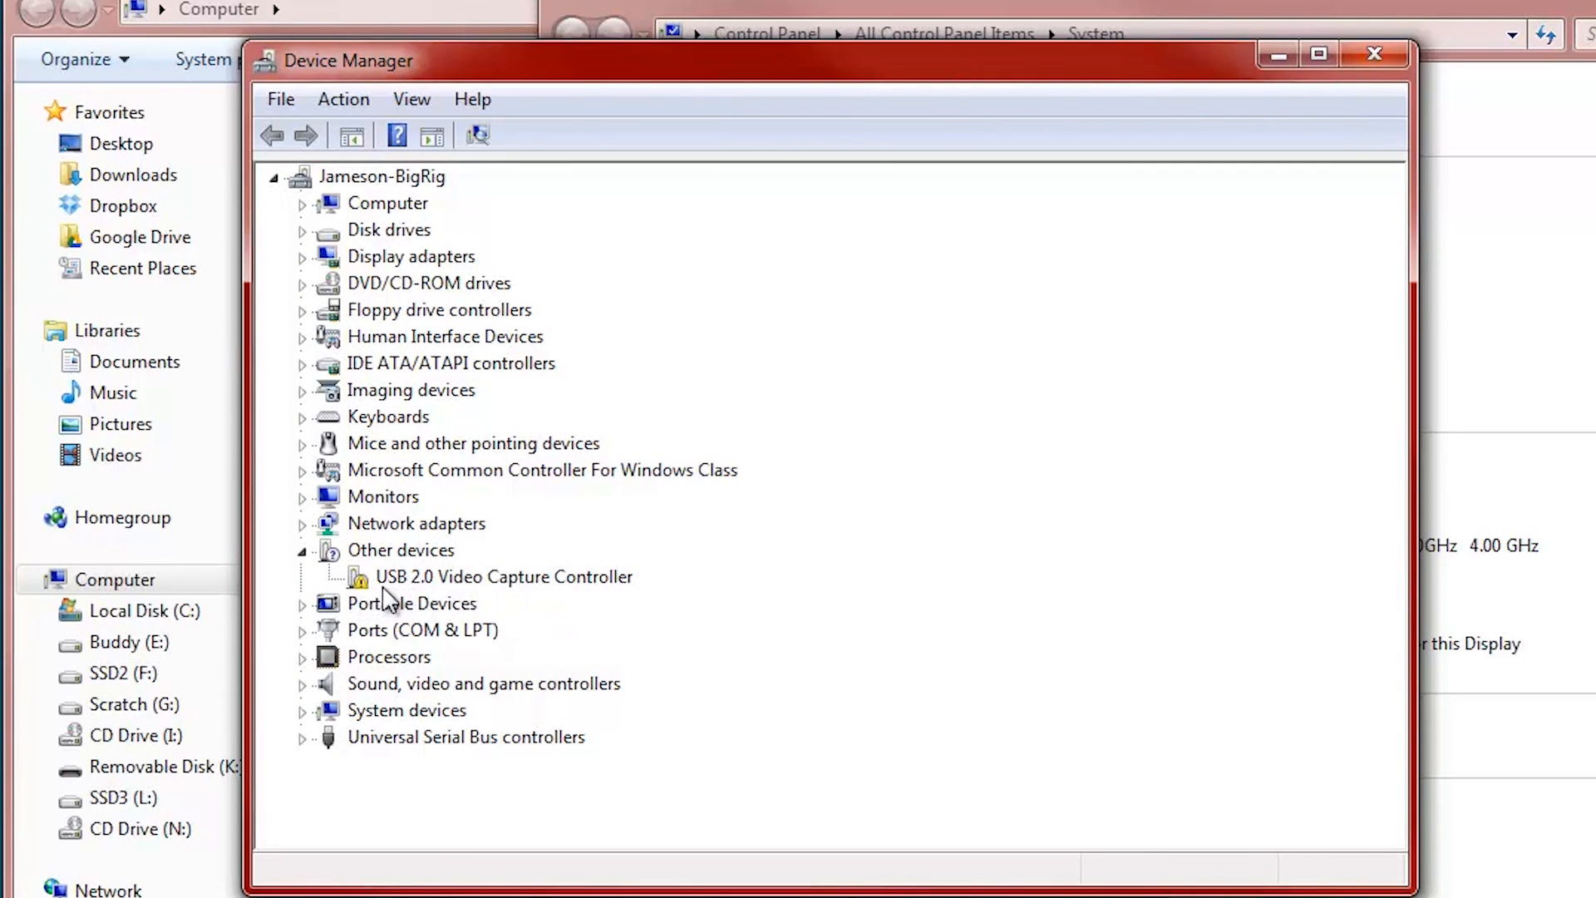
mouse_move(431, 606)
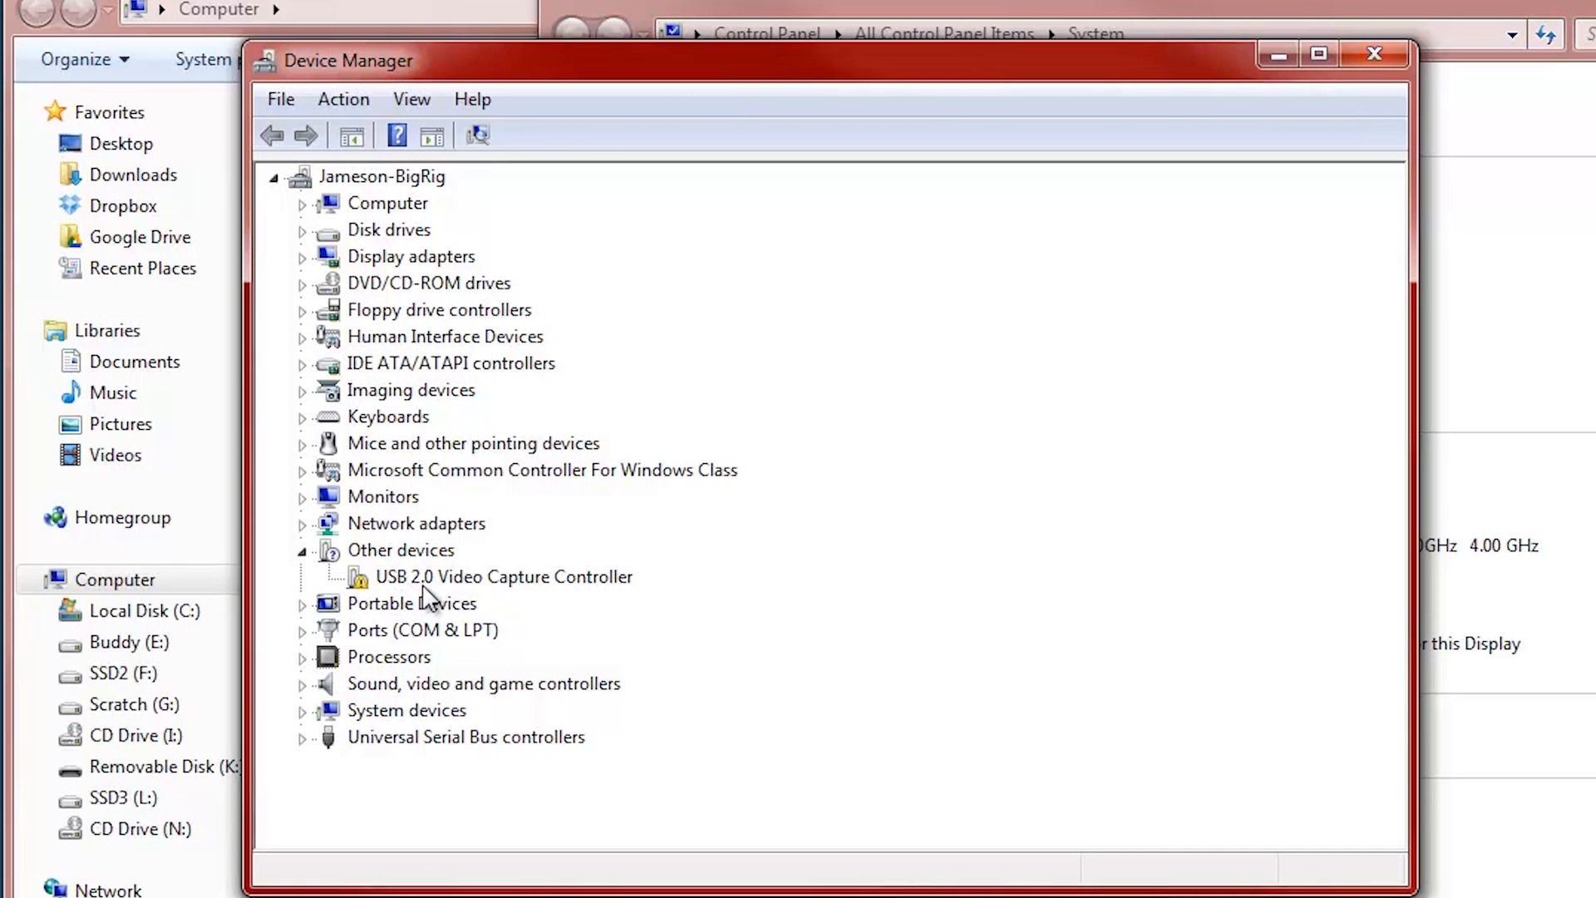
Right-click USB 2.0 Video Capture Controller under Other devices to show its actions
right_click(489, 577)
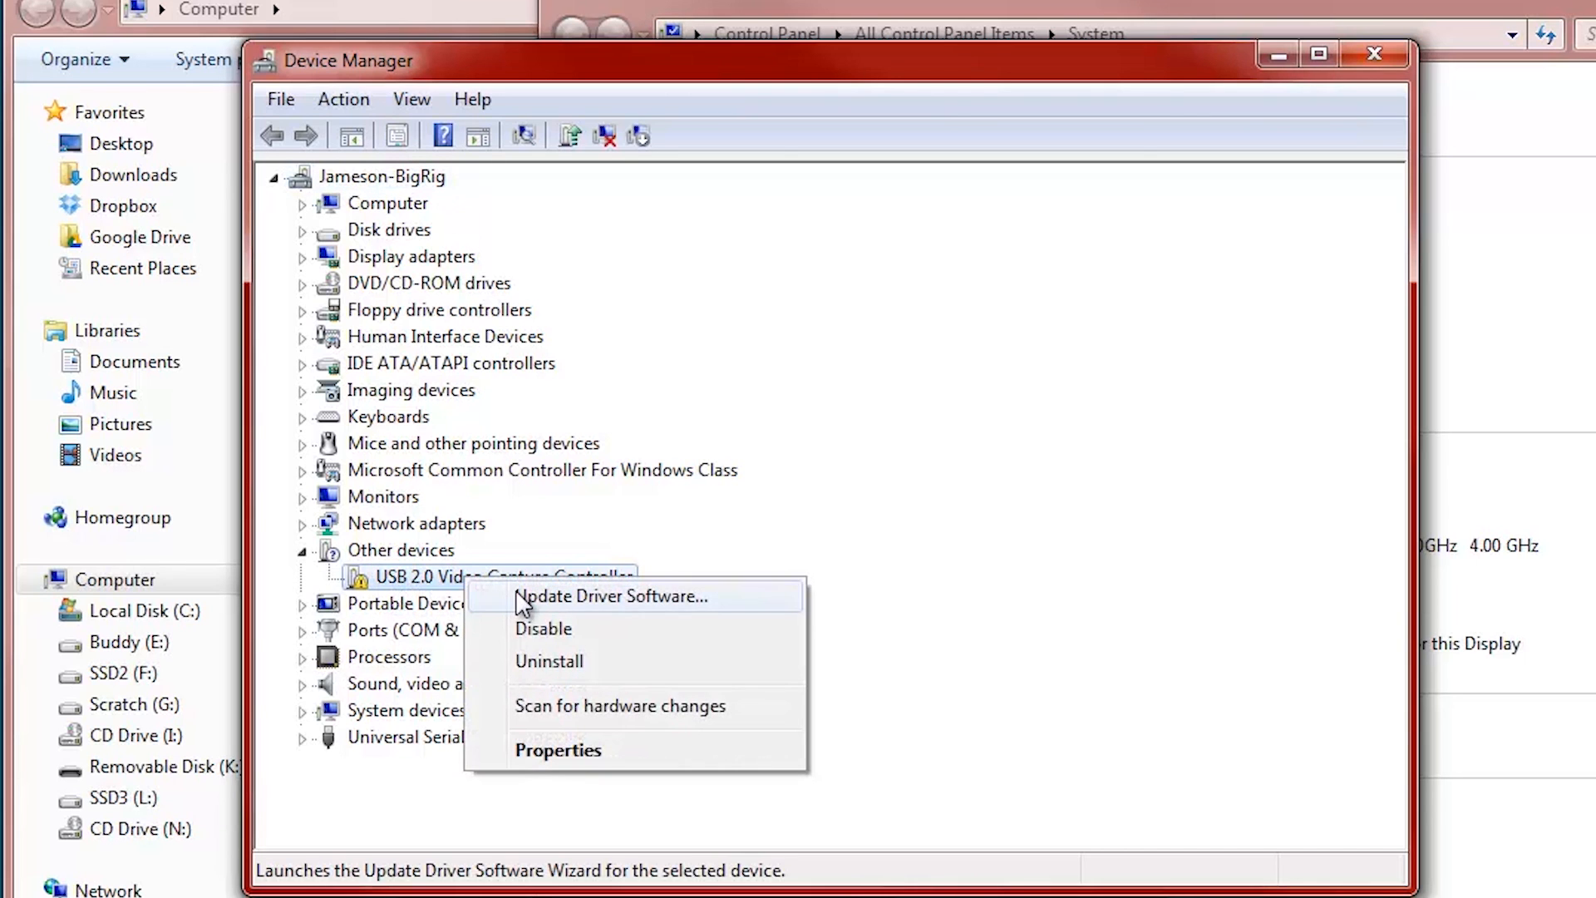
Choose Update Driver Software for the USB 2.0 Video Capture Controller
click(613, 596)
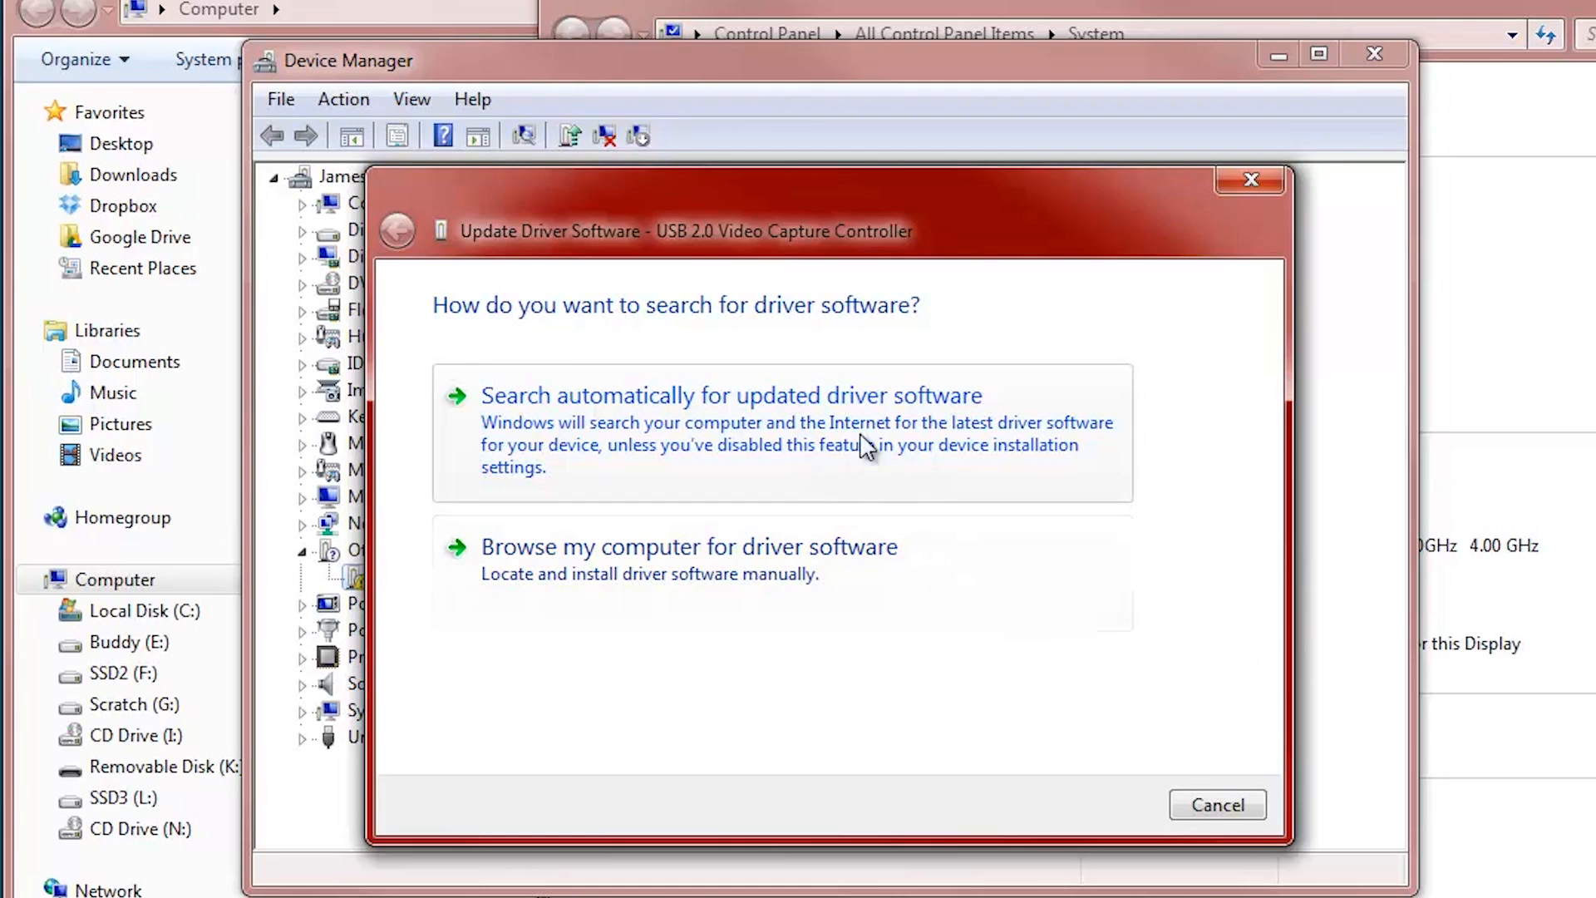
mouse_move(870, 438)
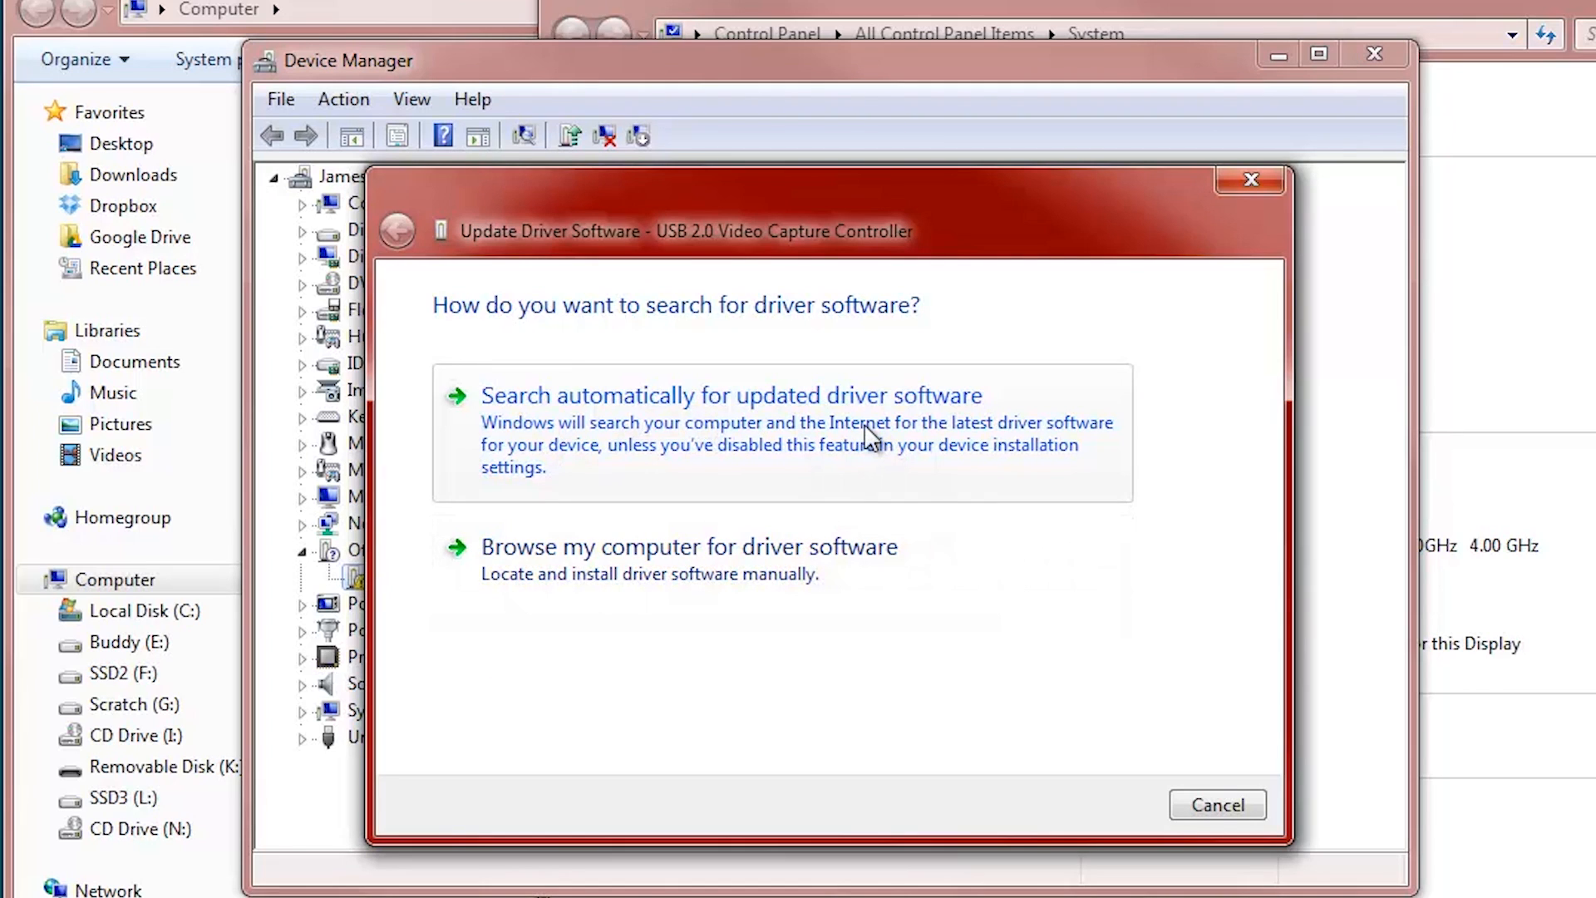
mouse_move(951, 481)
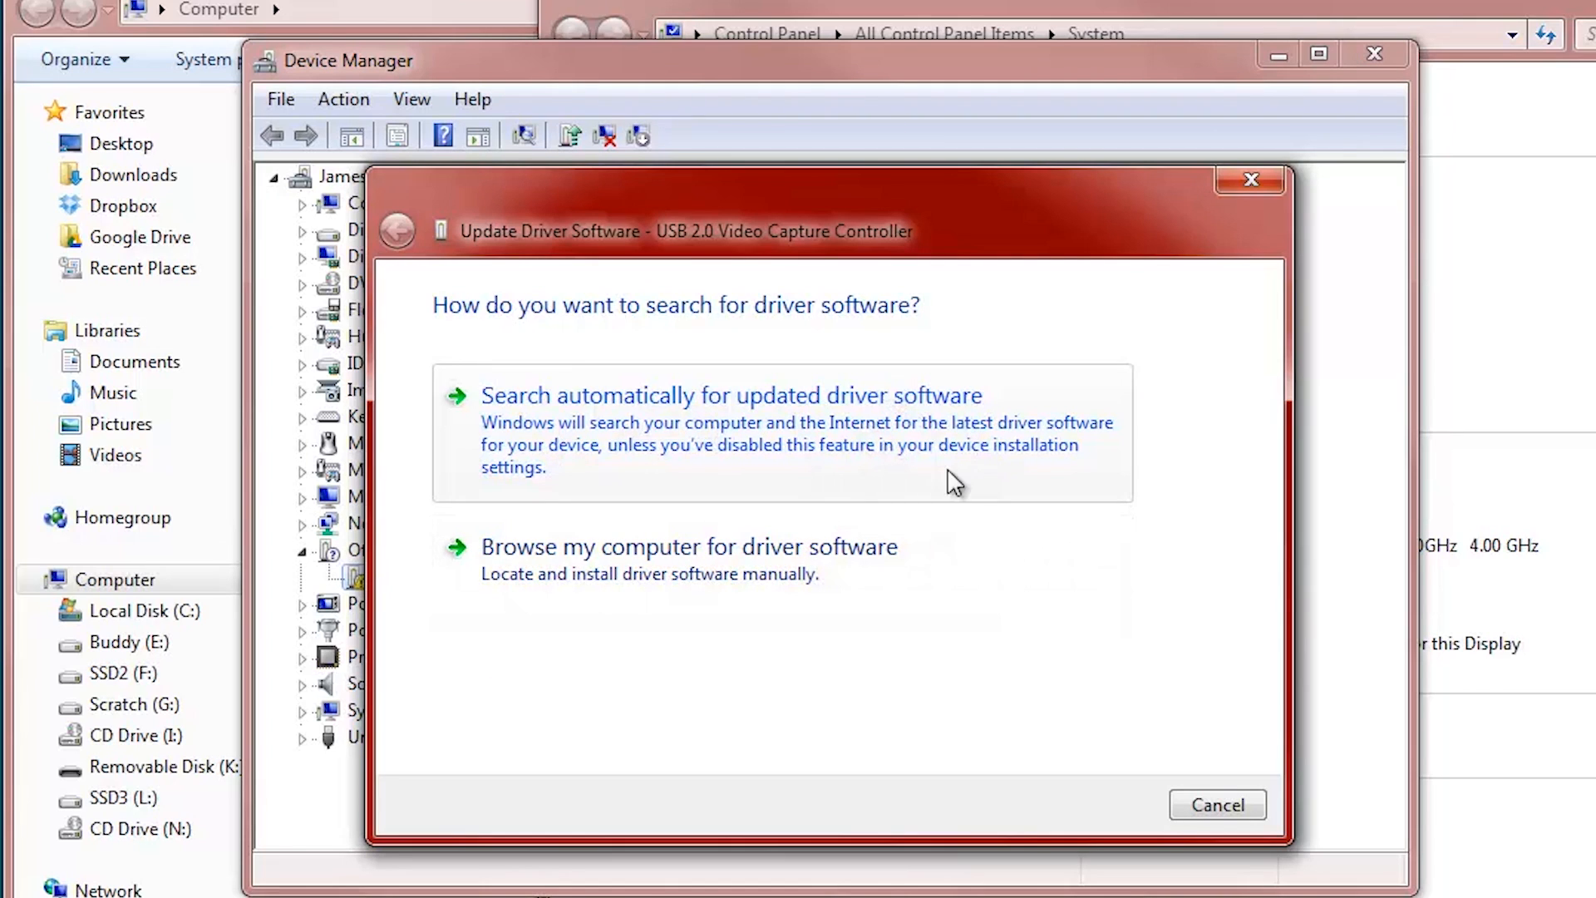
mouse_move(926, 477)
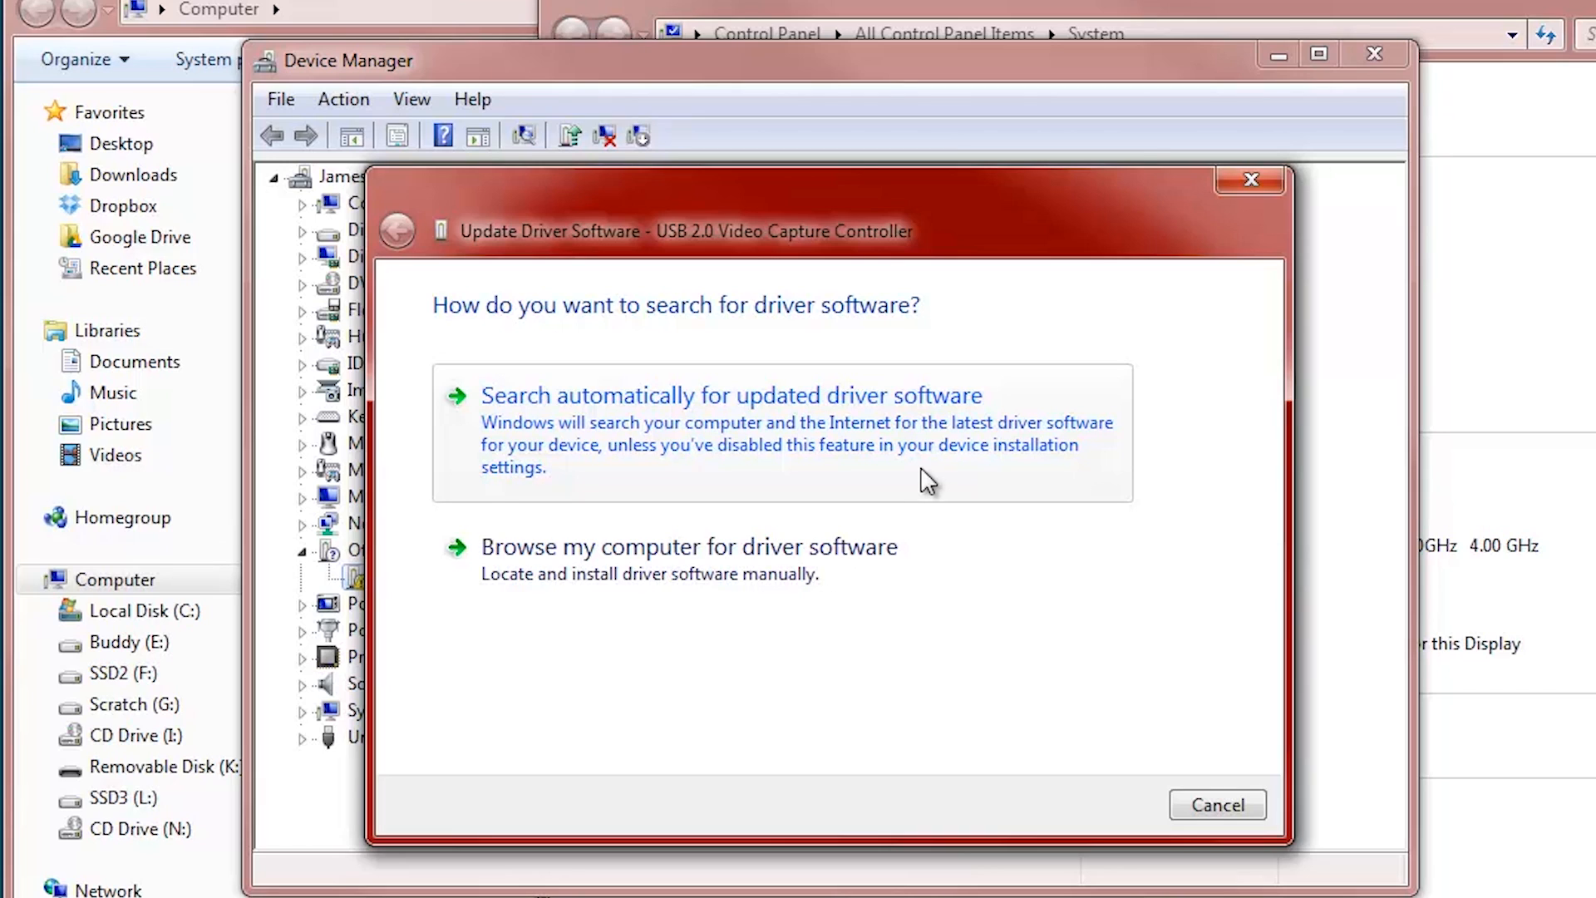
mouse_move(976, 504)
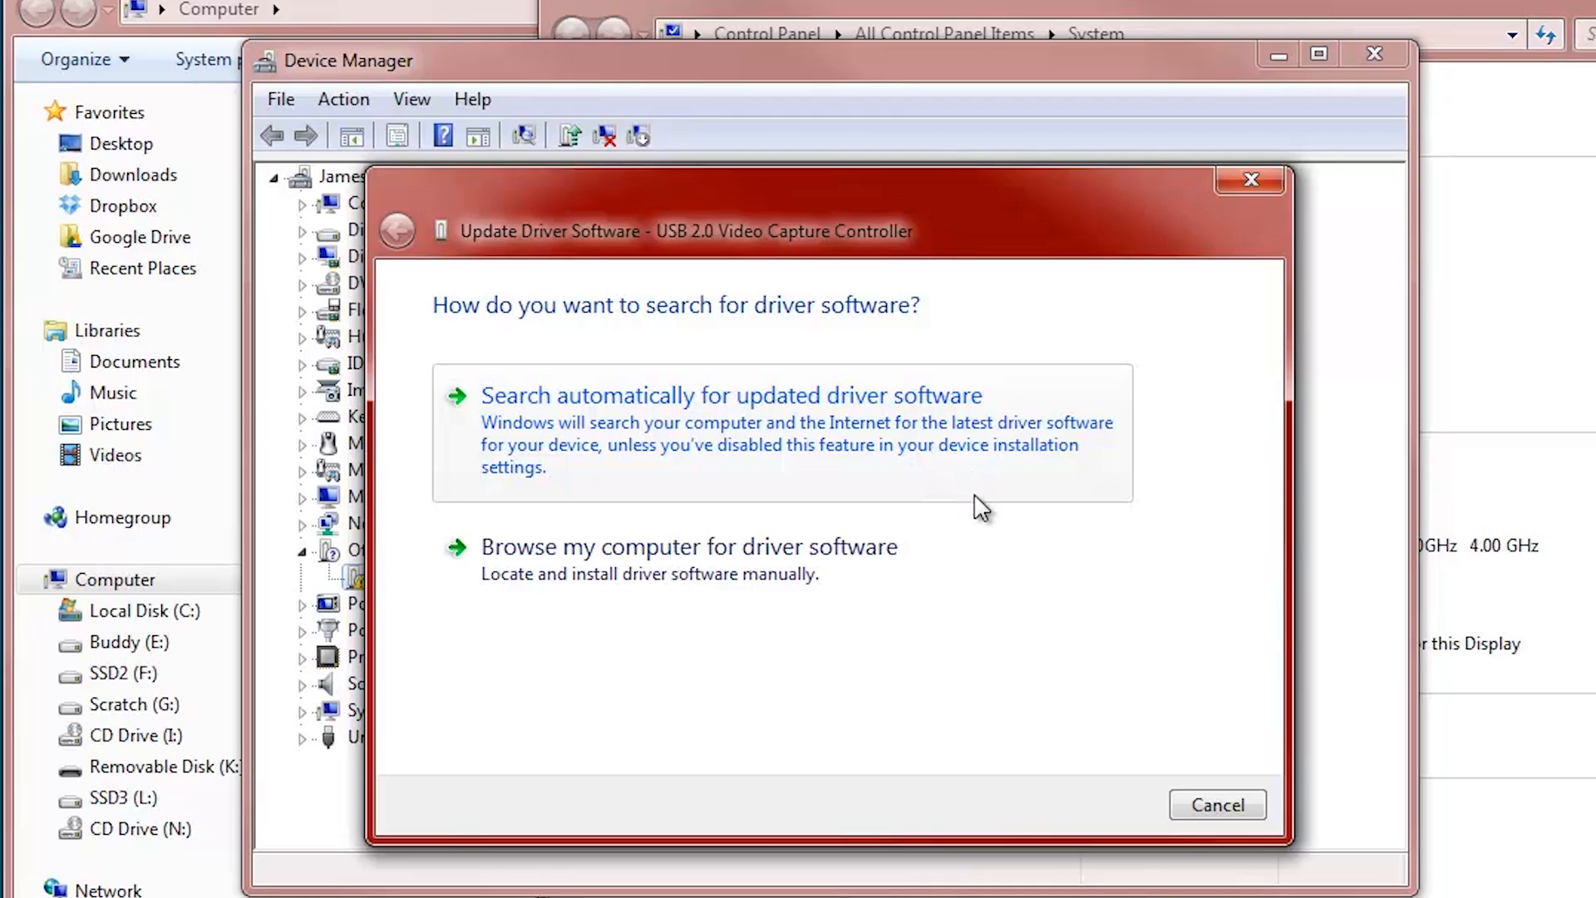
mouse_move(1012, 551)
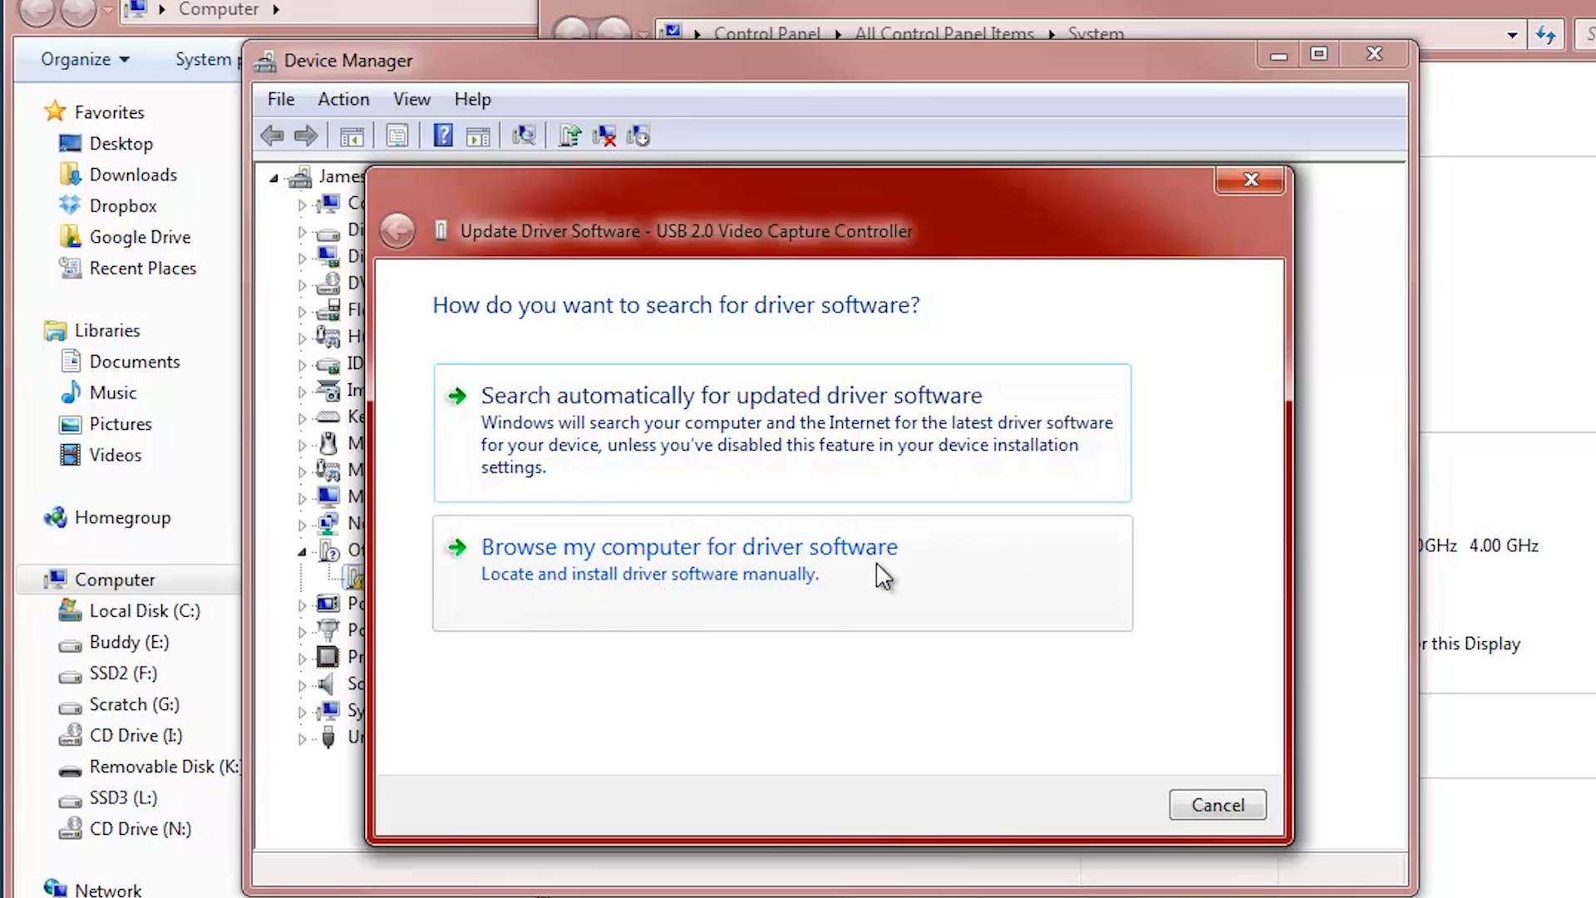
Choose 'Browse my computer for driver software' in the update wizard
click(689, 547)
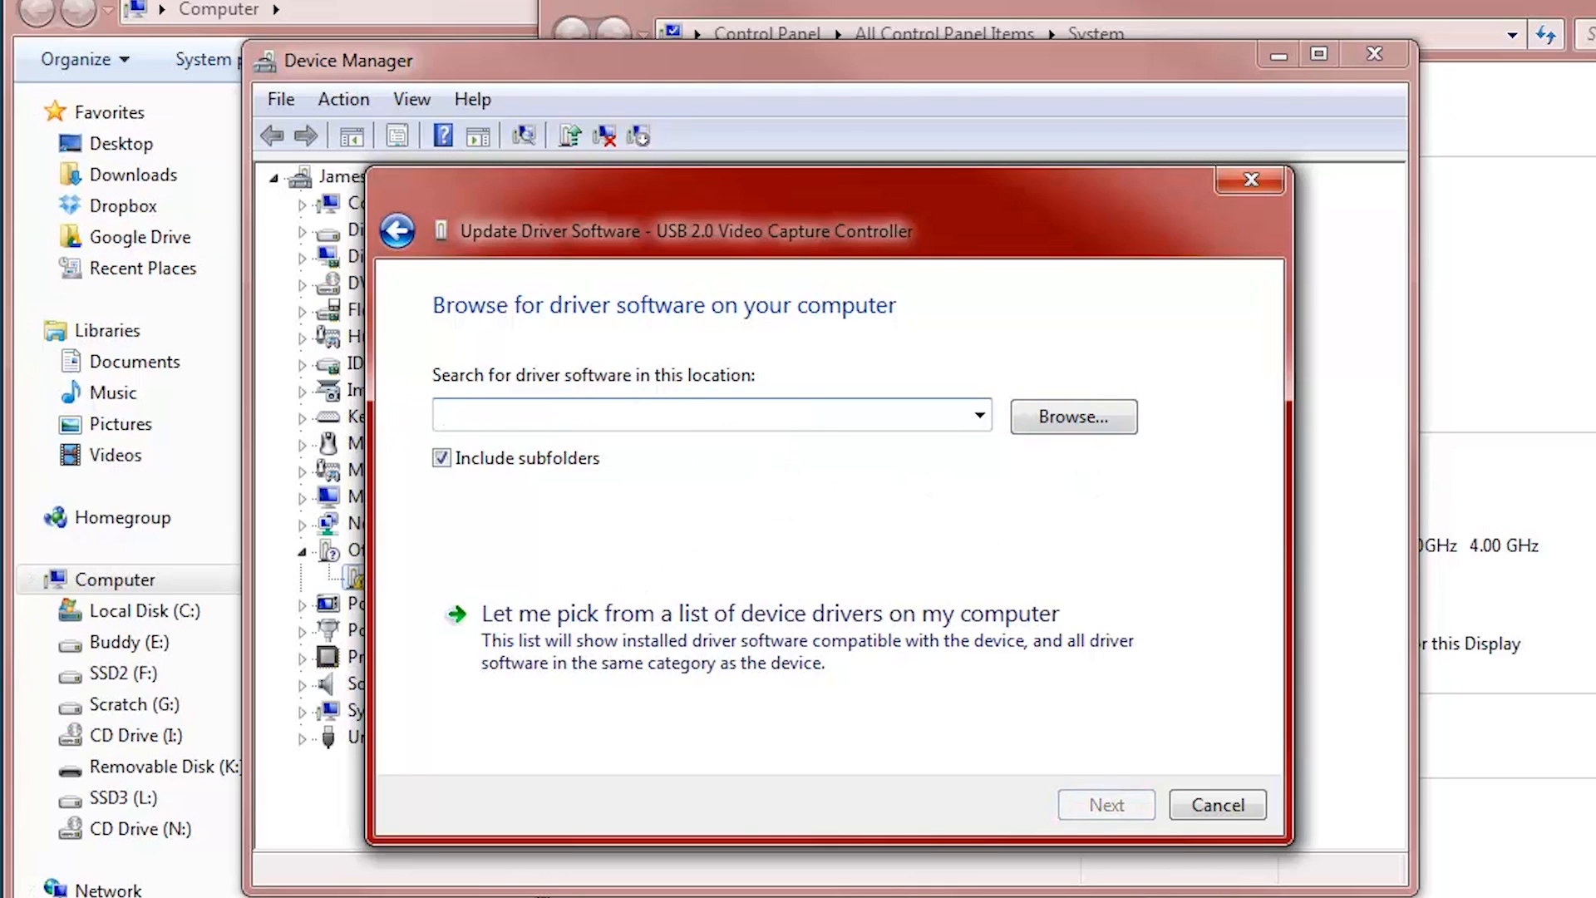
mouse_move(978, 410)
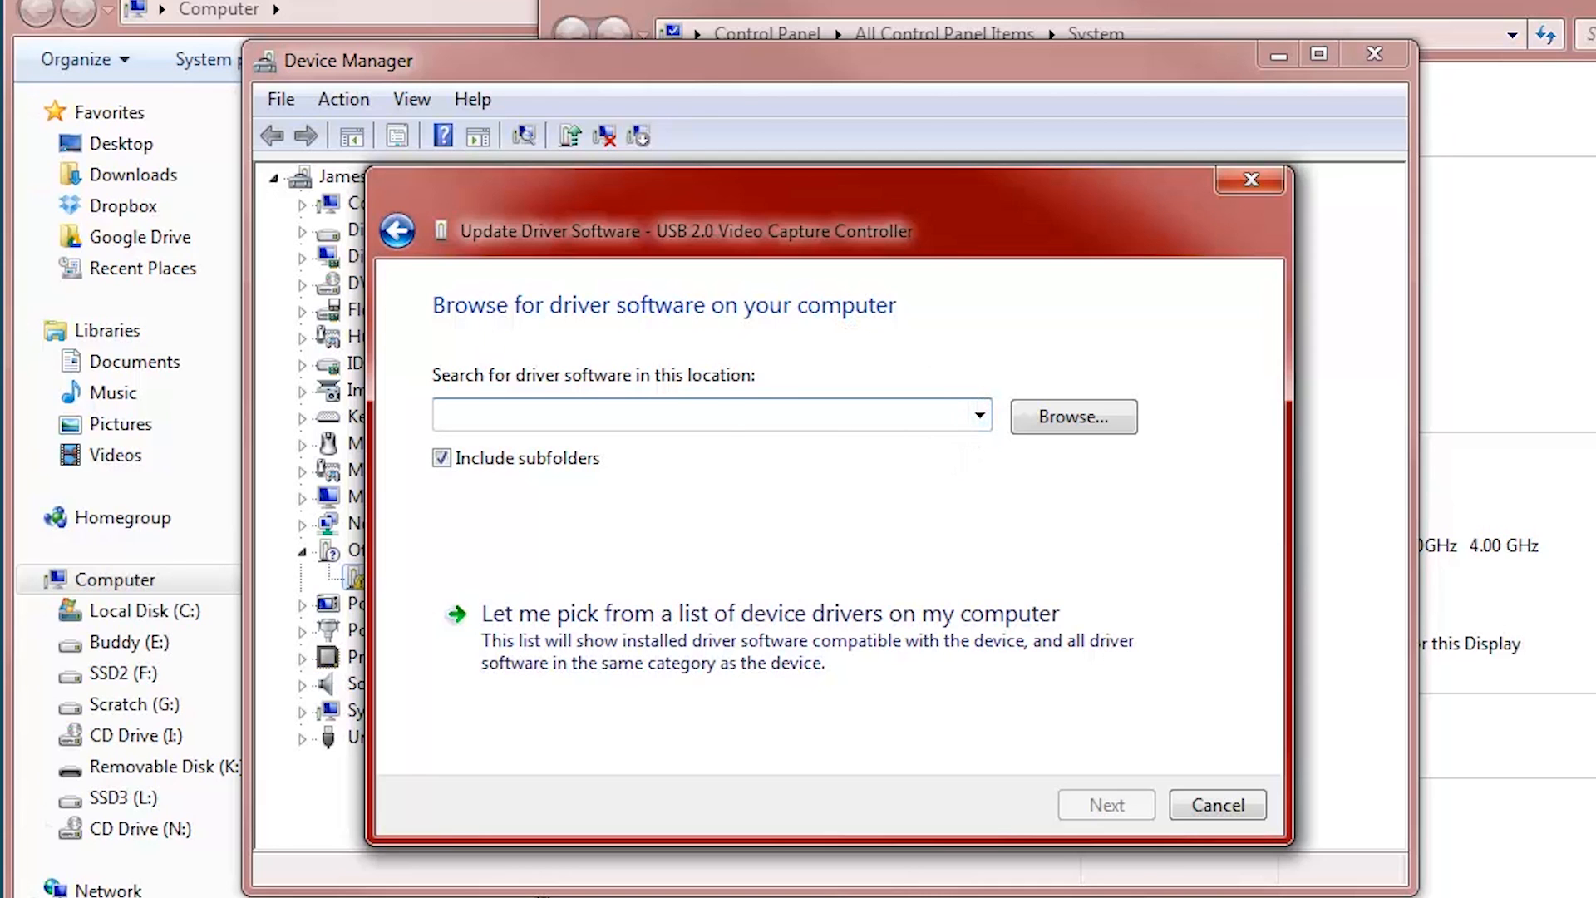
Select the Easycap W7 Drivers folder in Browse For Folder and confirm it
click(1073, 416)
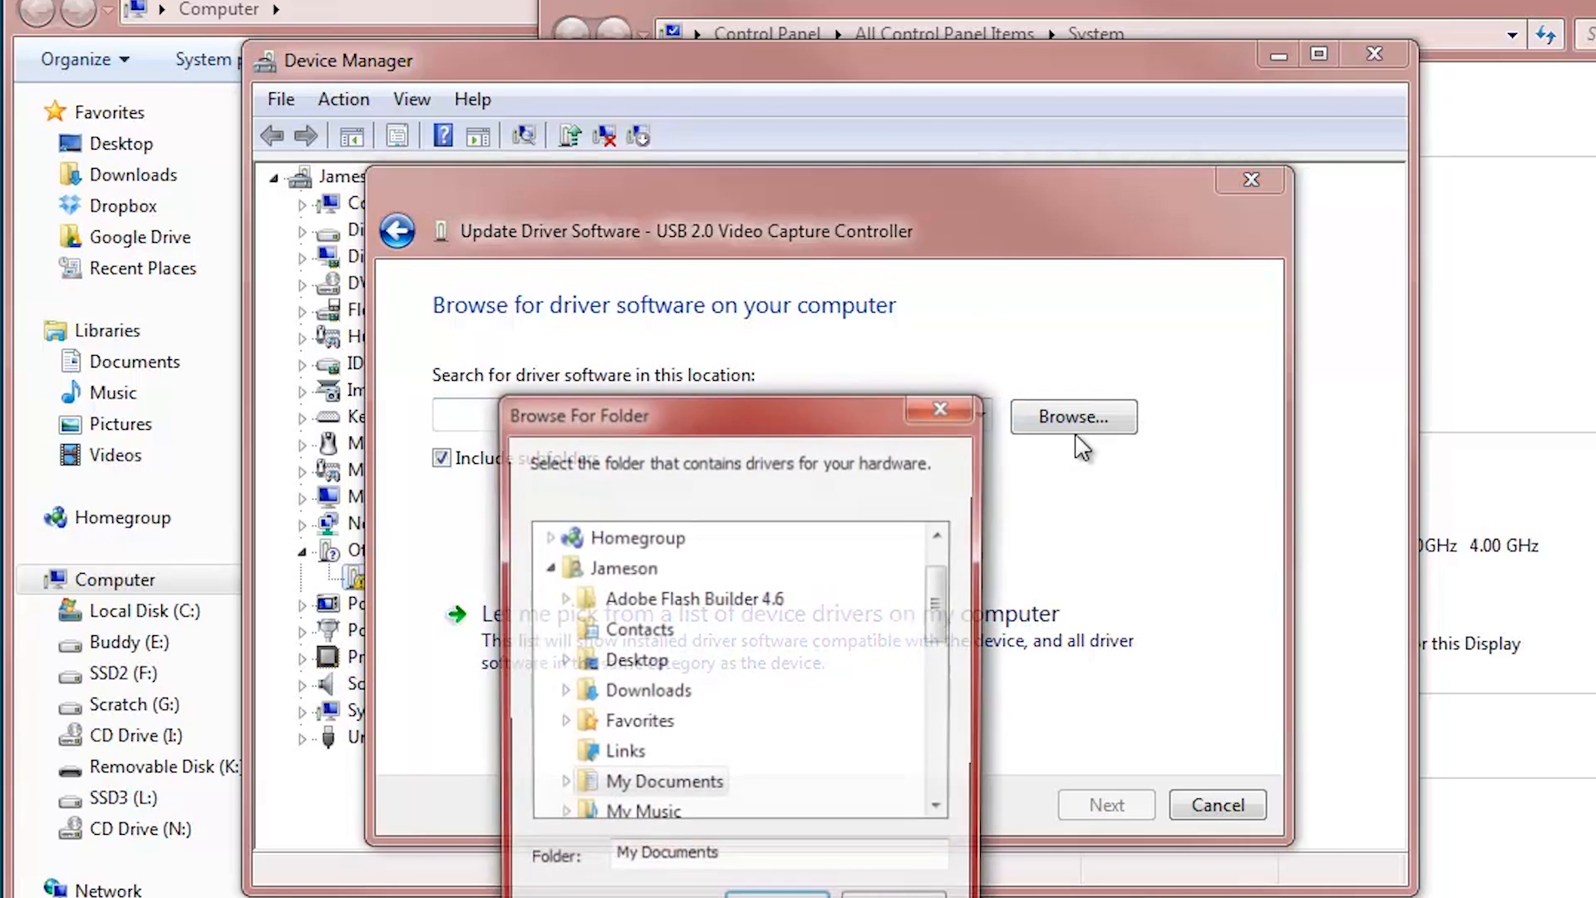
scroll(down, 3)
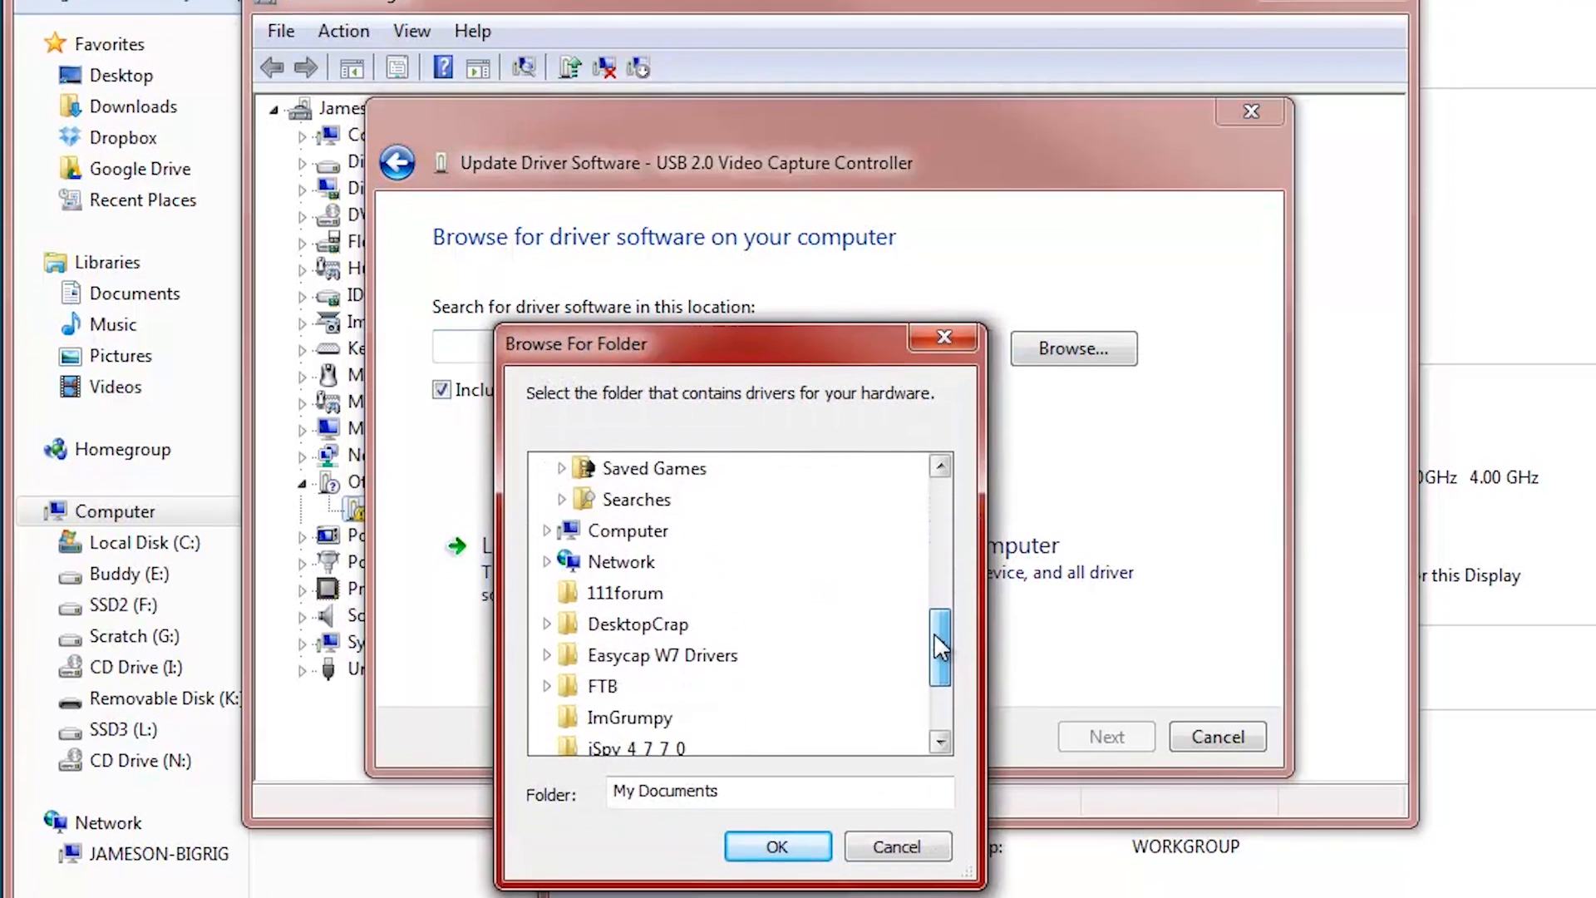
scroll(down, 3)
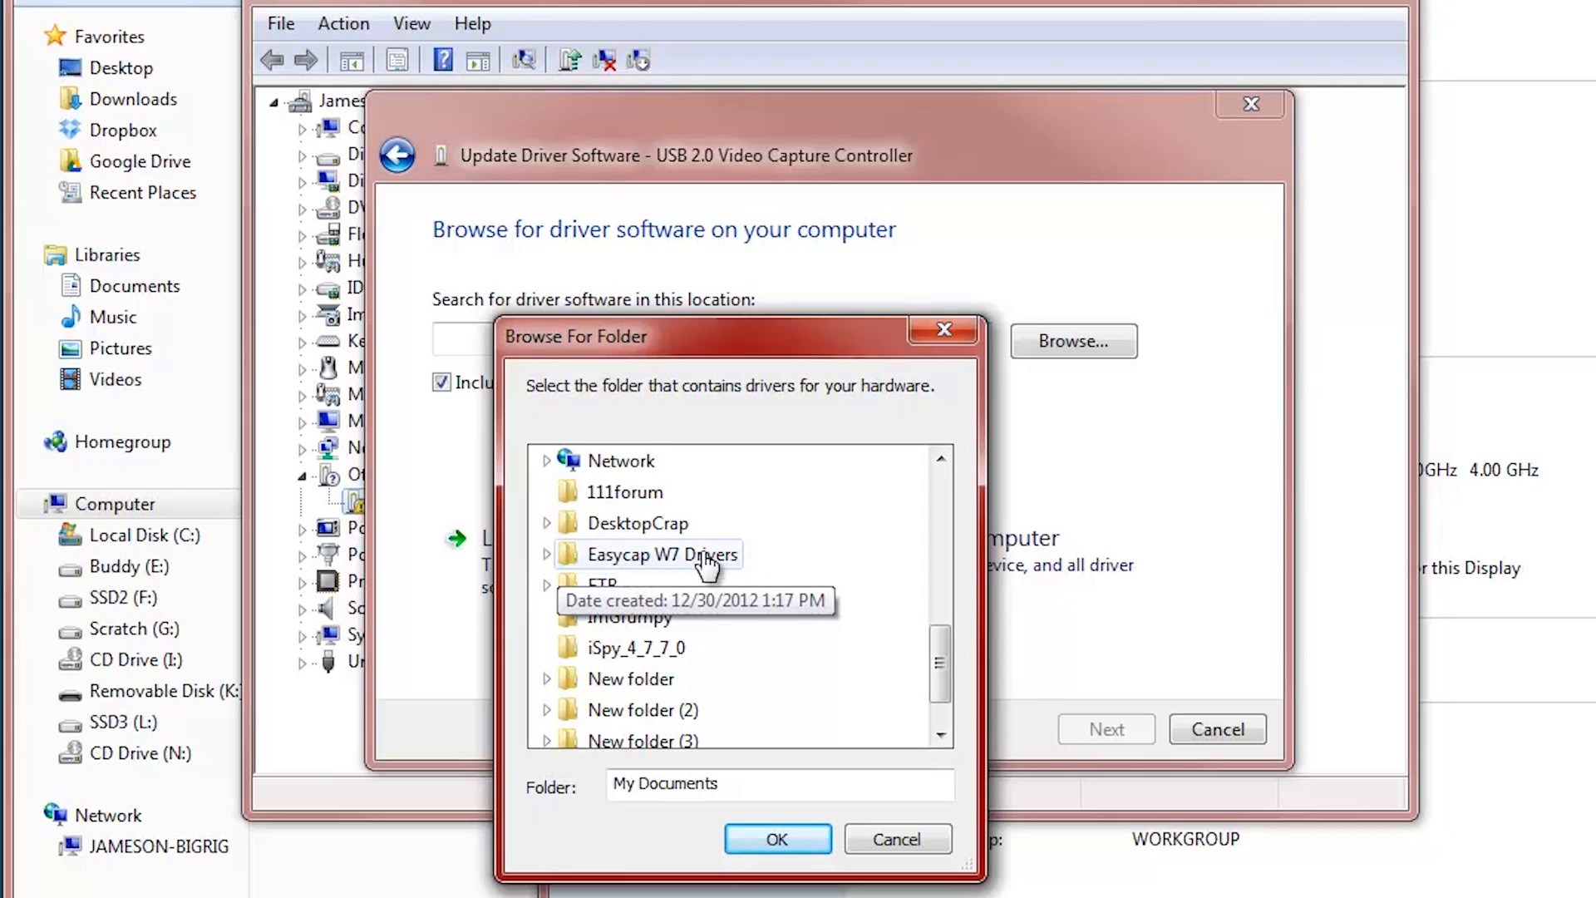
mouse_move(729, 570)
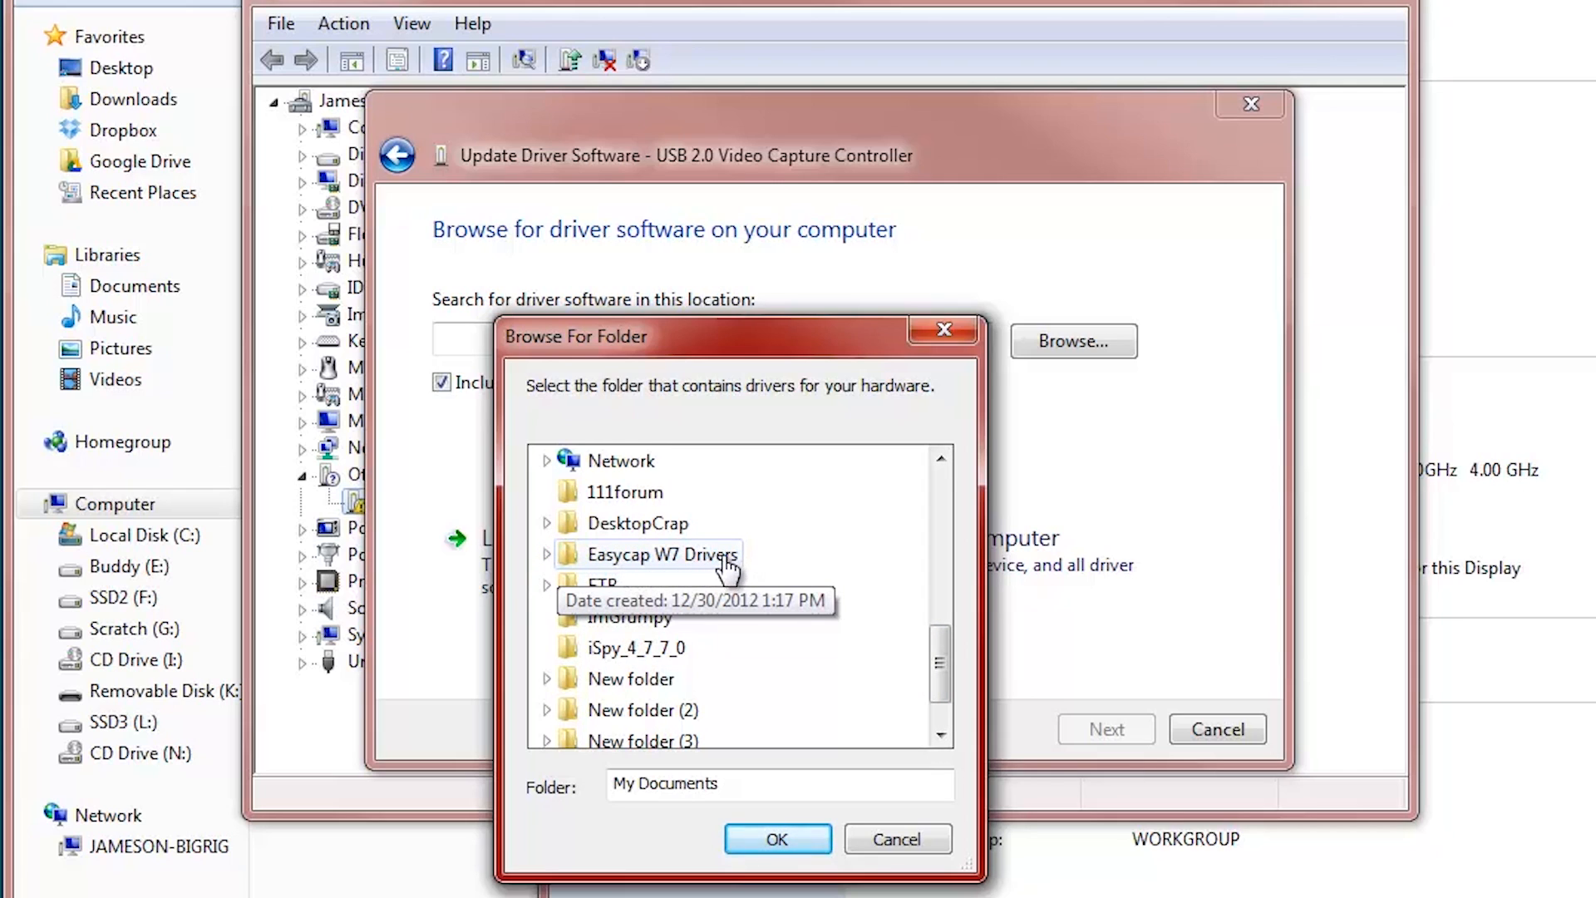
mouse_move(539, 563)
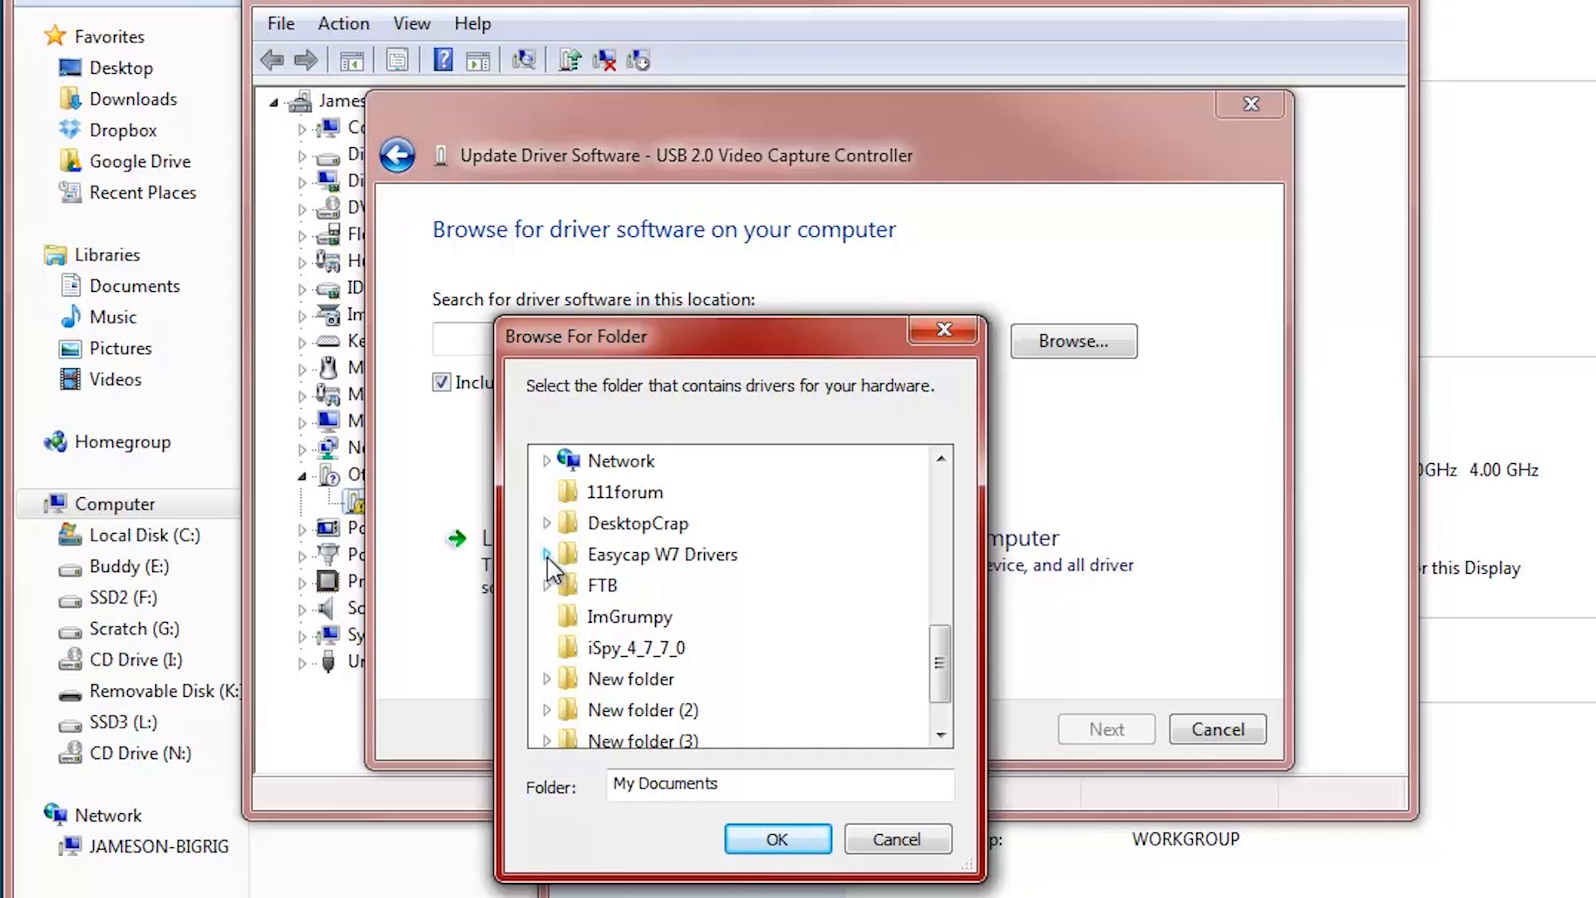
click(546, 555)
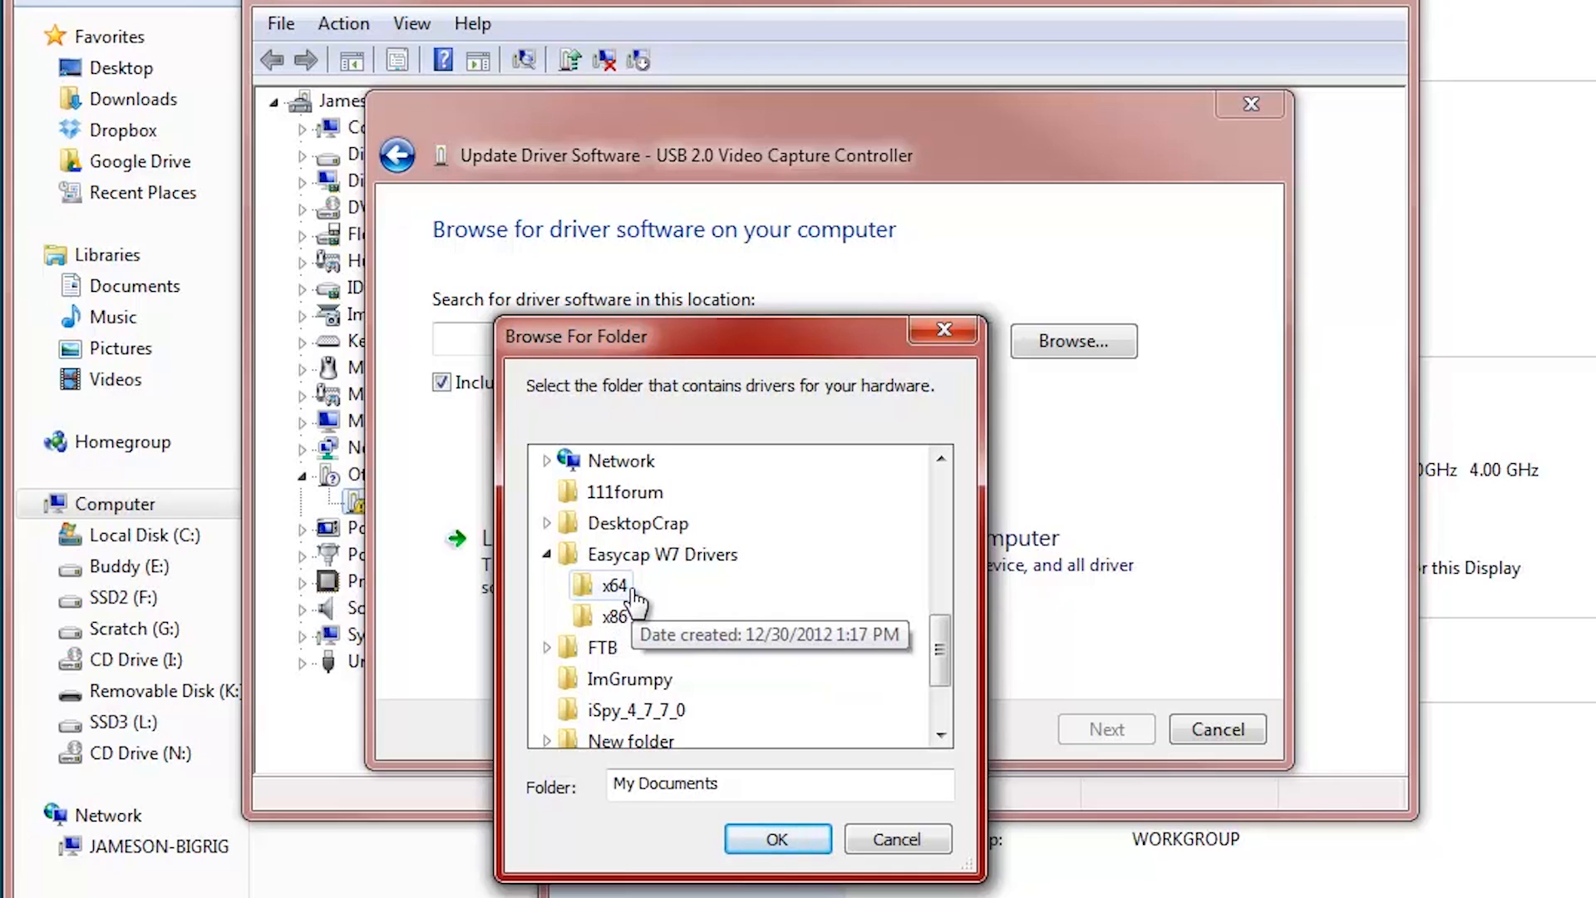
mouse_move(646, 586)
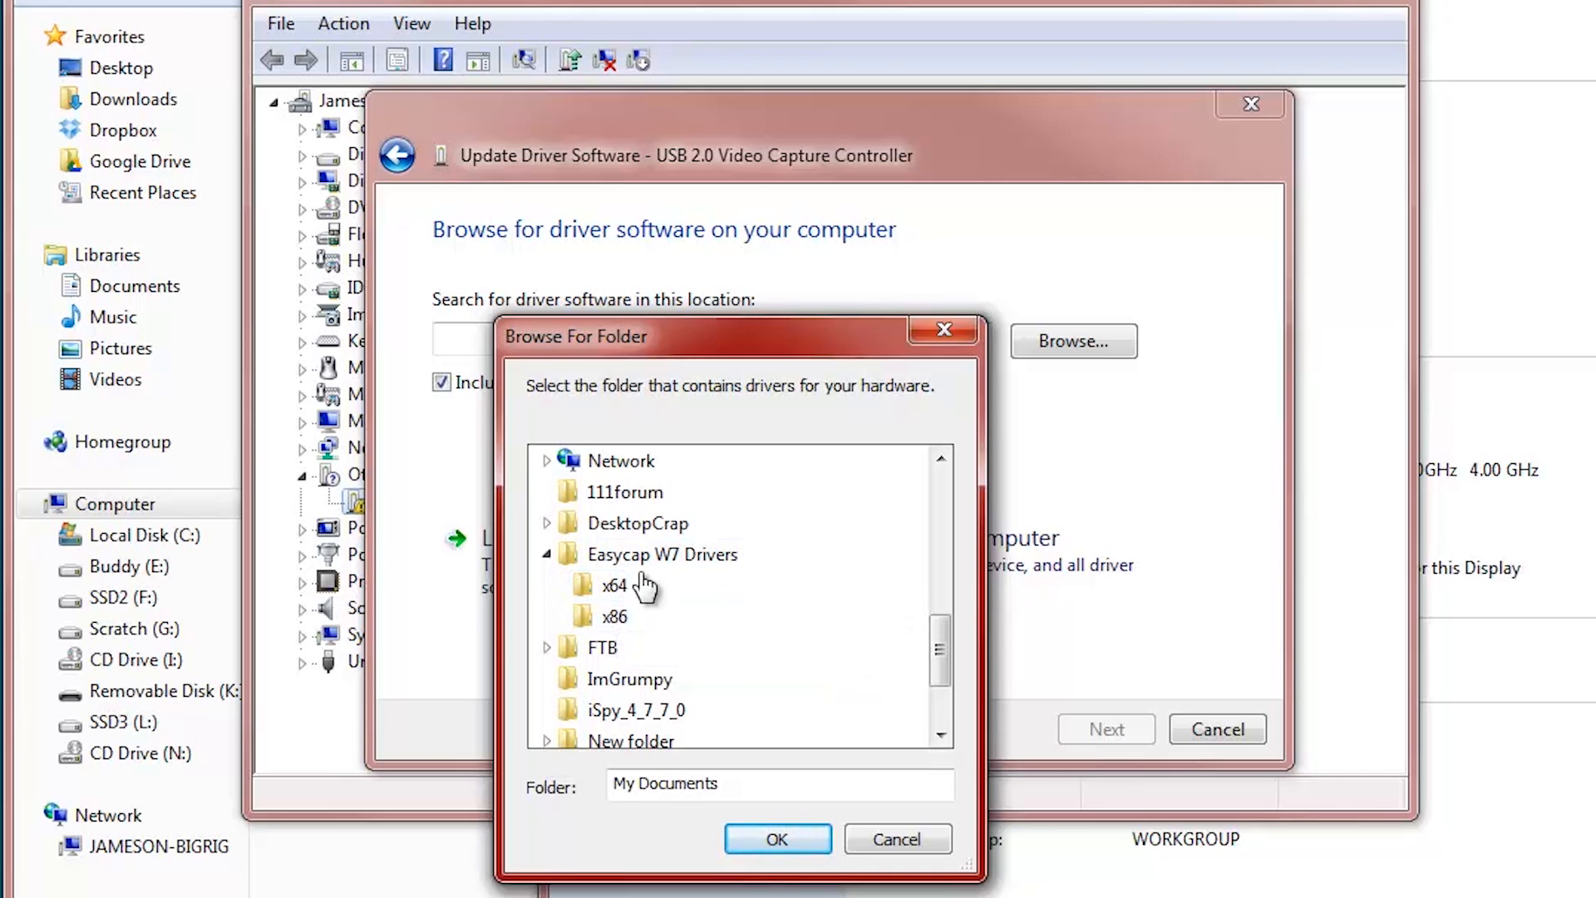
click(662, 555)
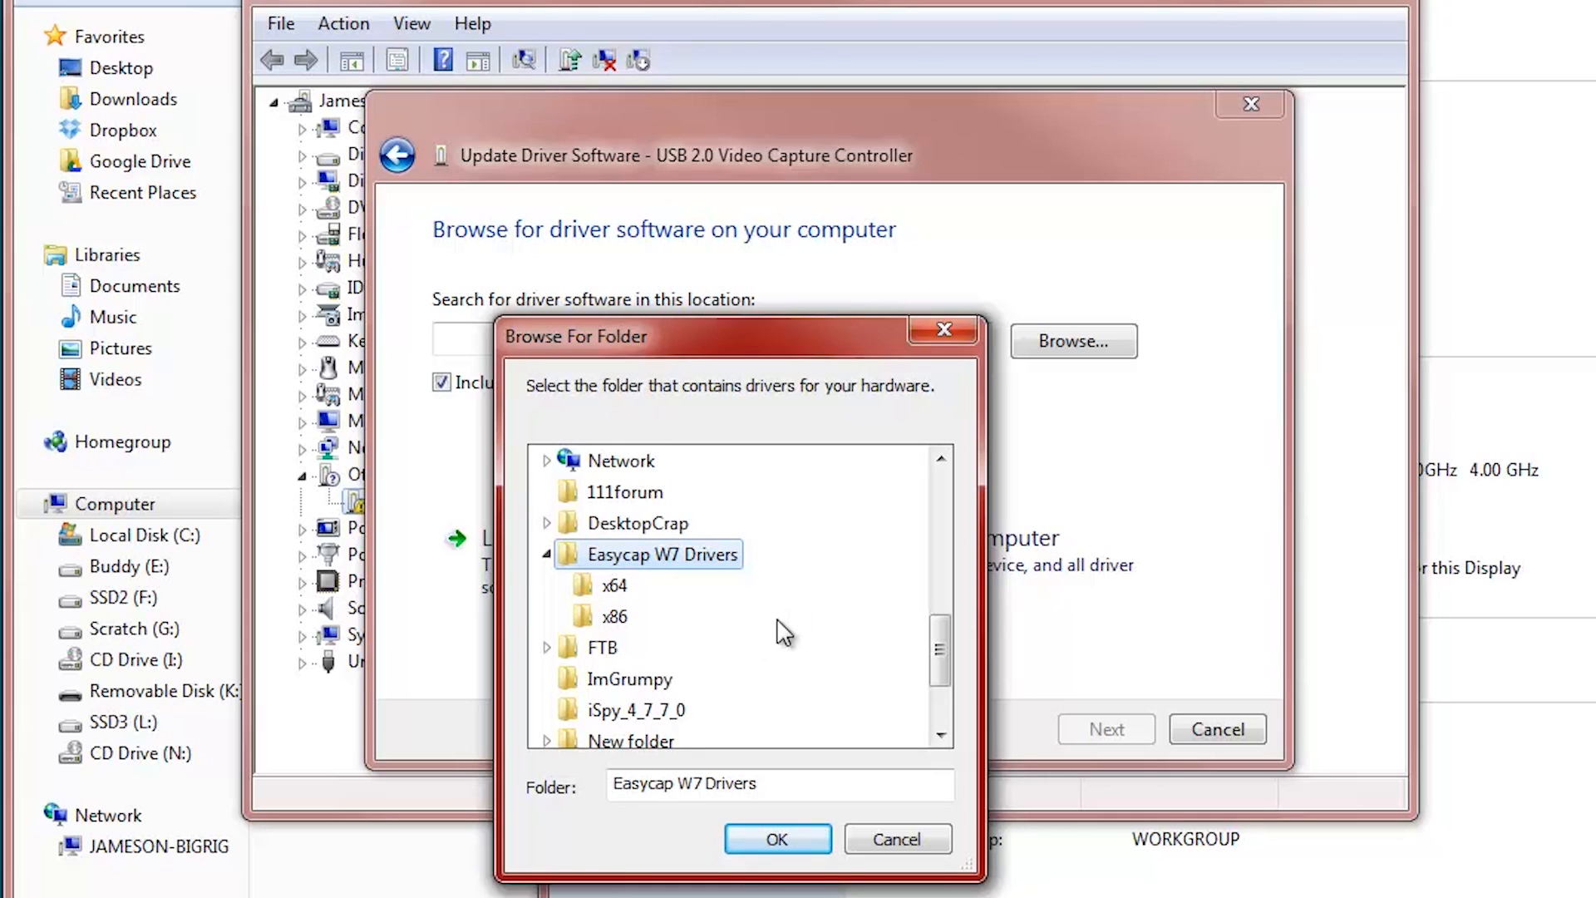
mouse_move(656, 616)
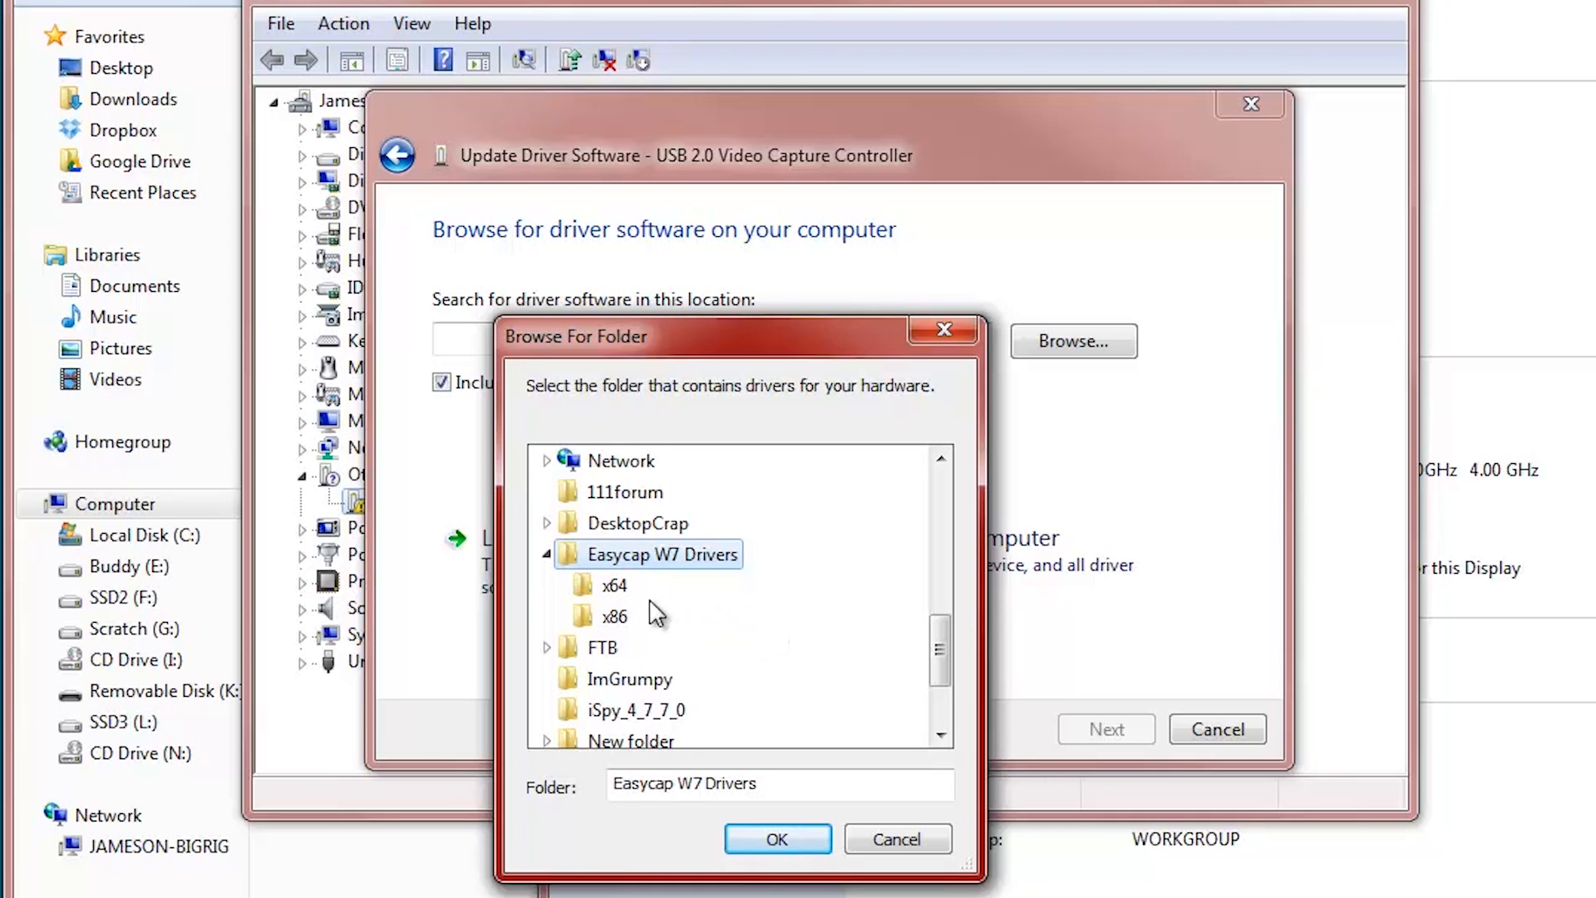
mouse_move(622, 633)
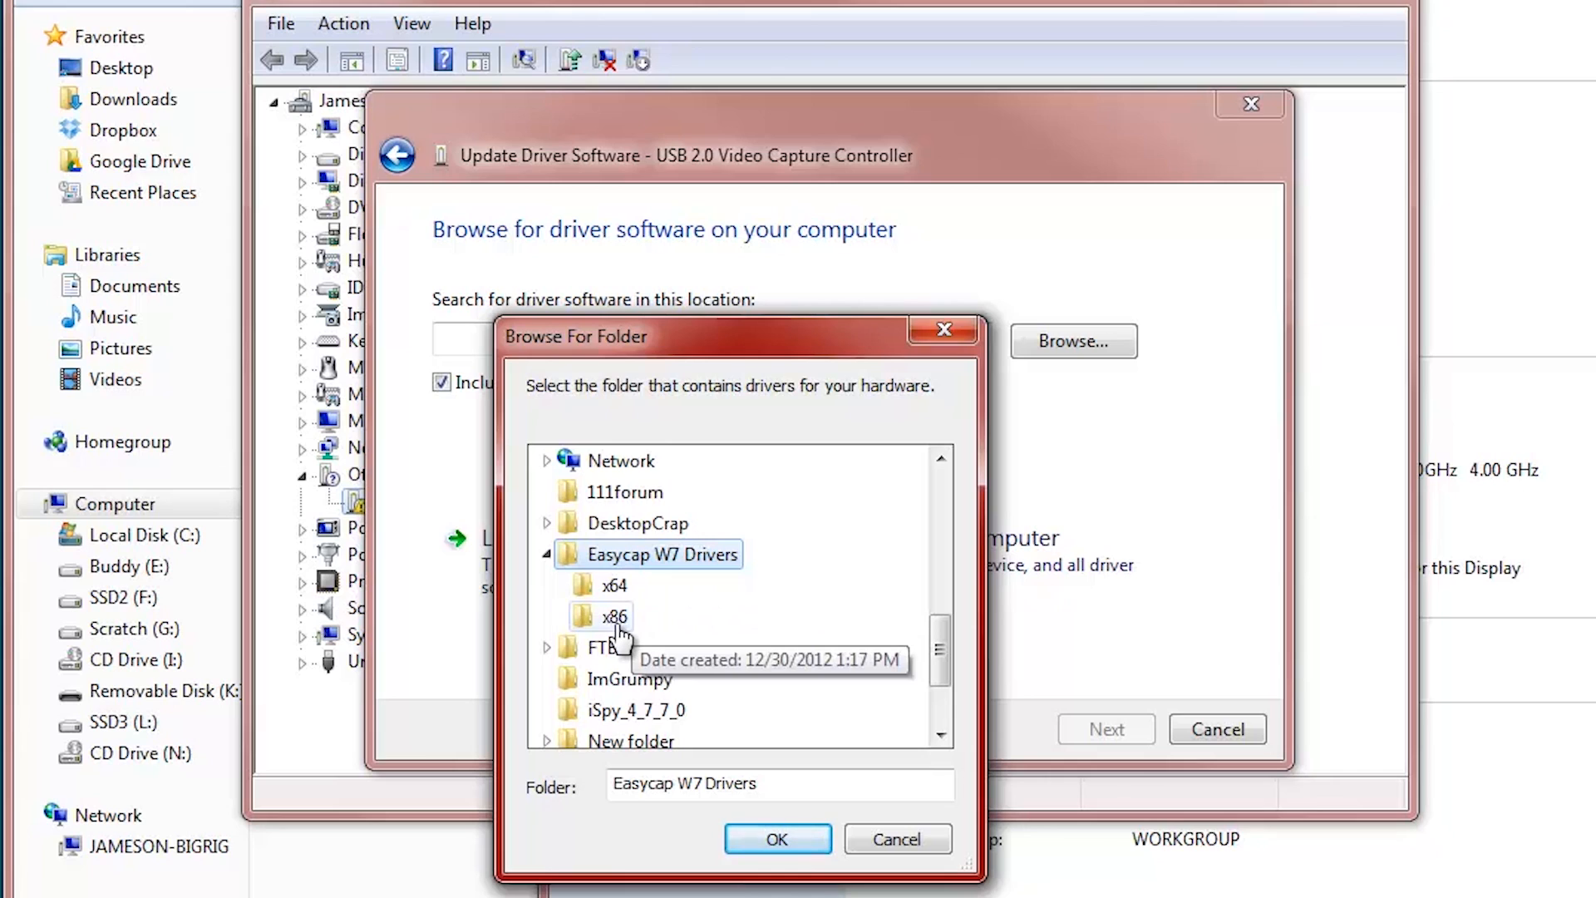
mouse_move(627, 590)
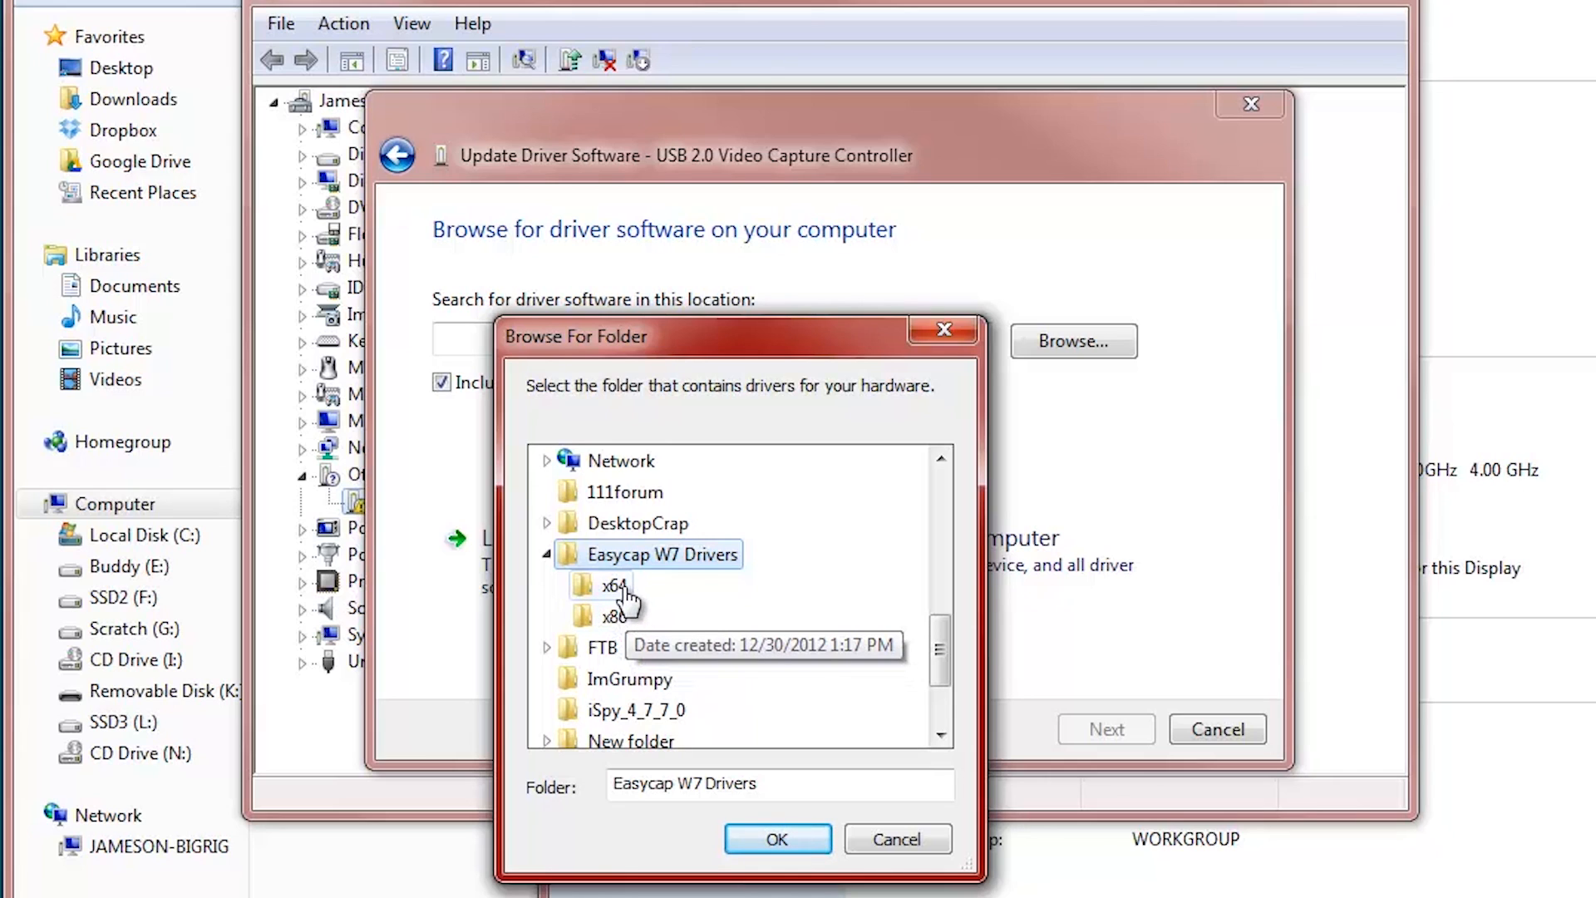
mouse_move(680, 575)
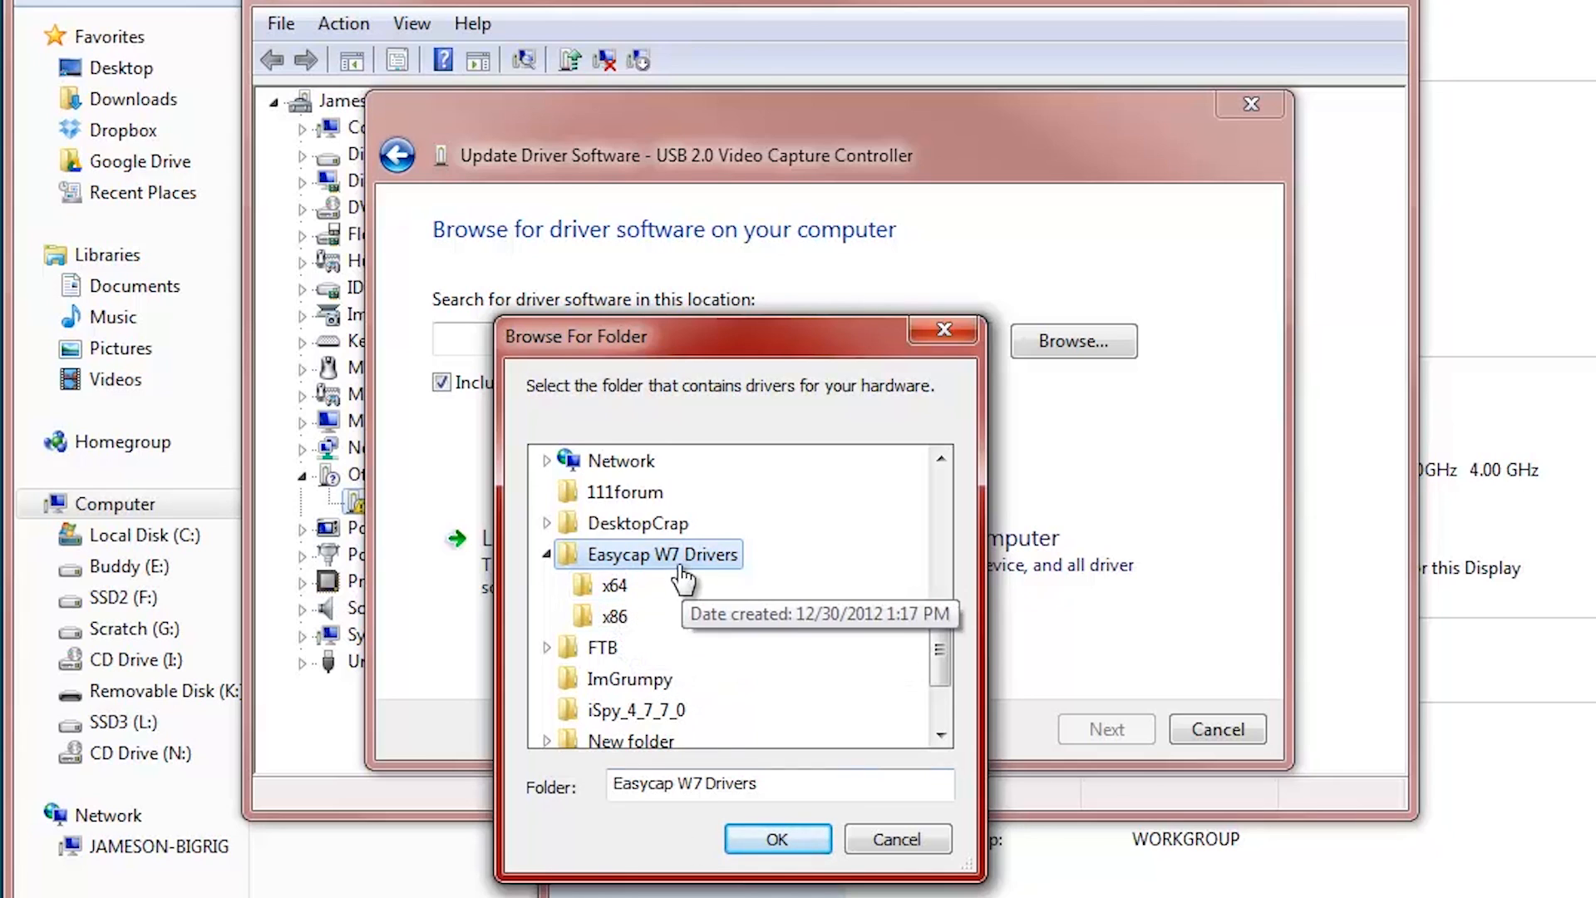
click(778, 860)
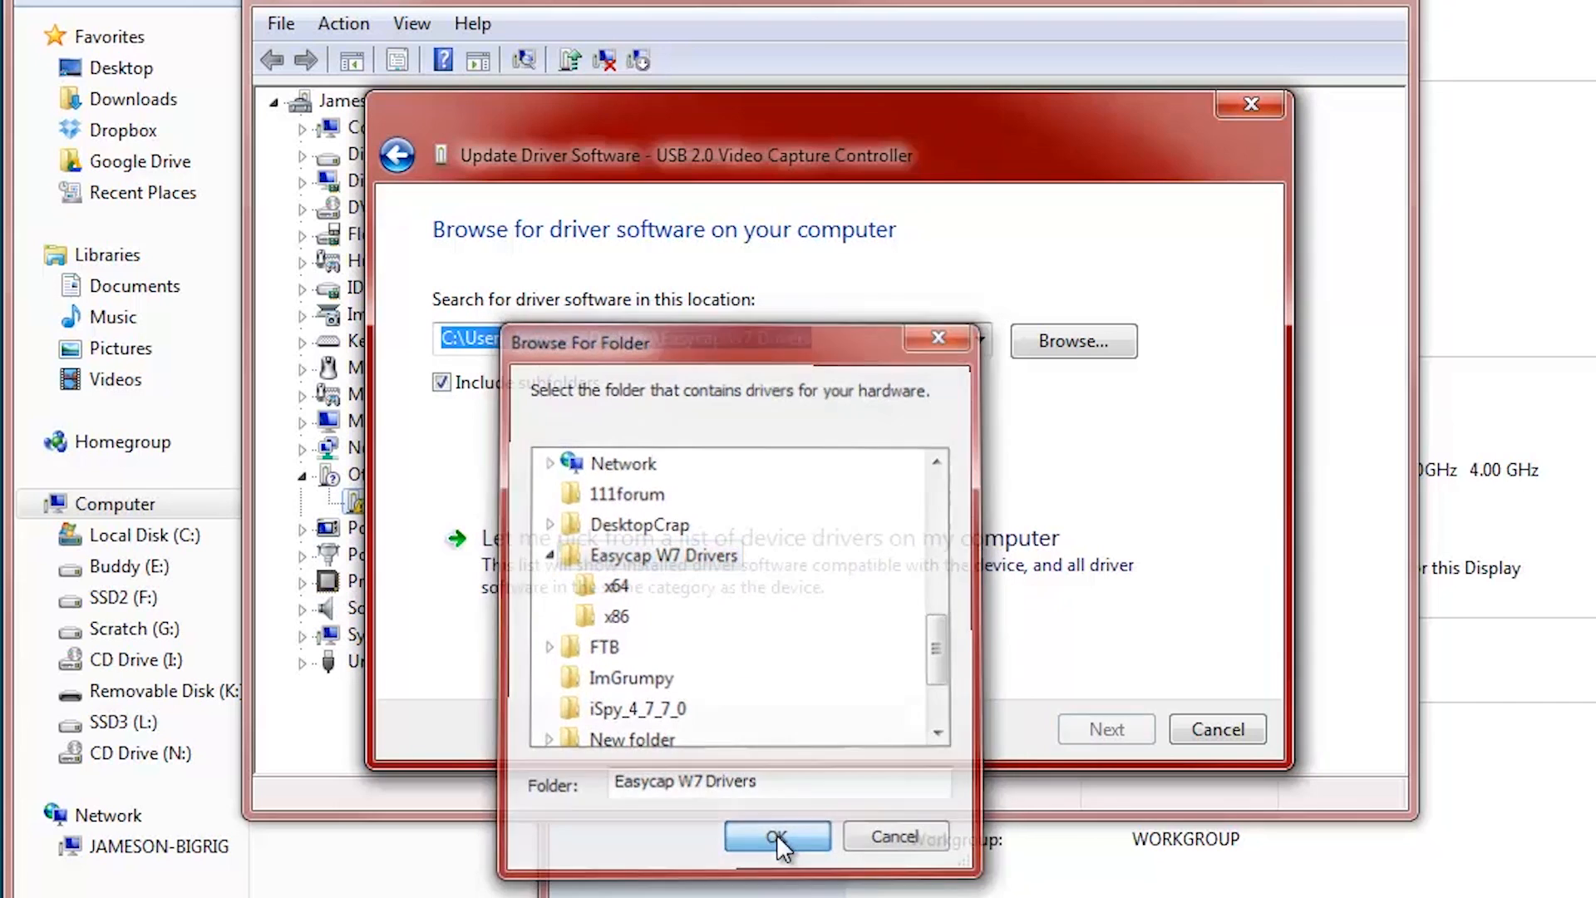
Search the Easycap W7 Drivers folder, reaching the unverified publisher warning
click(775, 859)
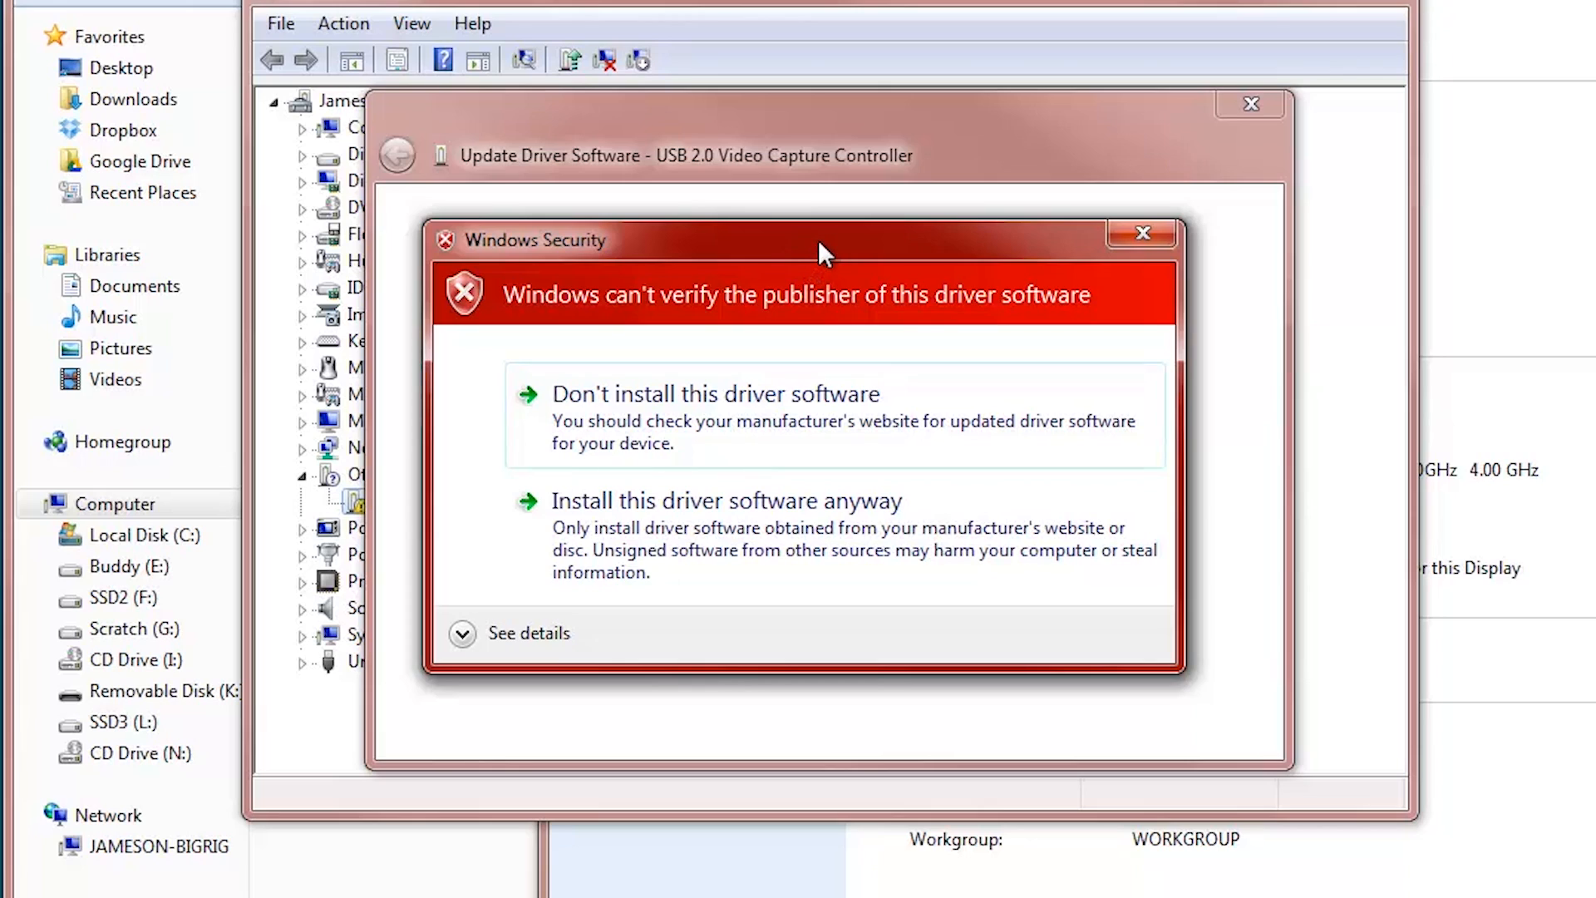
mouse_move(819, 249)
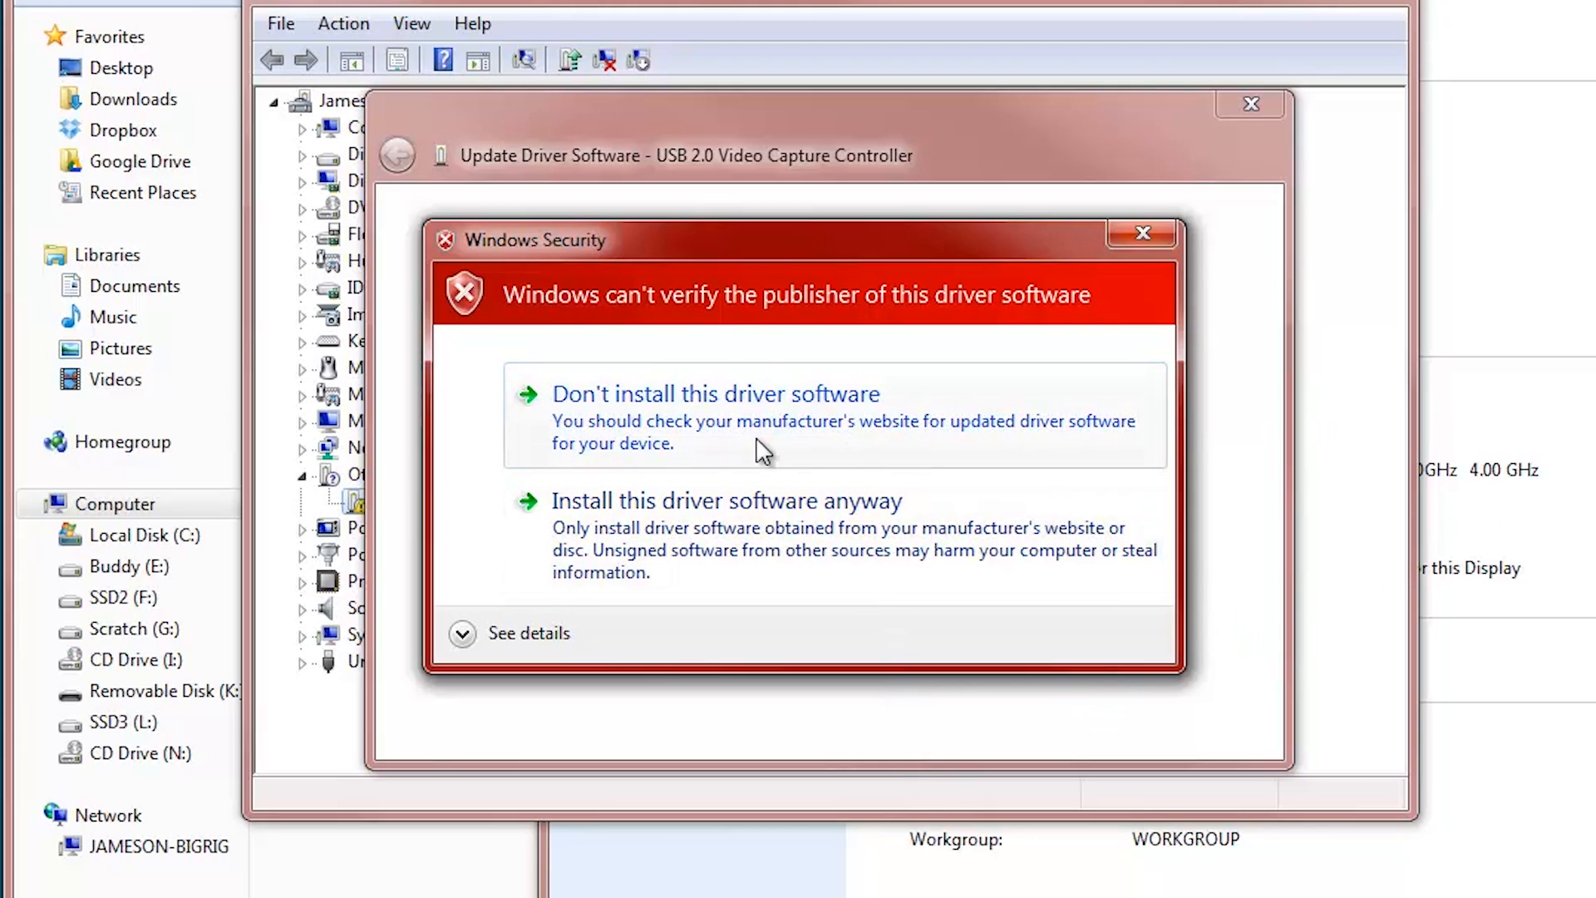
mouse_move(887, 465)
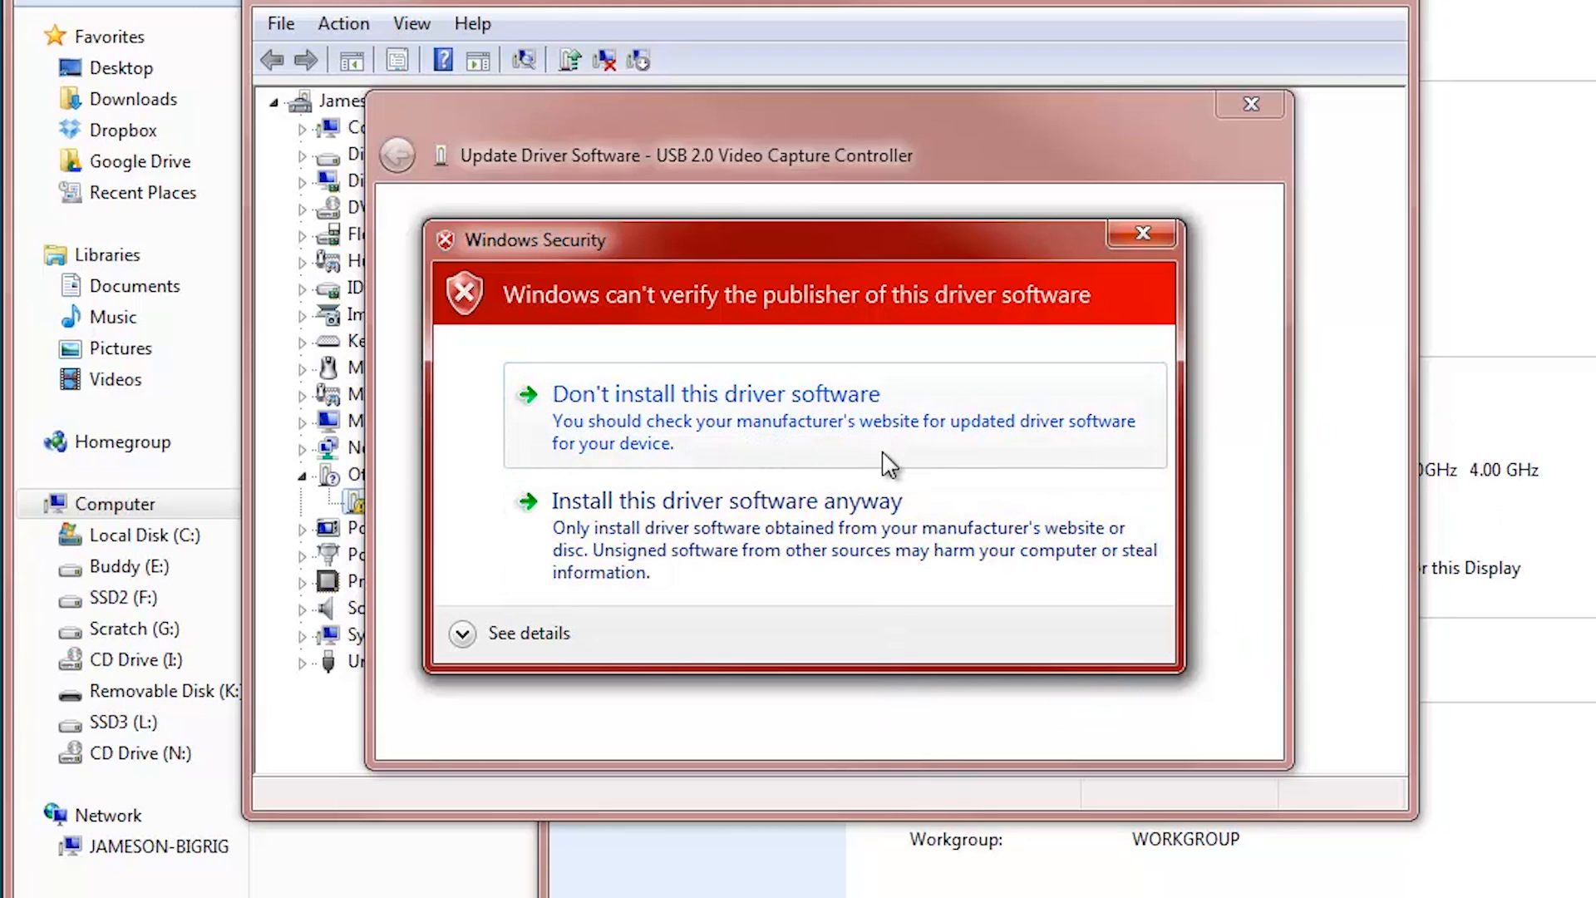
mouse_move(778, 585)
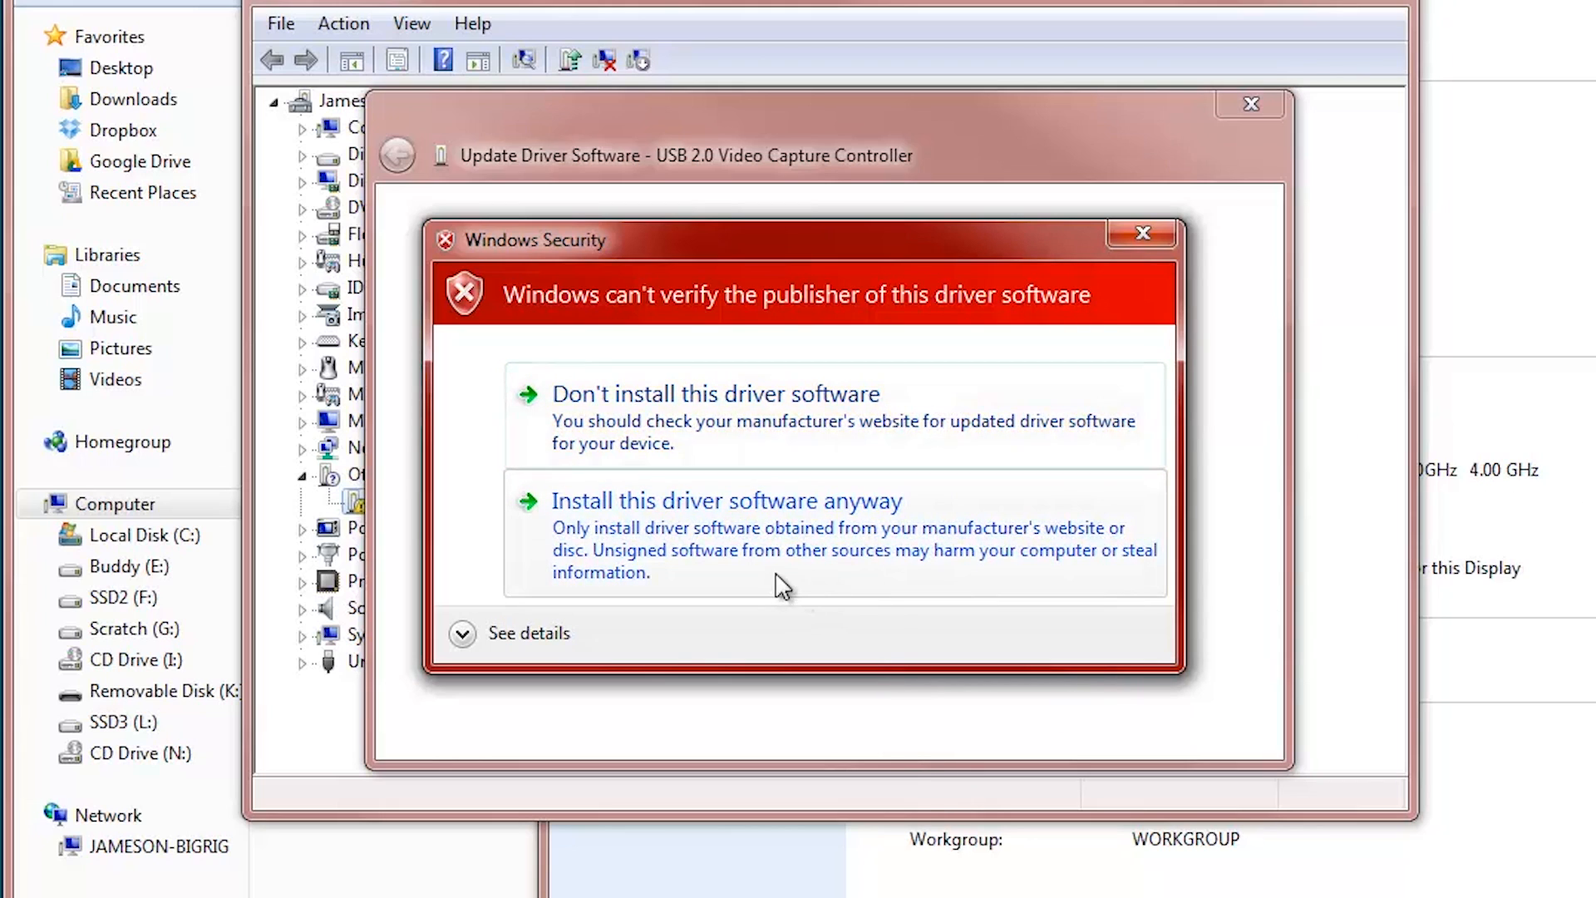
mouse_move(828, 550)
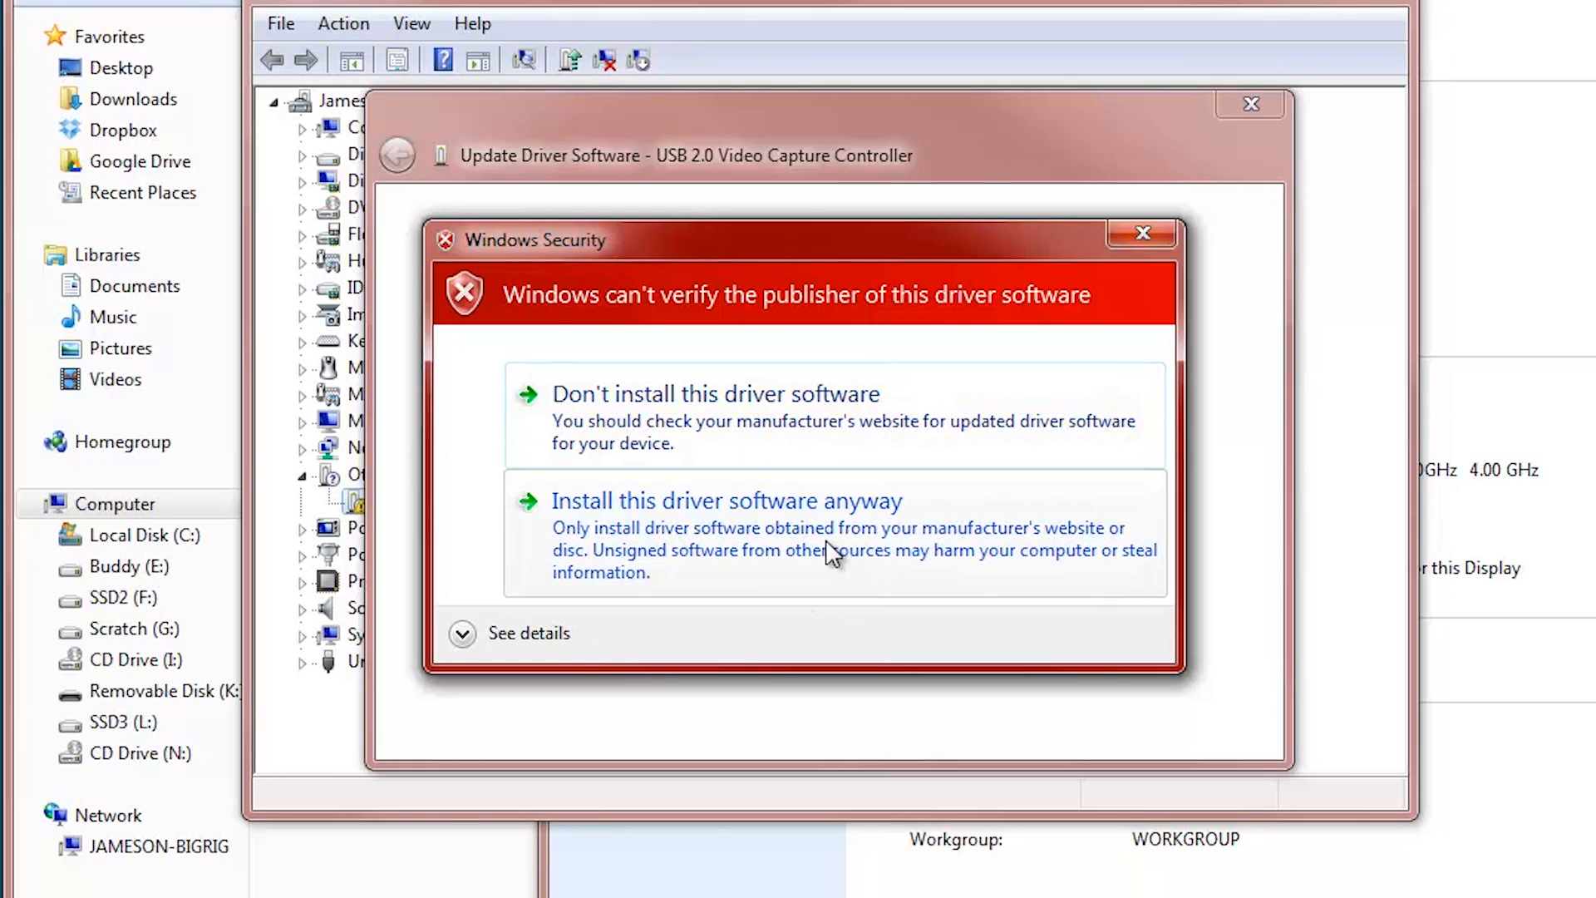
Install the unverified Easycap driver anyway, then close the wizard's success page
click(727, 500)
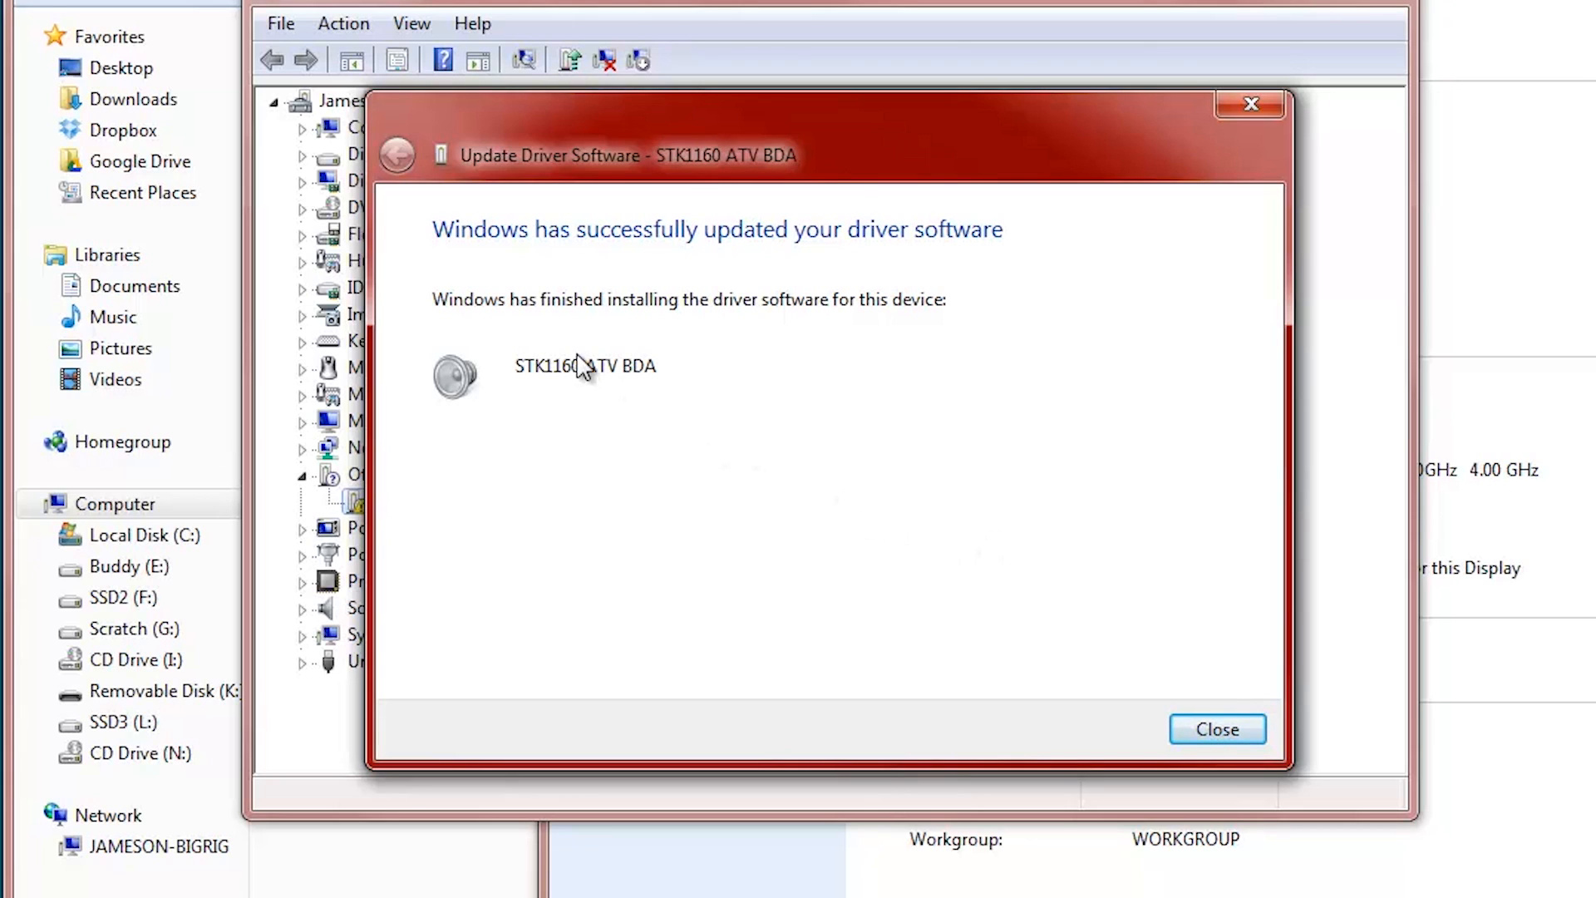
mouse_move(1207, 755)
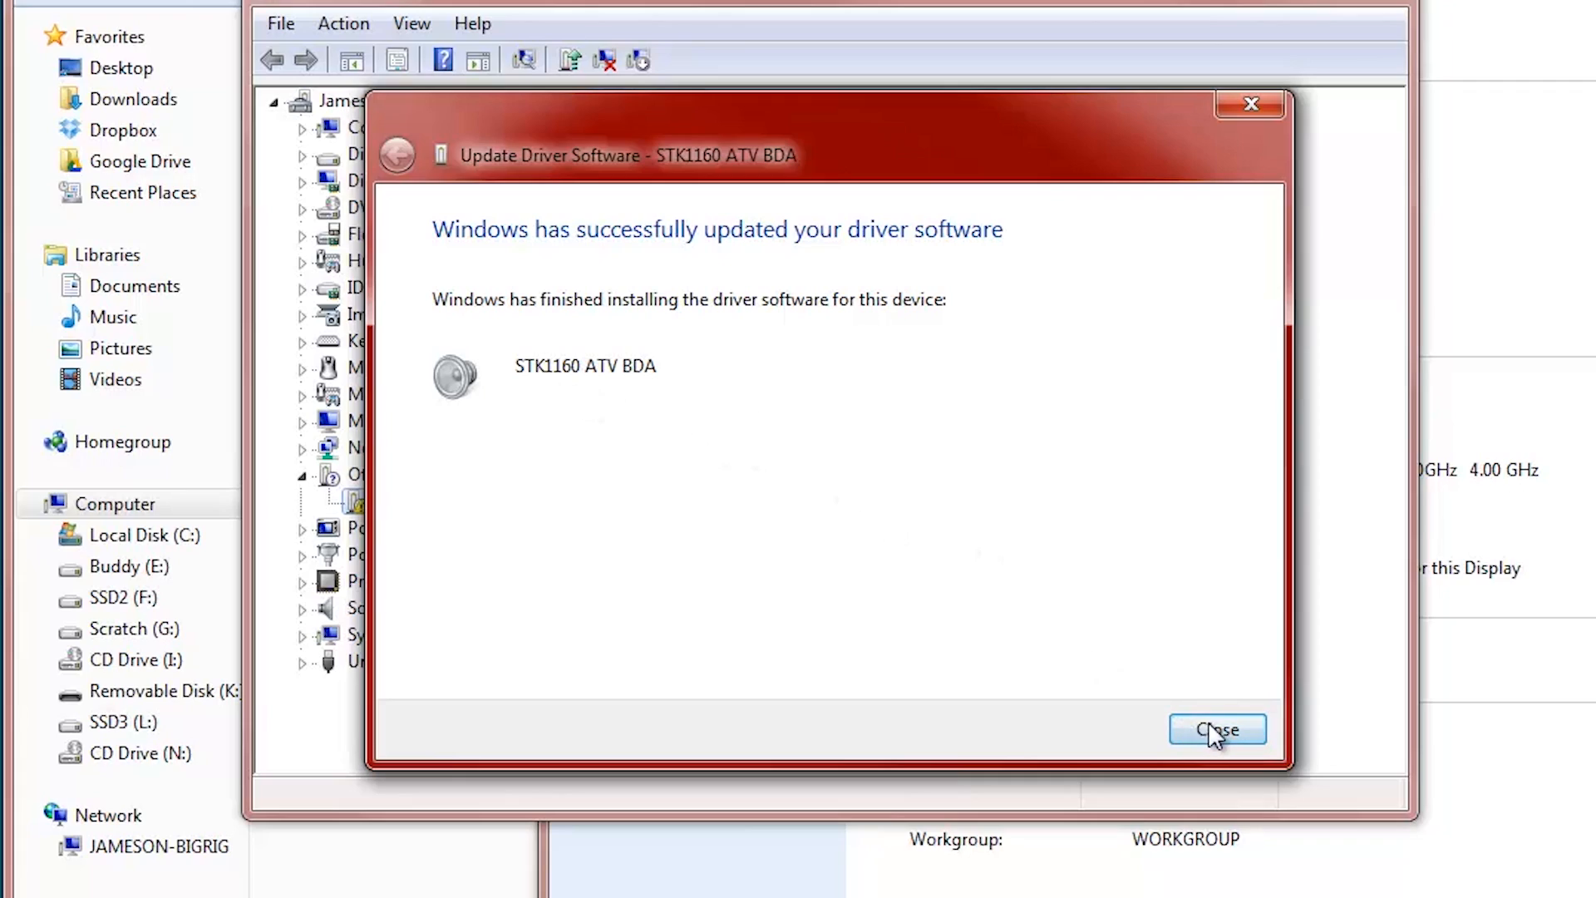
click(1217, 729)
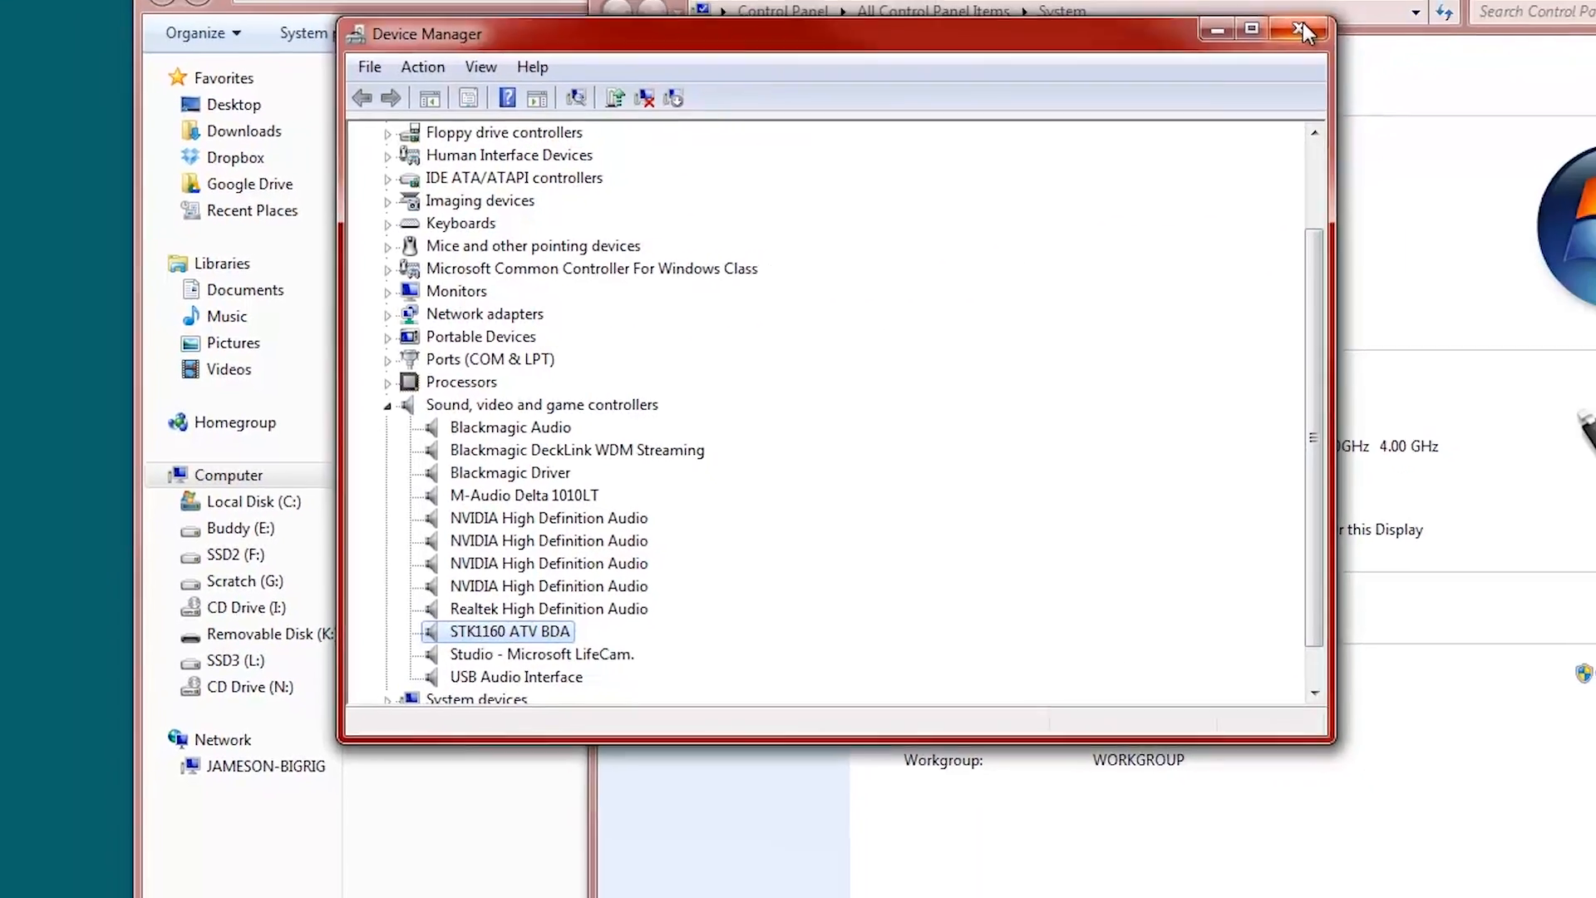
Close Device Manager and launch iSpy by searching 'ispy' in the Start menu
click(1297, 31)
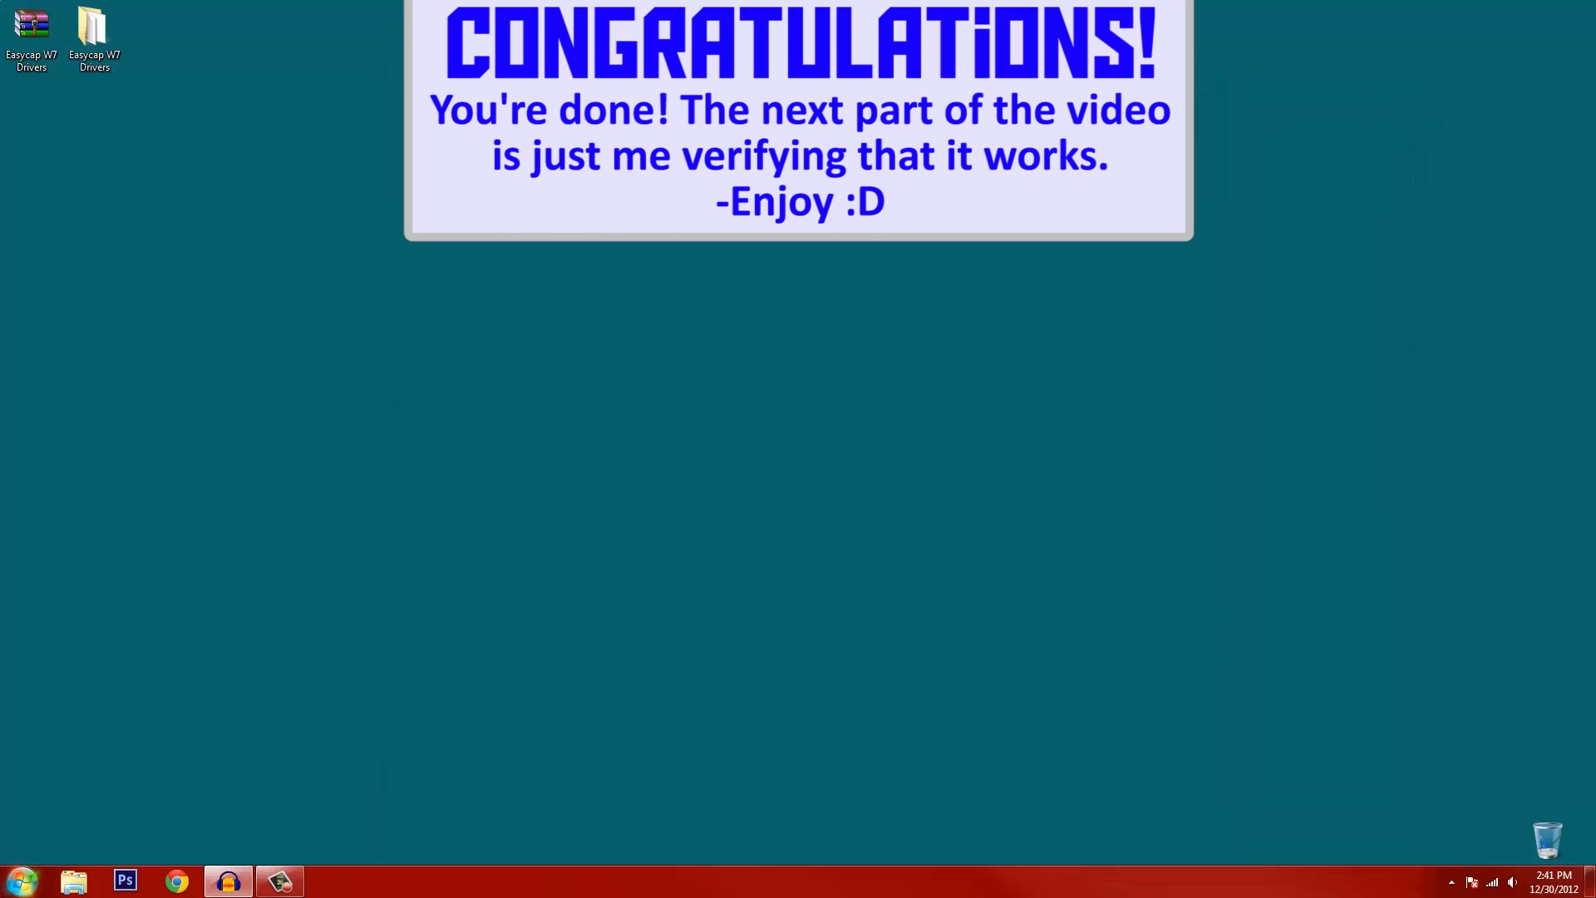
click(18, 875)
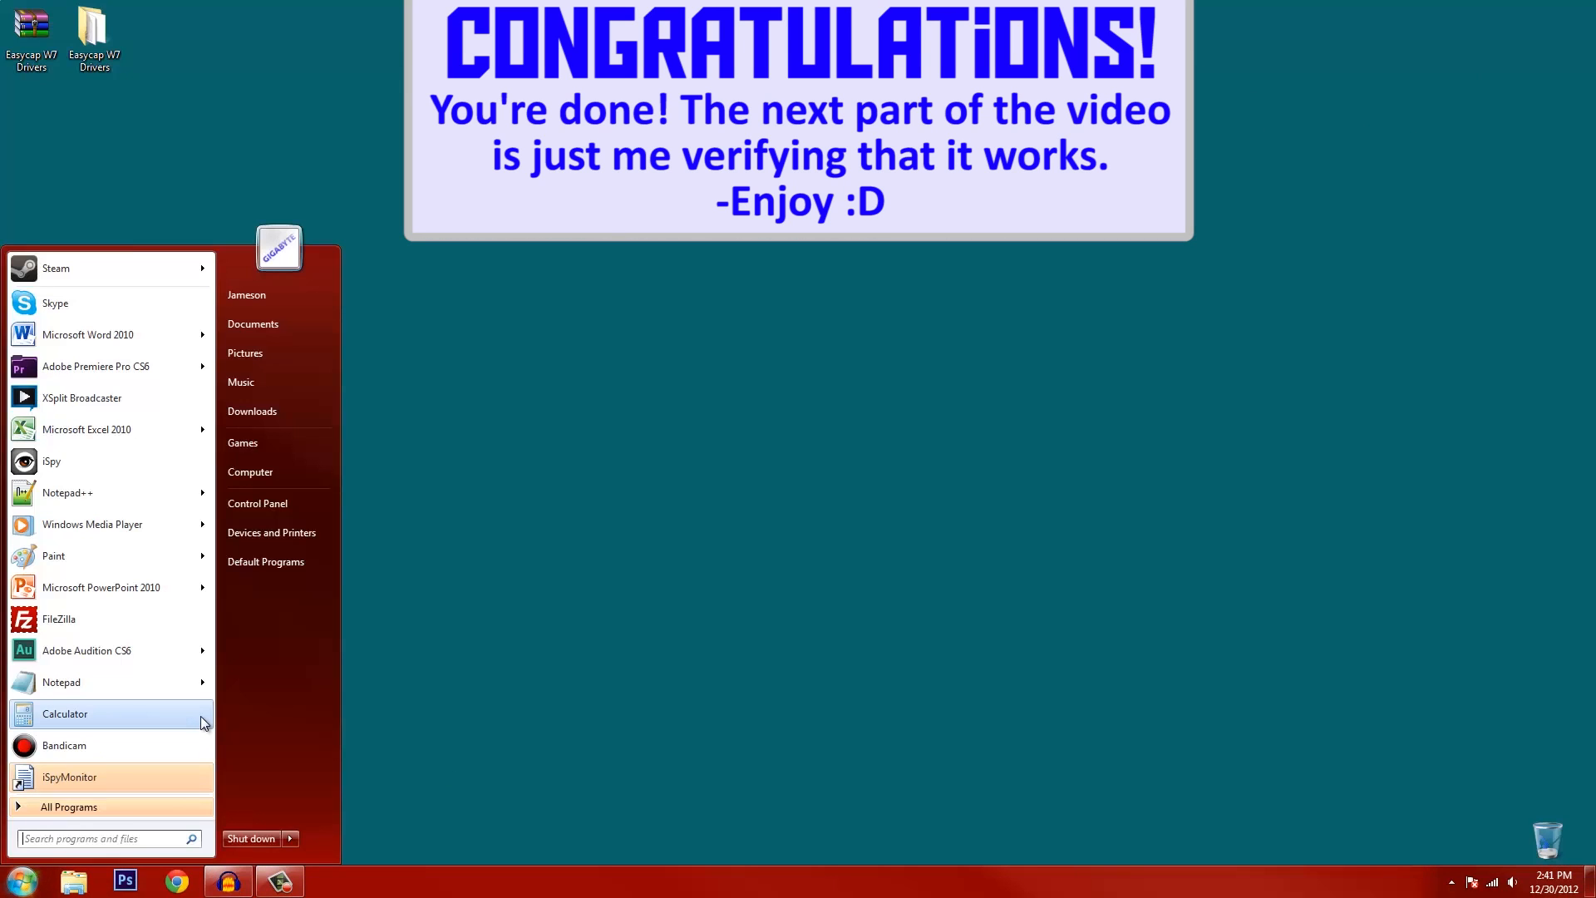
text(ispy)
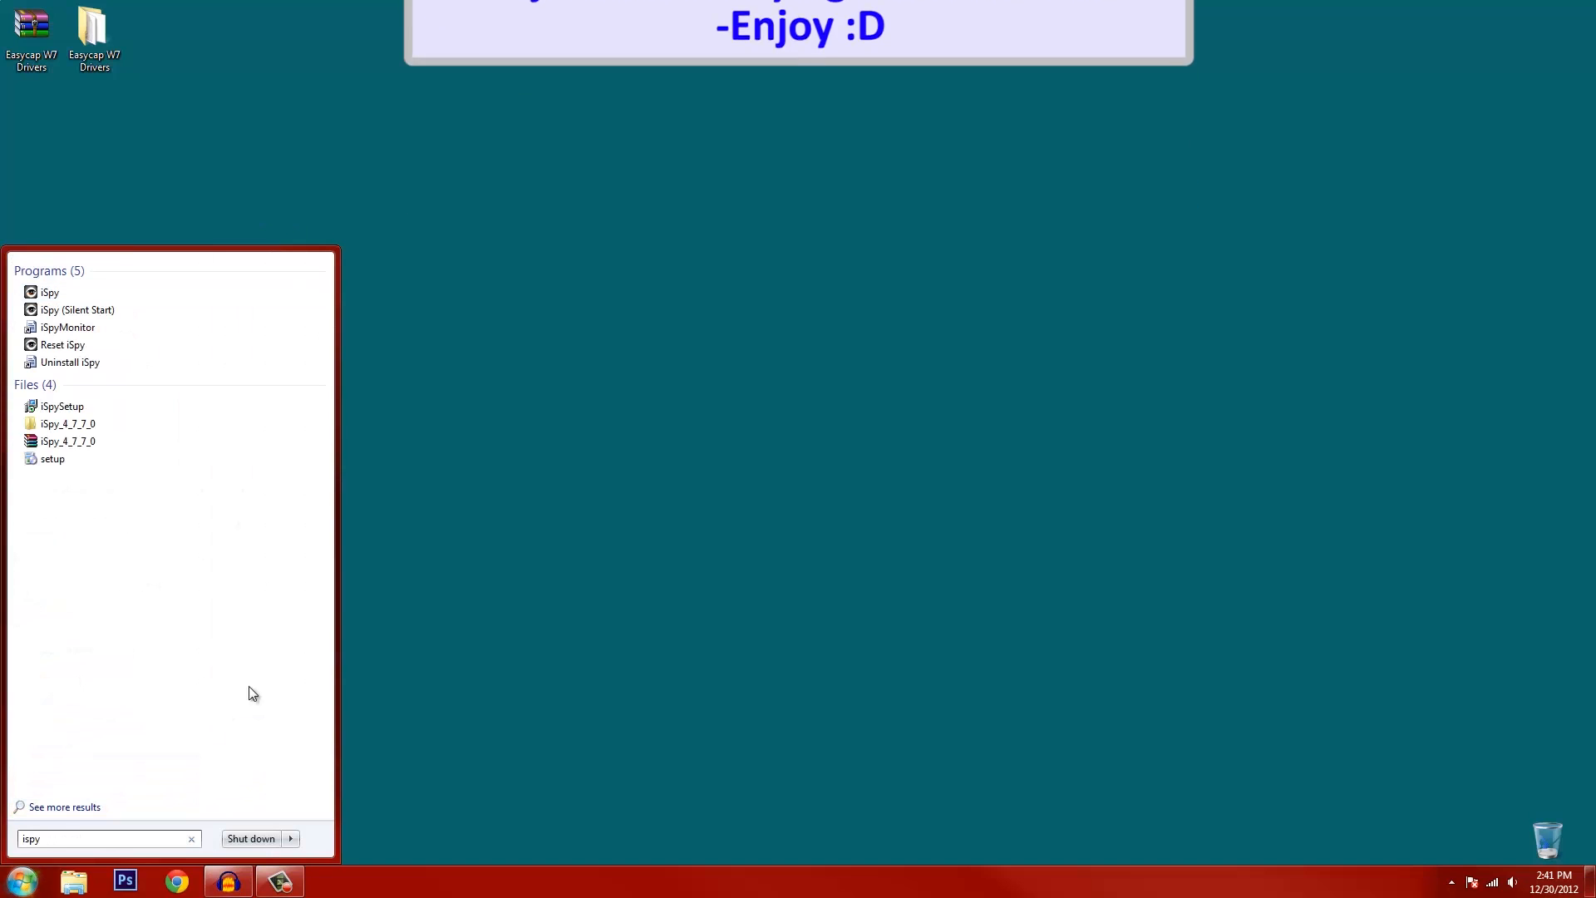
click(49, 292)
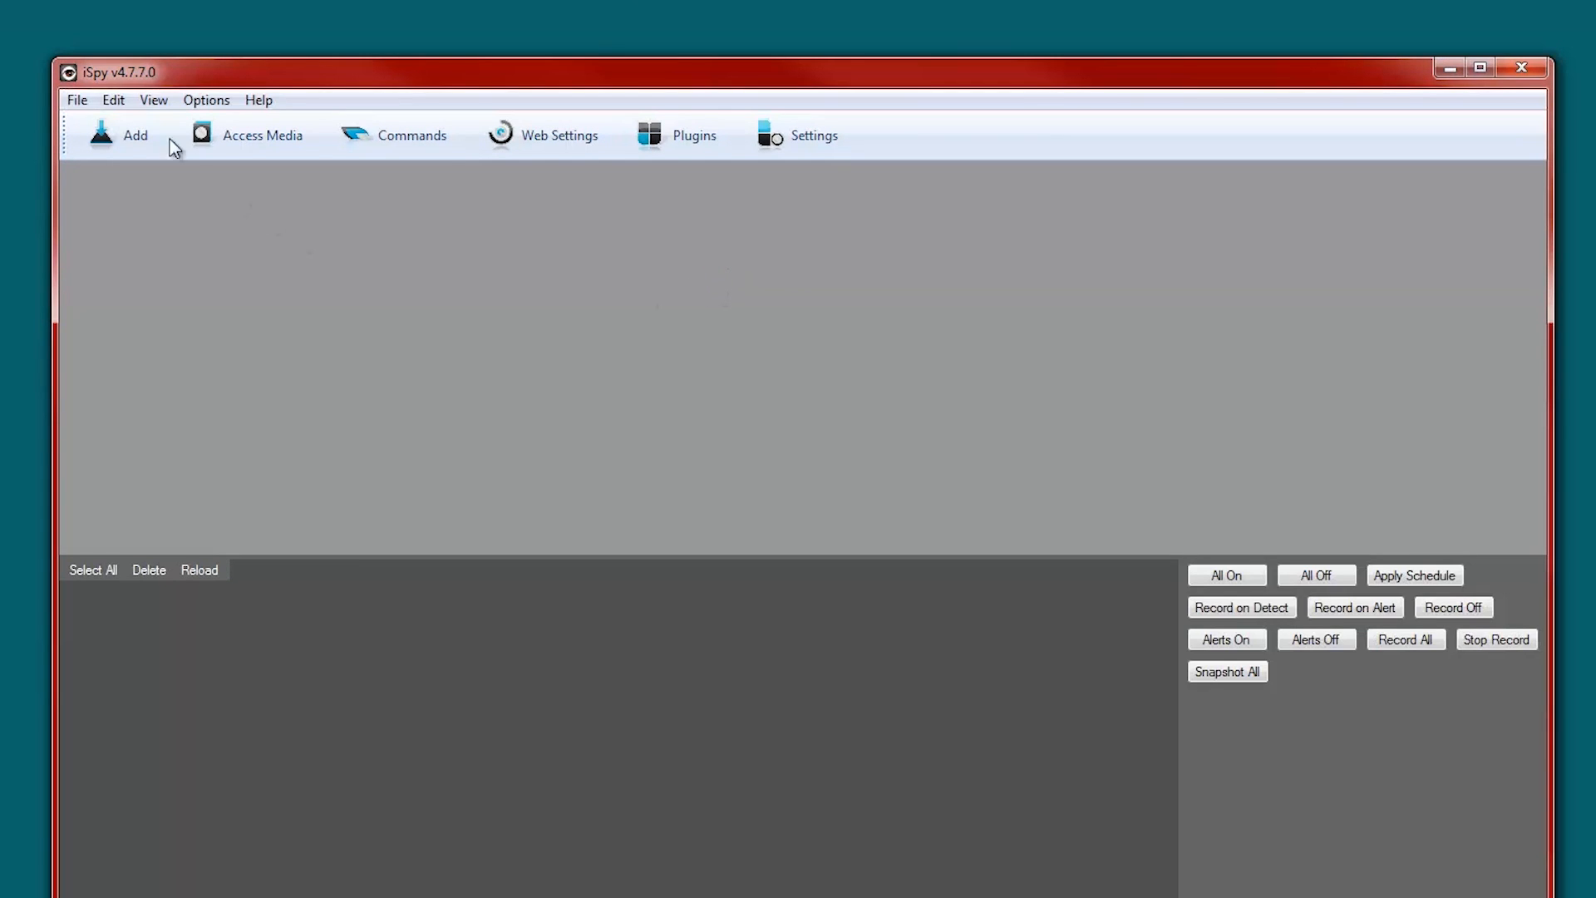
Add a local camera using the USB2.0 ATV device at 320 x 240 and accept its settings
click(112, 135)
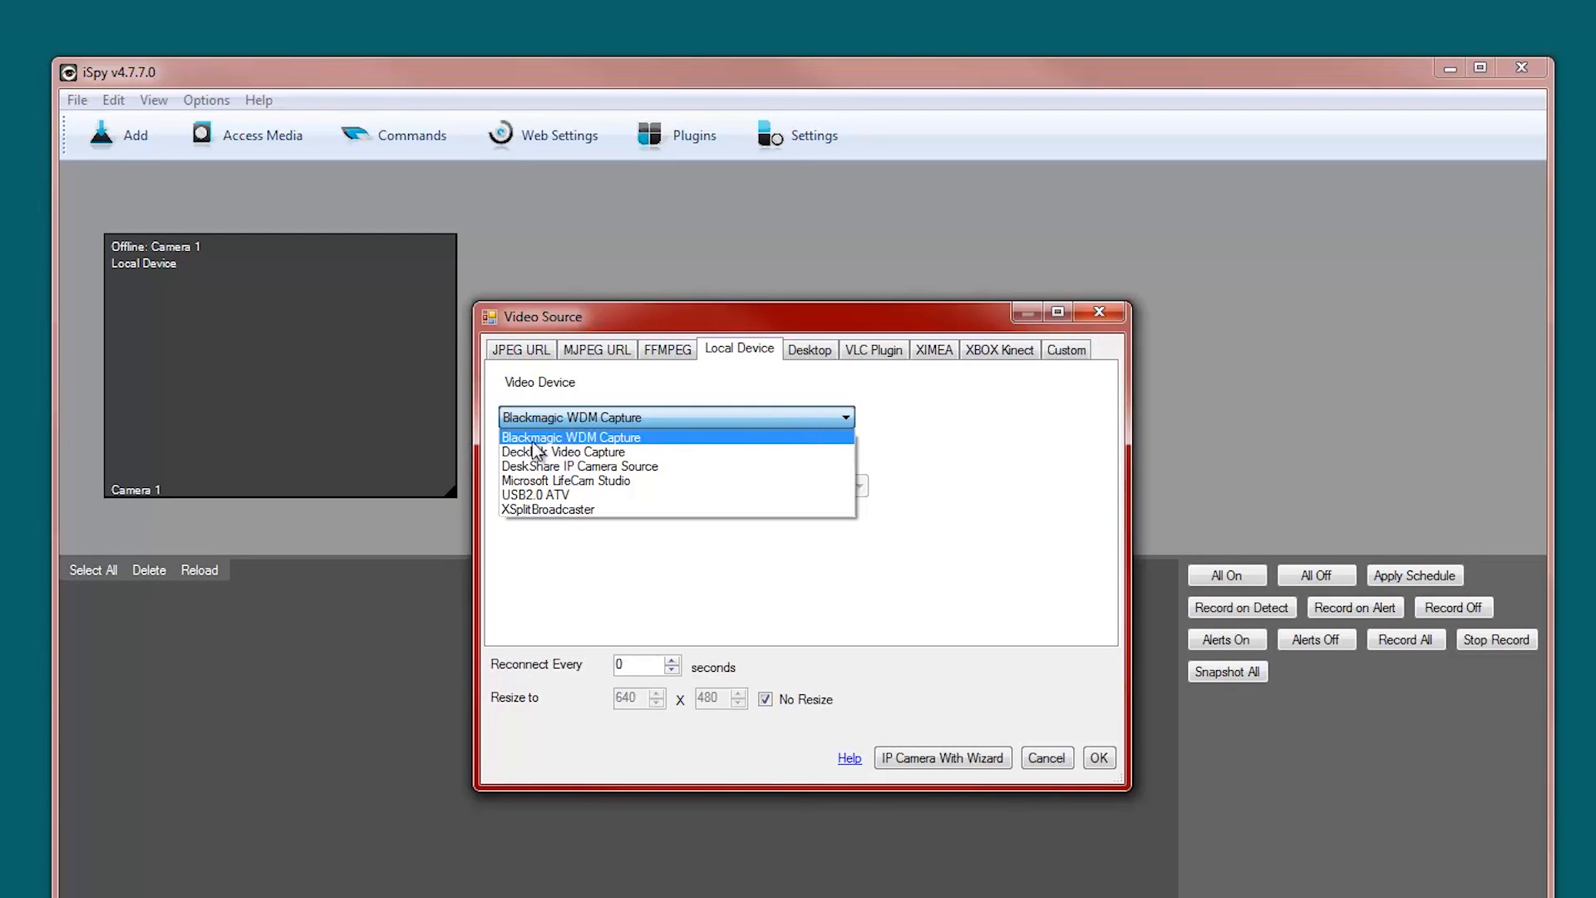
mouse_move(648, 466)
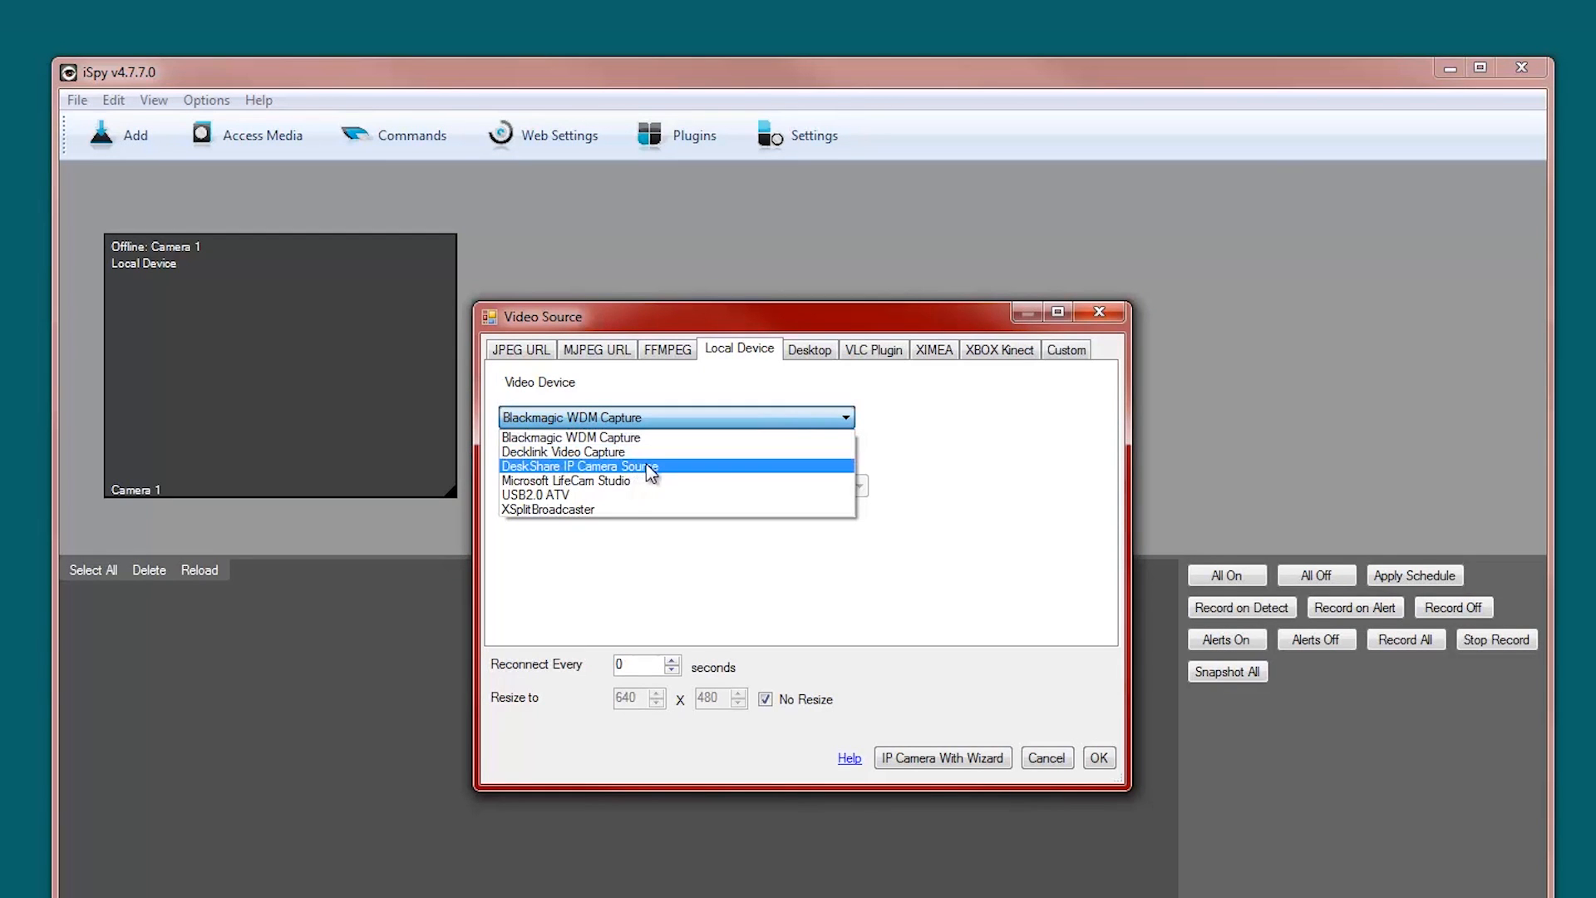
mouse_move(641, 490)
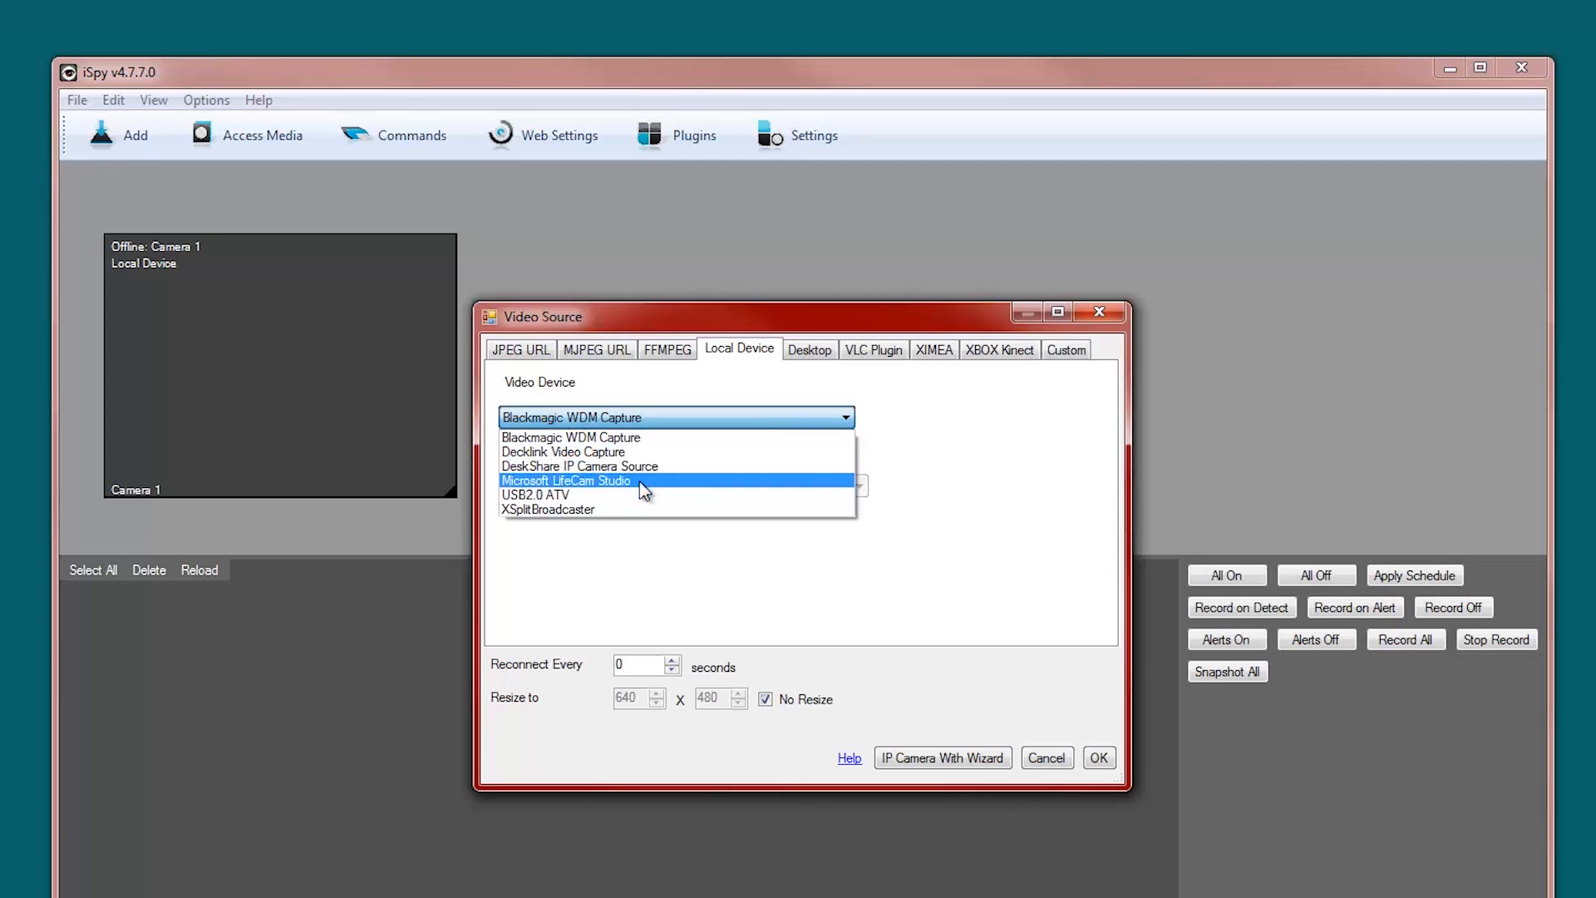
click(535, 494)
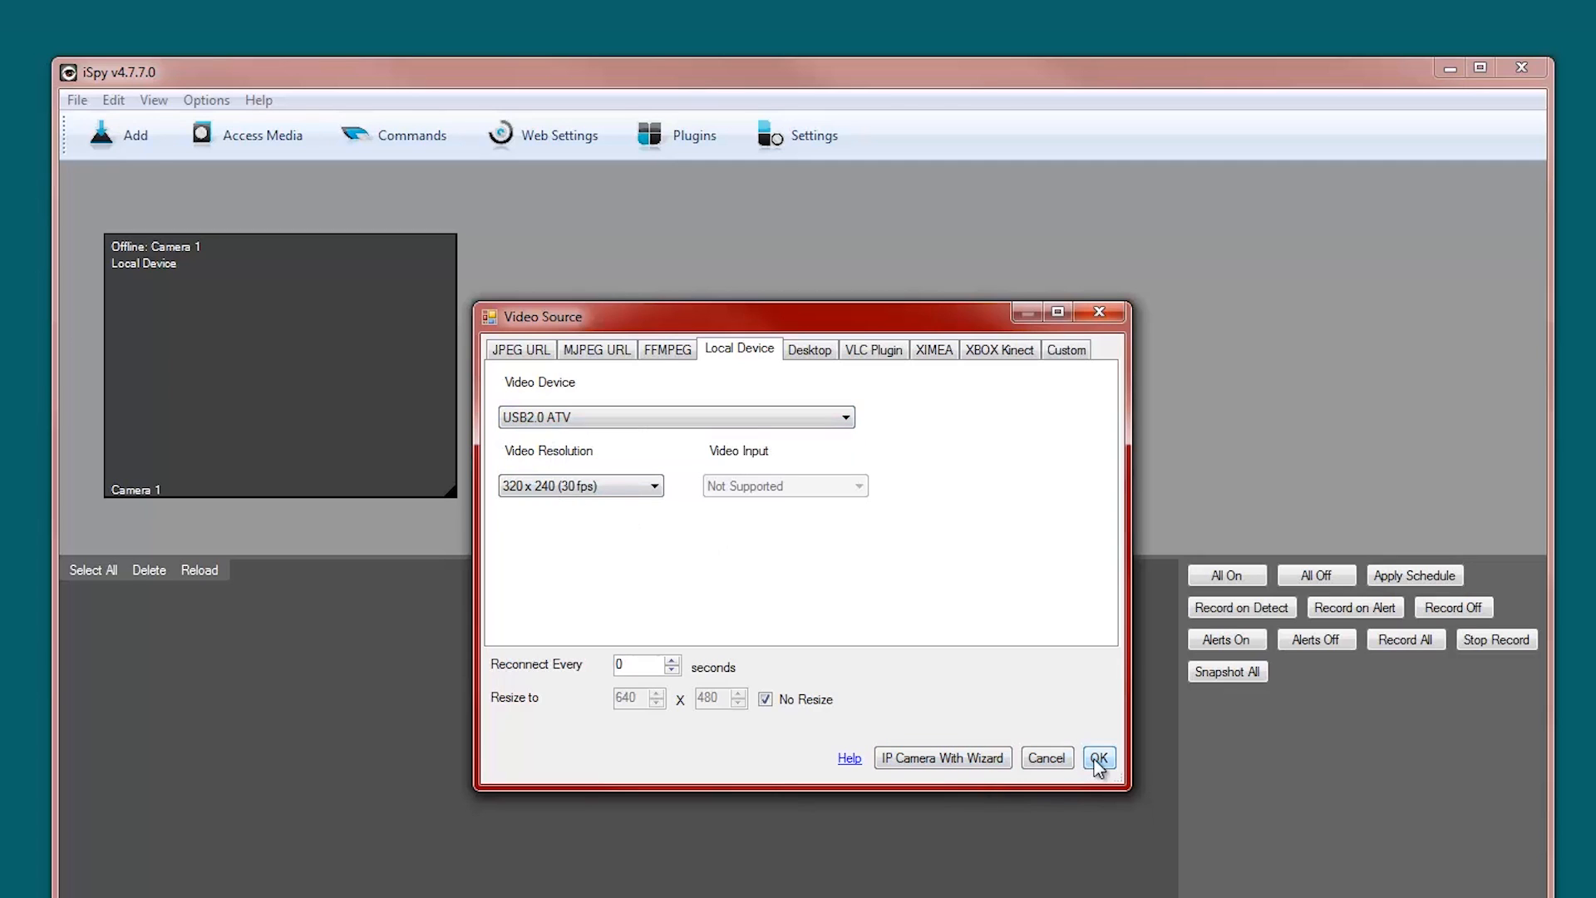
click(1099, 758)
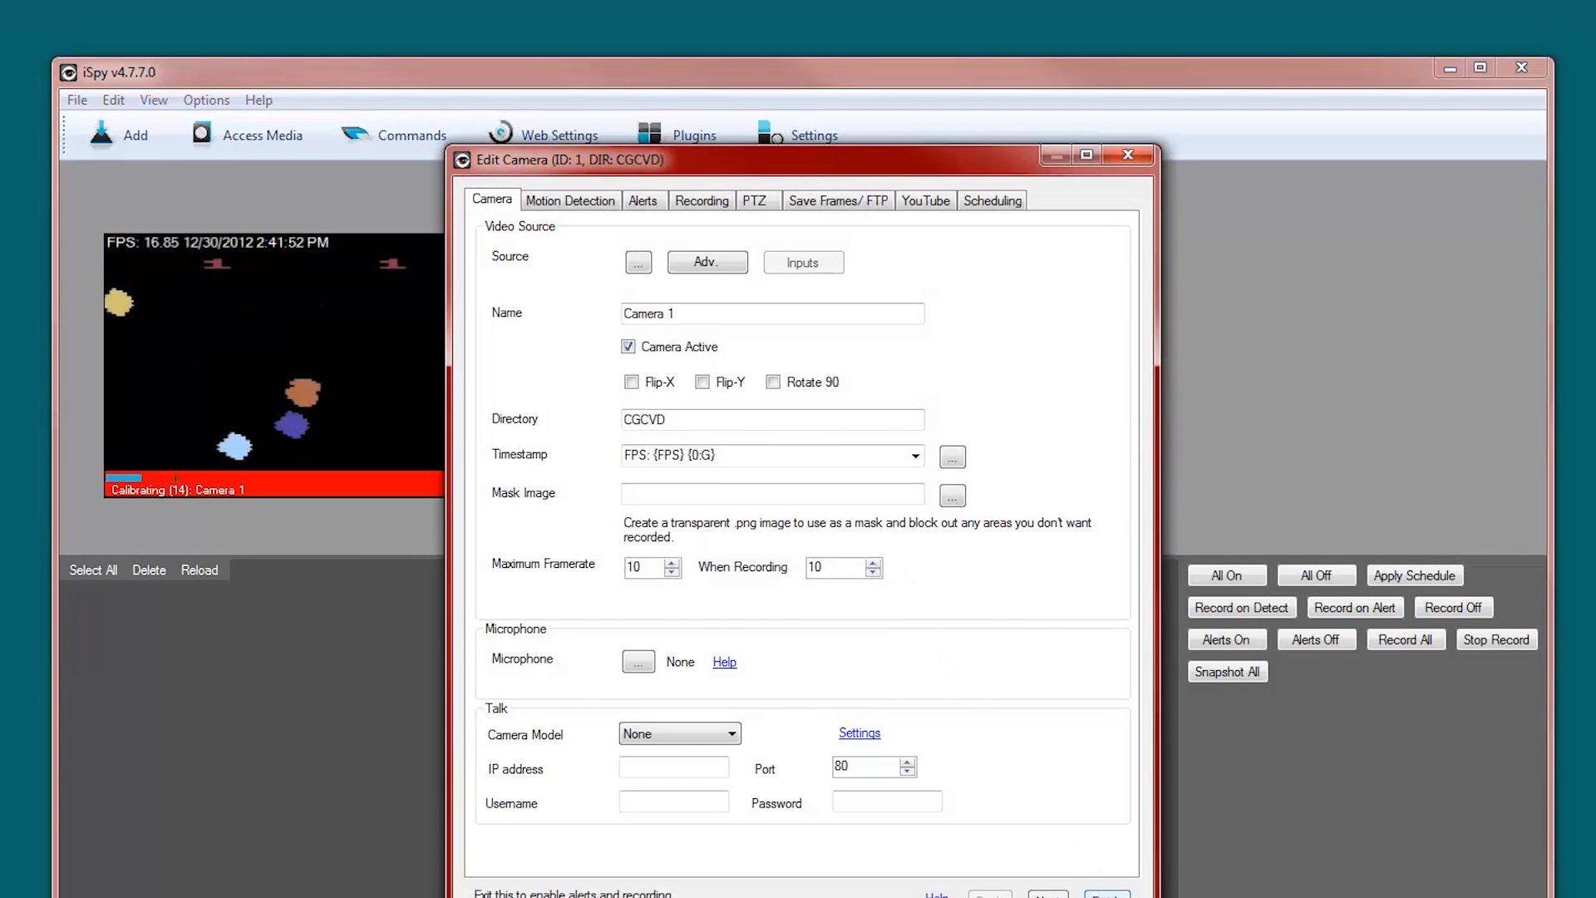
click(1127, 156)
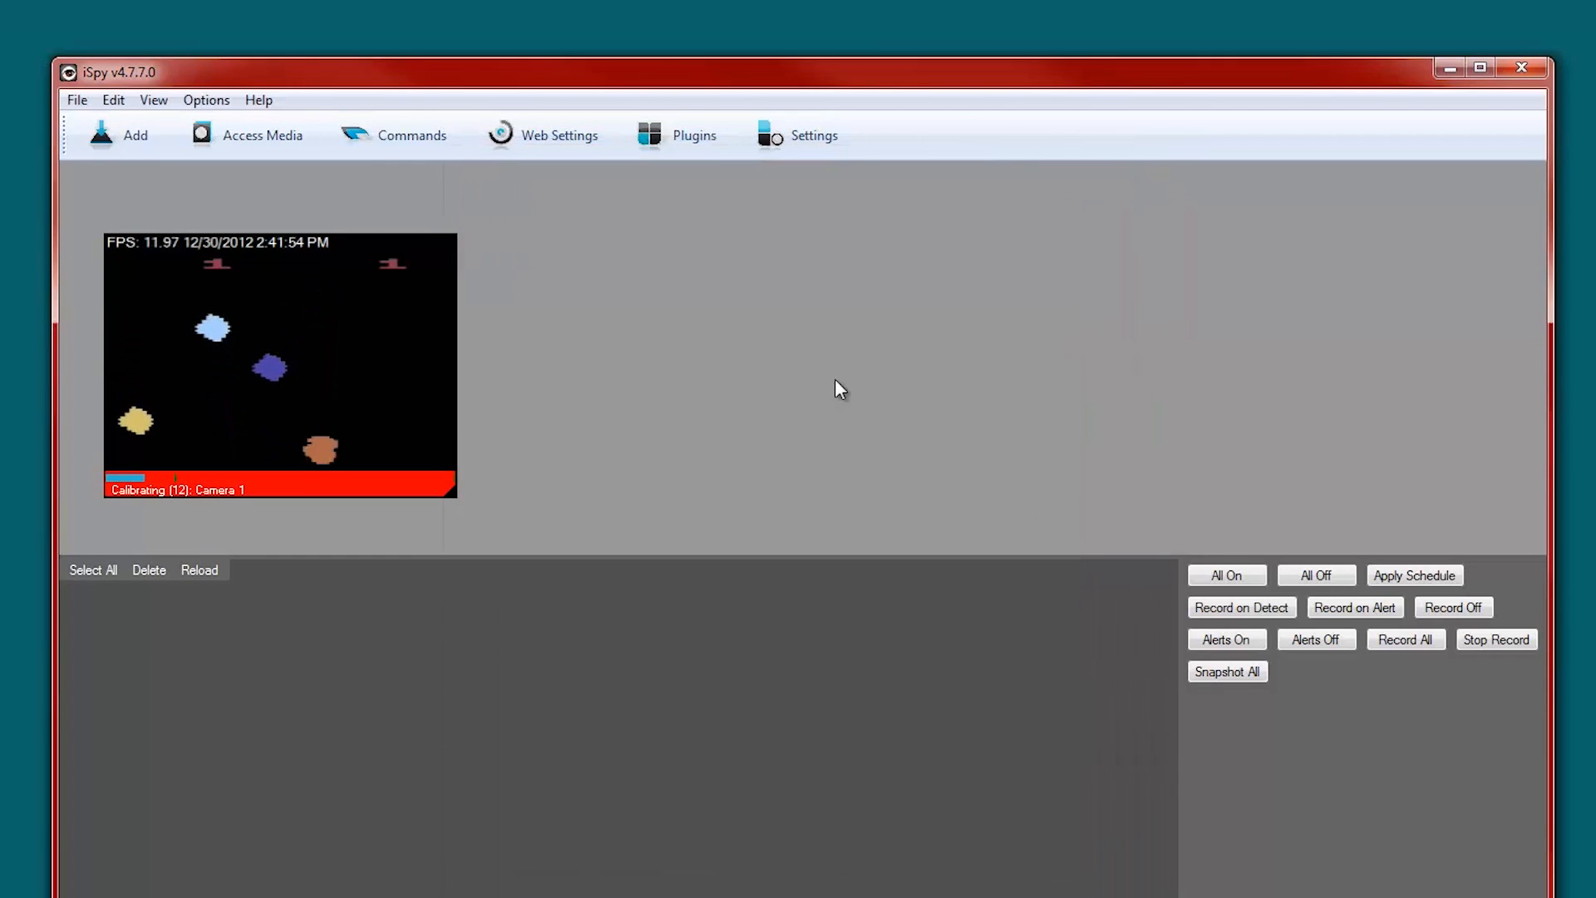